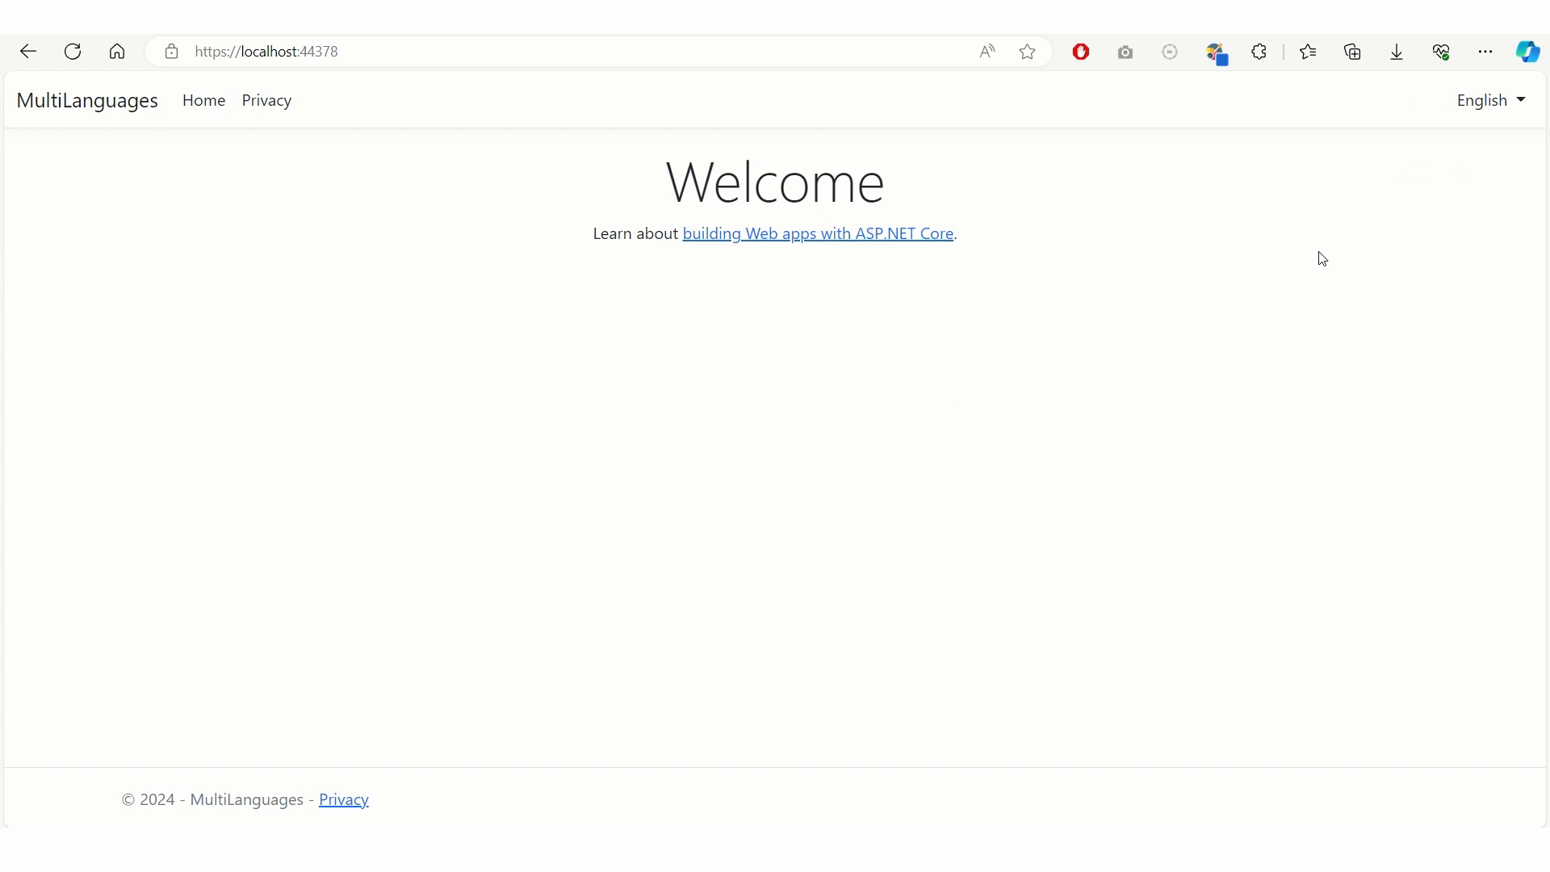
Launch Visual Studio 2022 and choose the ASP.NET Core Web App (Model-View-Controller) template.
{"action": "left_click", "coordinate": [1482, 100]}
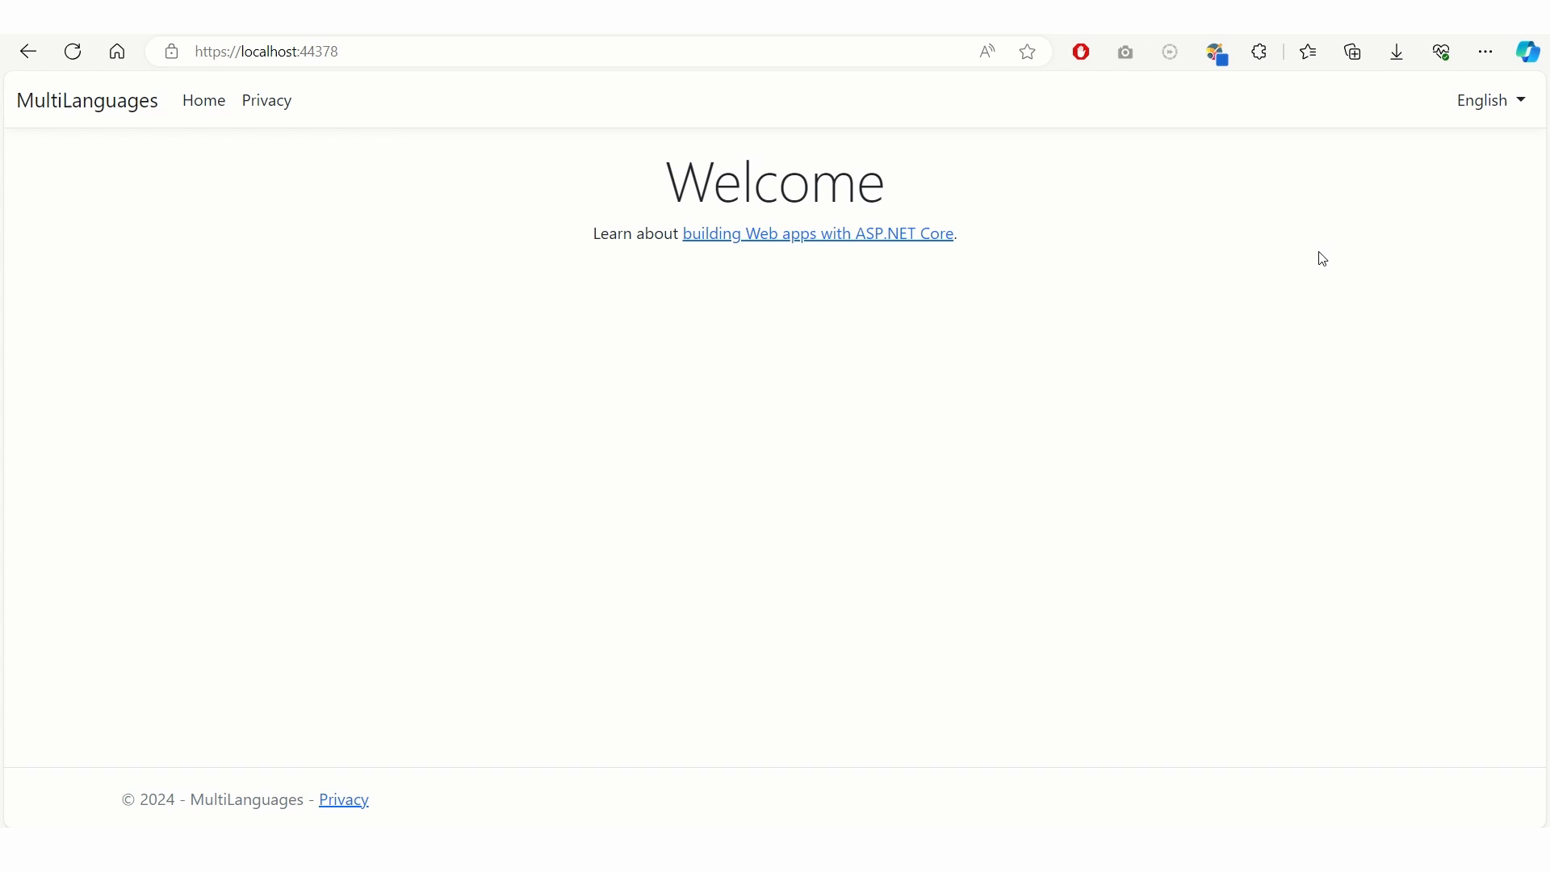
{"action": "left_click", "coordinate": [1491, 100]}
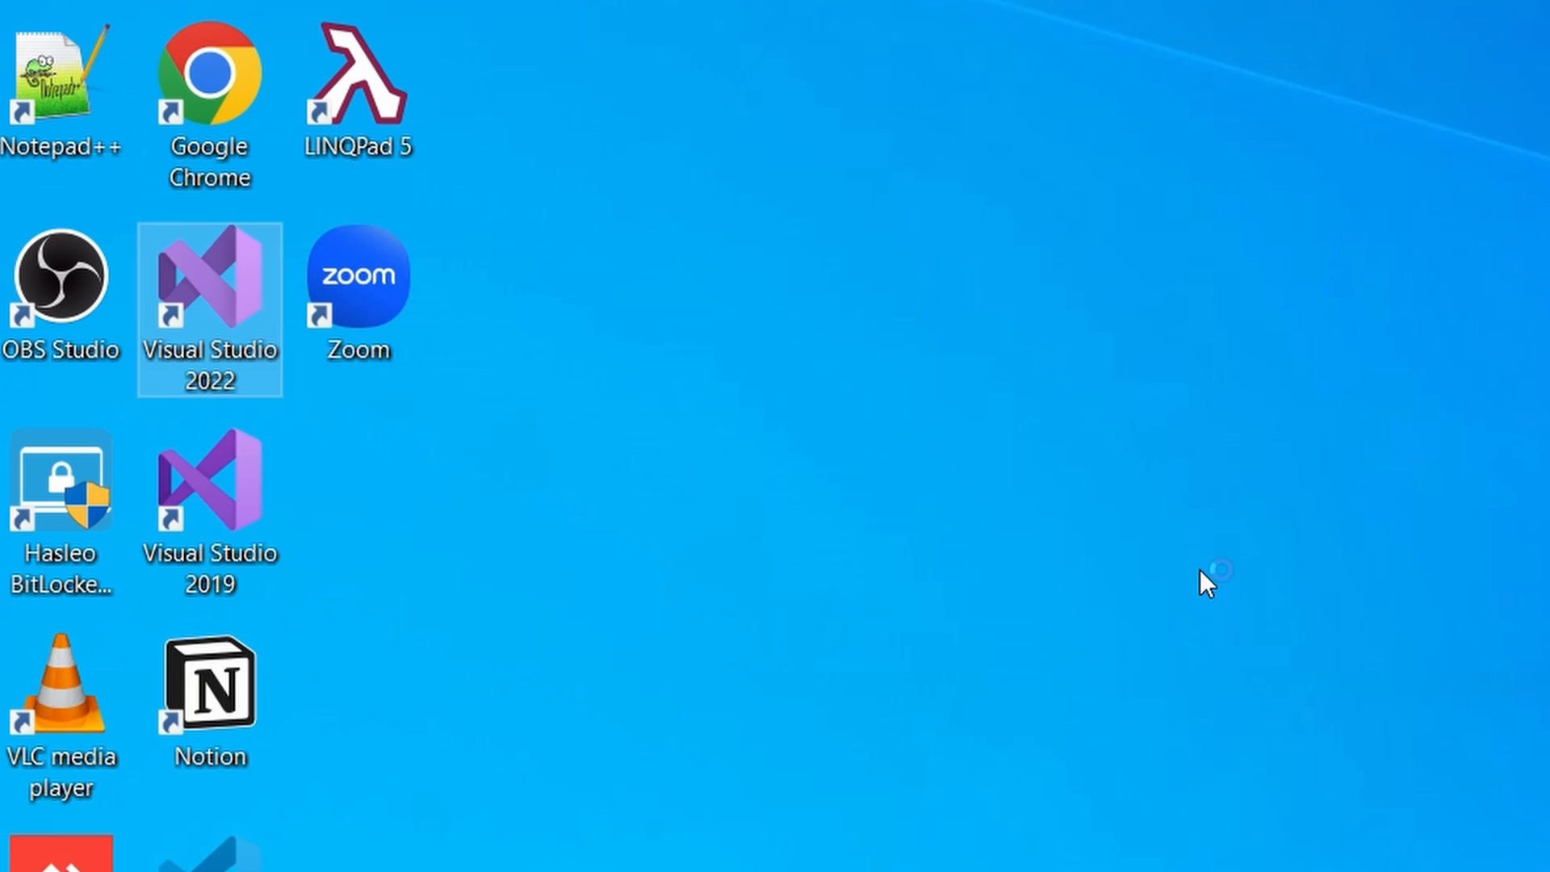
{"action": "double_click", "coordinate": [208, 281]}
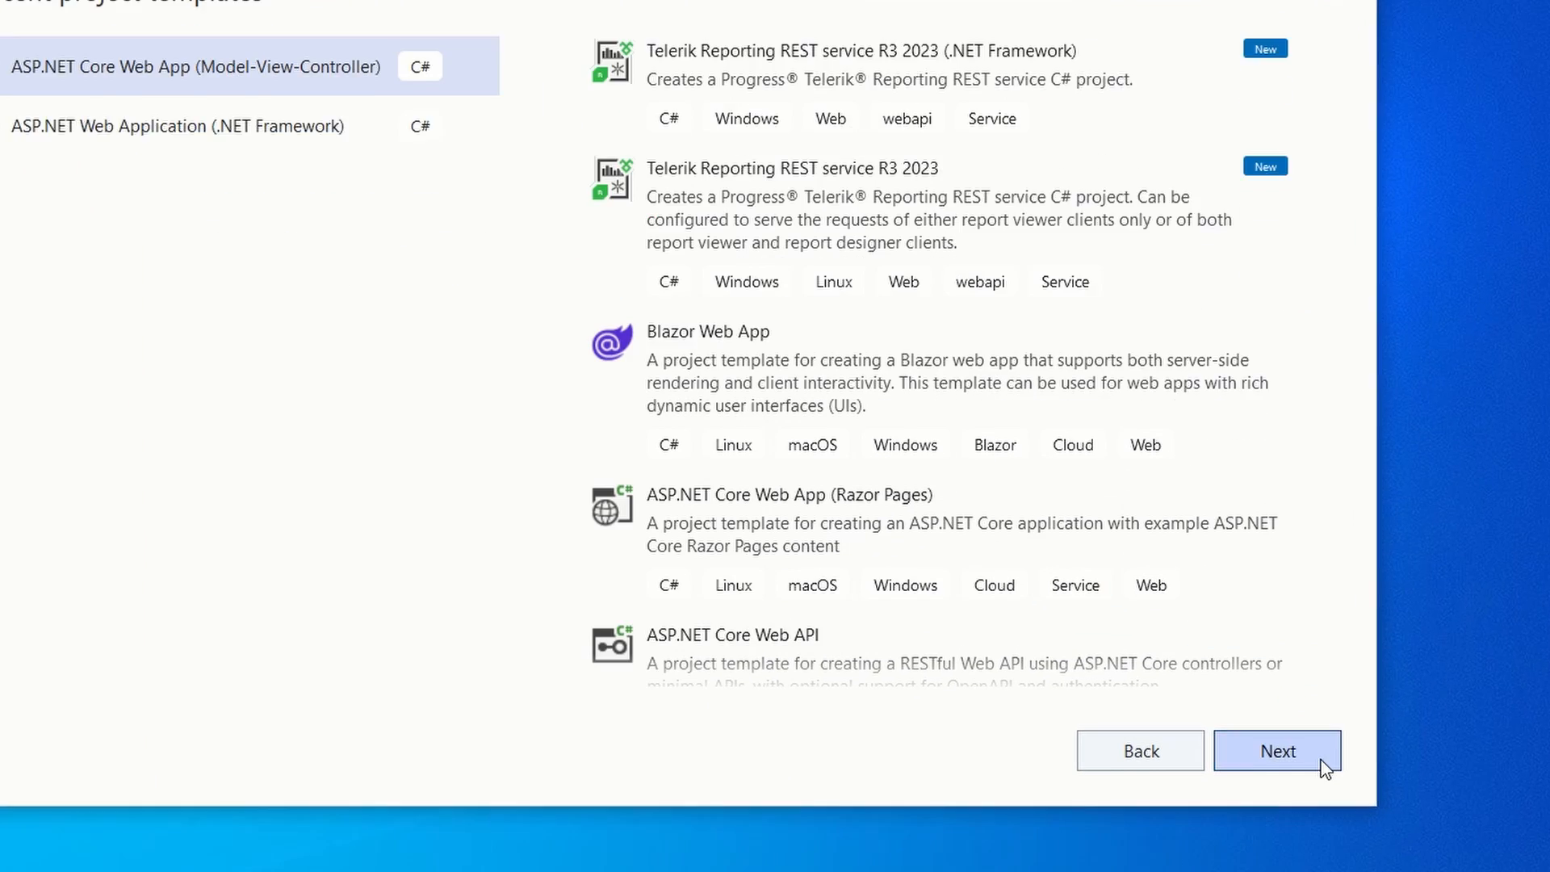
{"action": "left_click", "coordinate": [1278, 750]}
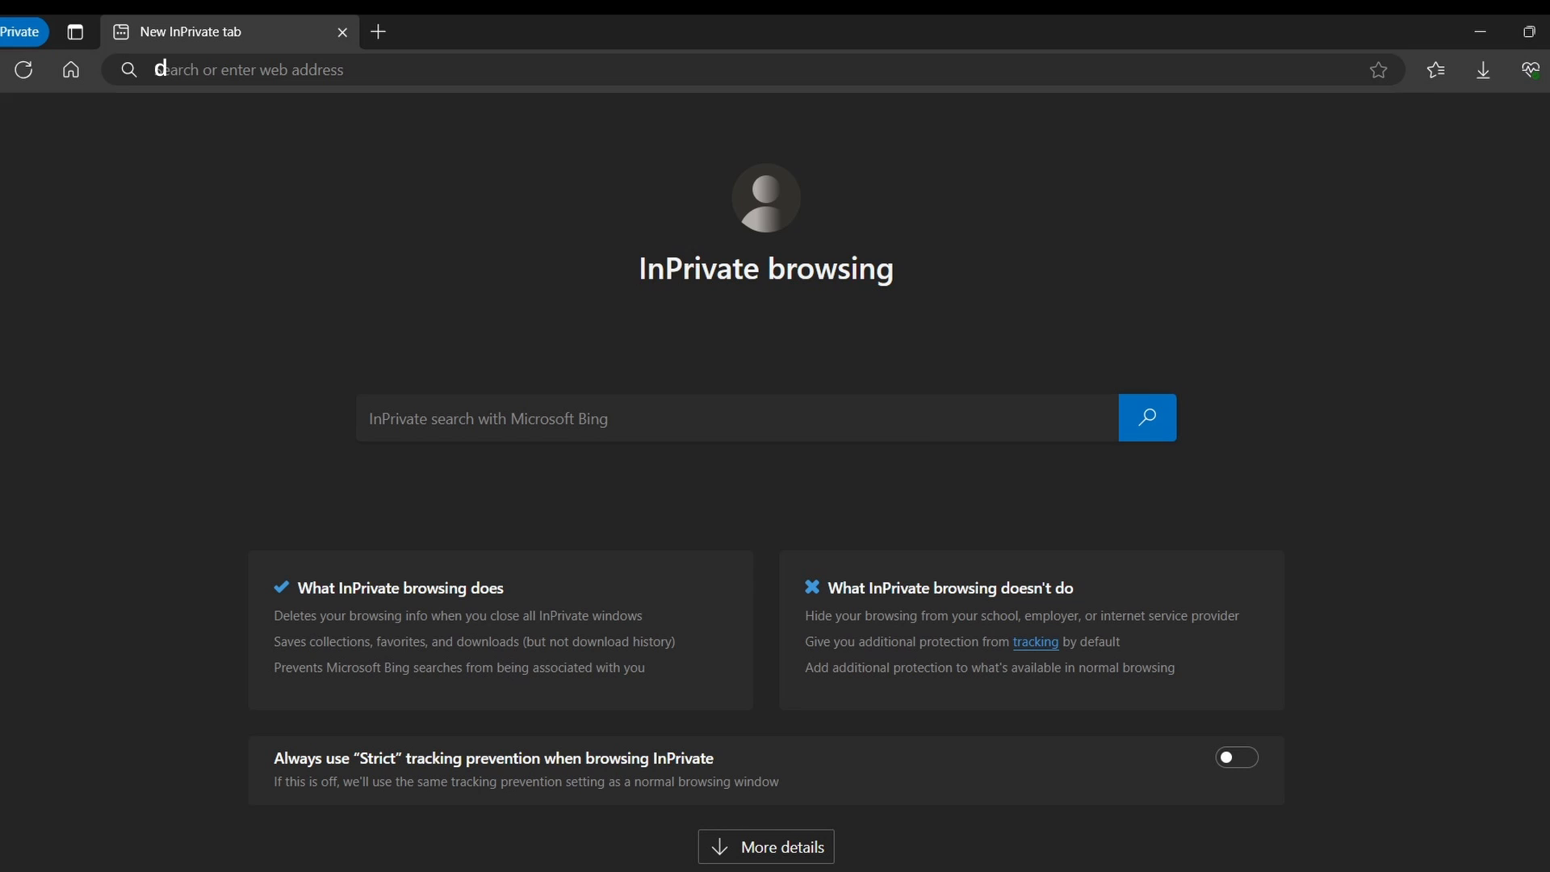
Navigate the InPrivate Edge tab to download.net.
{"action": "type", "text": "download.net"}
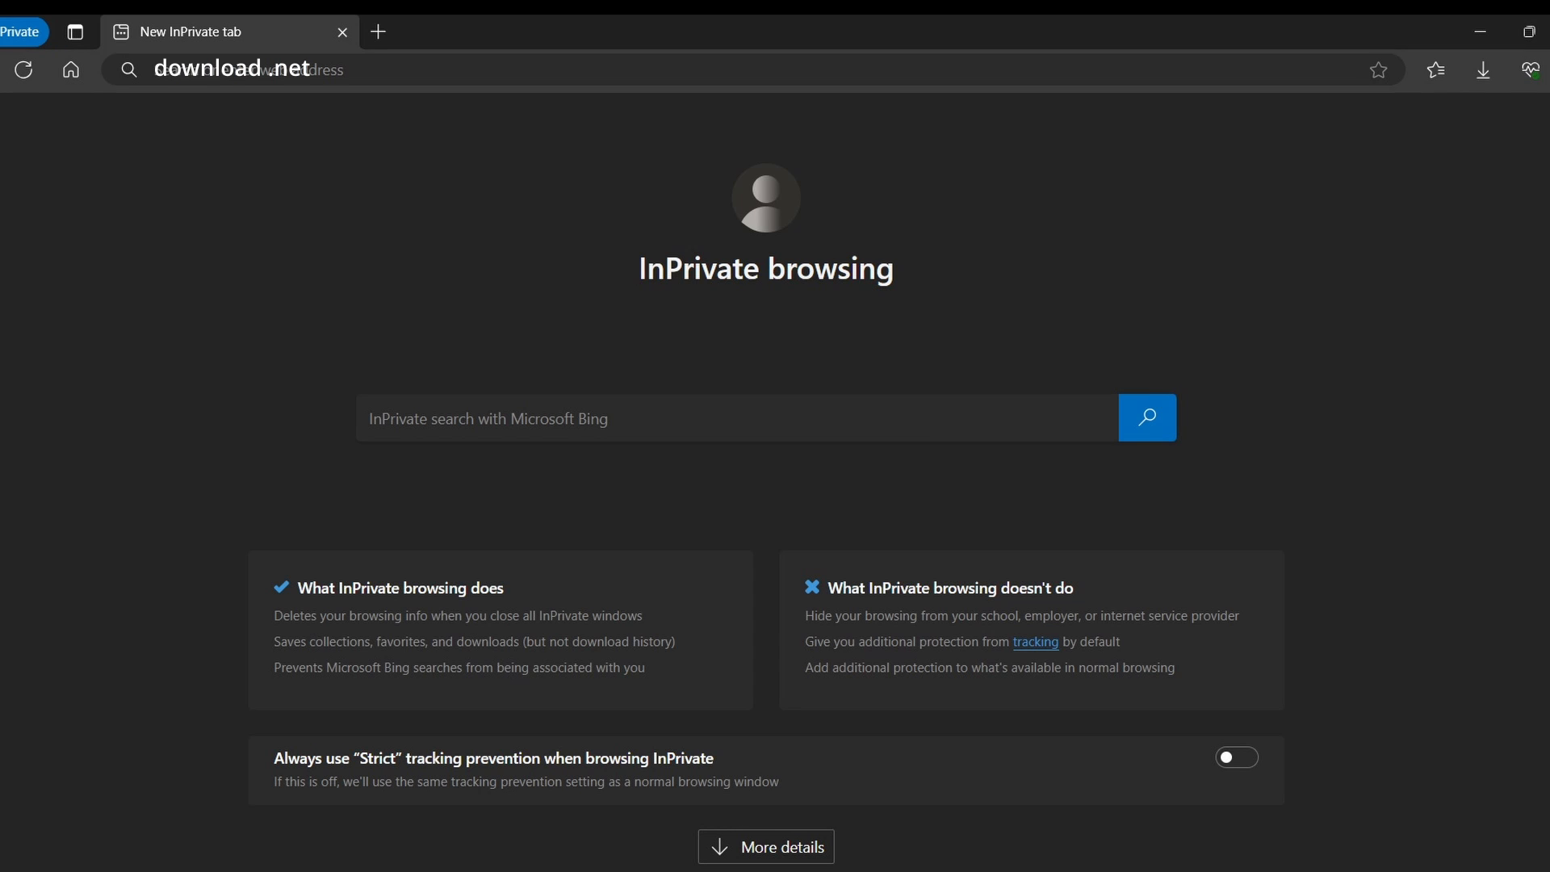
{"action": "left_click", "coordinate": [576, 368]}
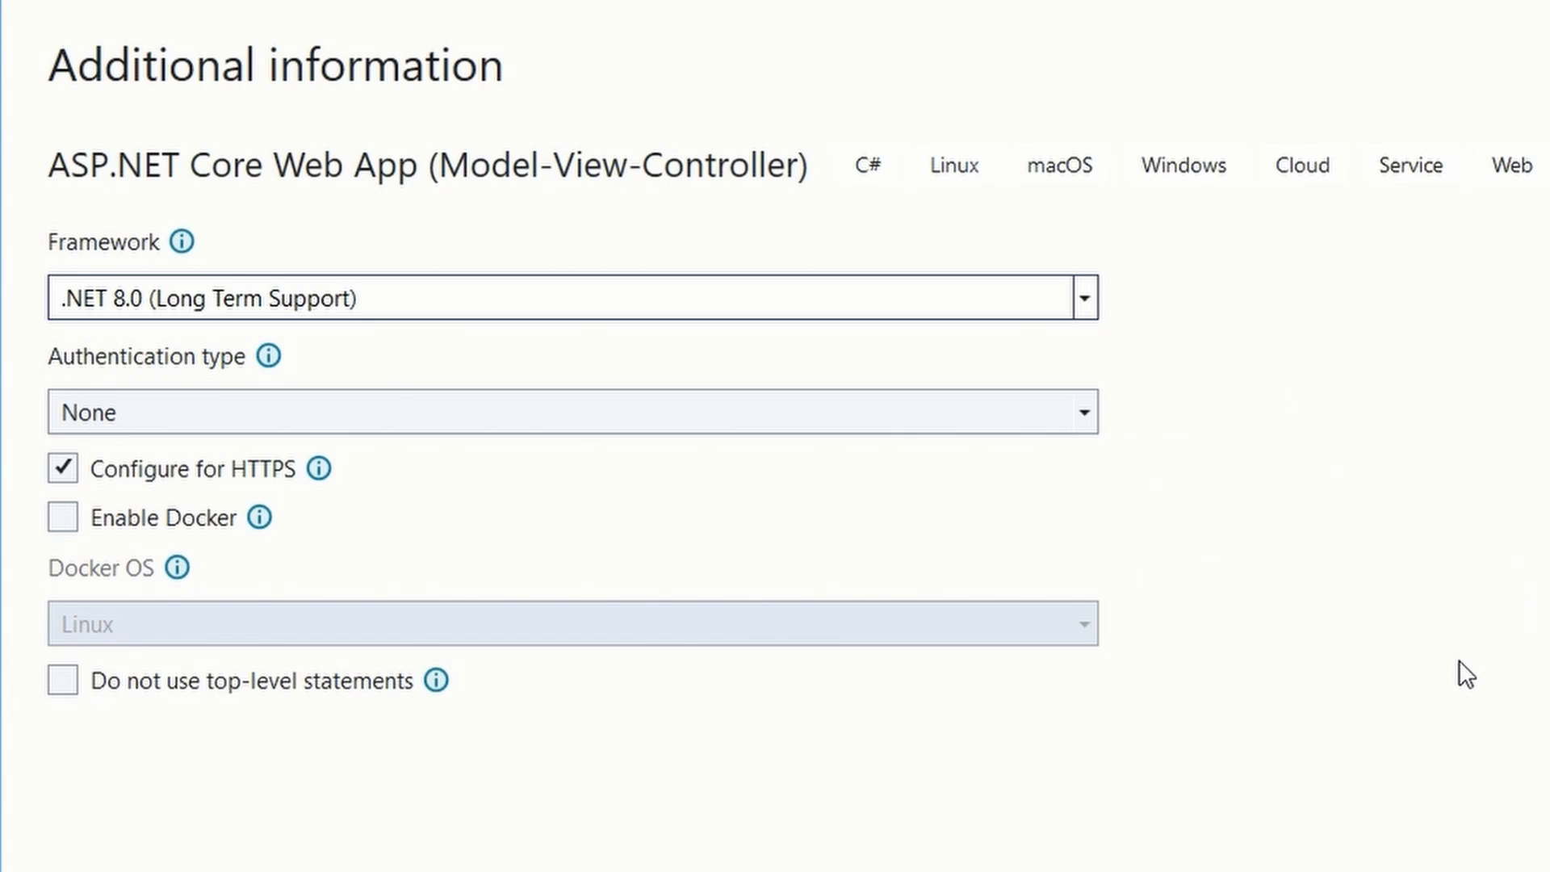
Create the MultiLanguages project on .NET 8.0 with HTTPS and no authentication.
{"action": "left_click", "coordinate": [1265, 767]}
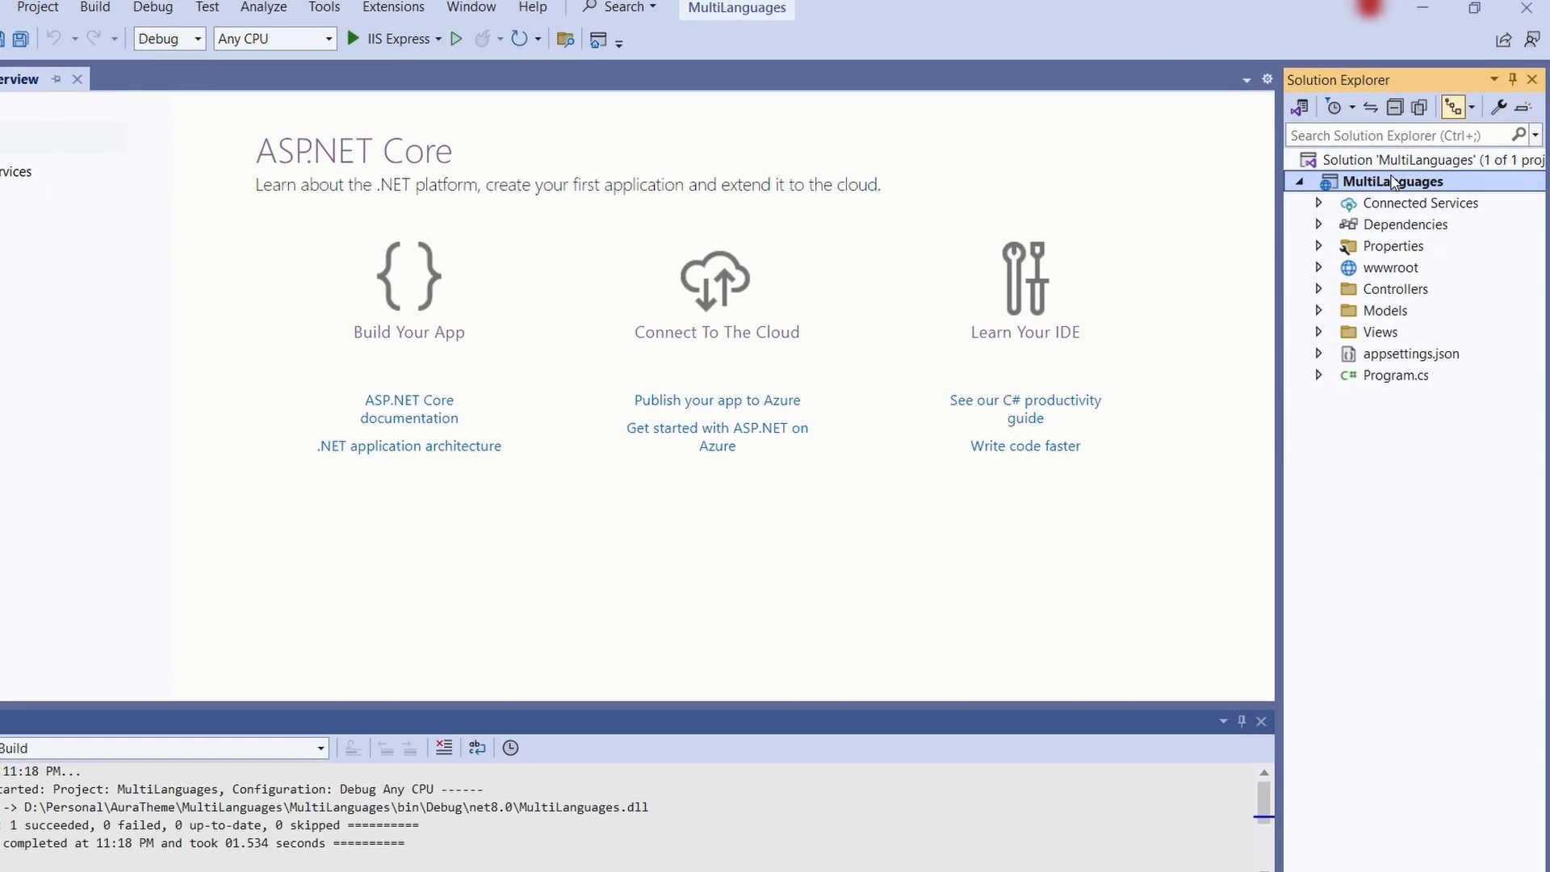
Add a new folder named Resources to the MultiLanguages project.
{"action": "right_click", "coordinate": [1397, 181]}
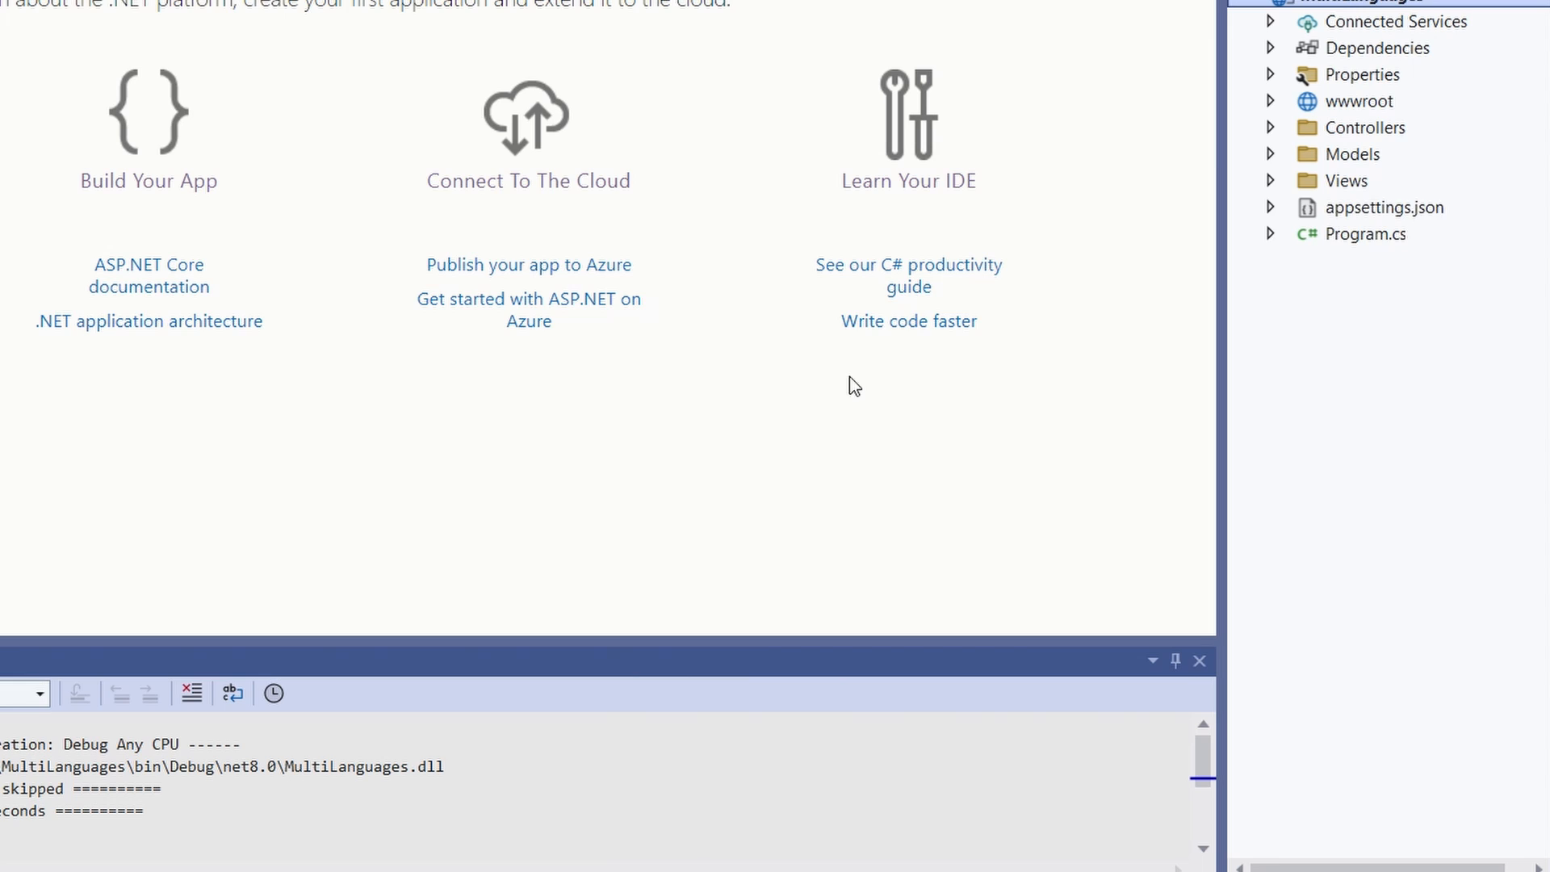
{"action": "type", "text": "Res"}
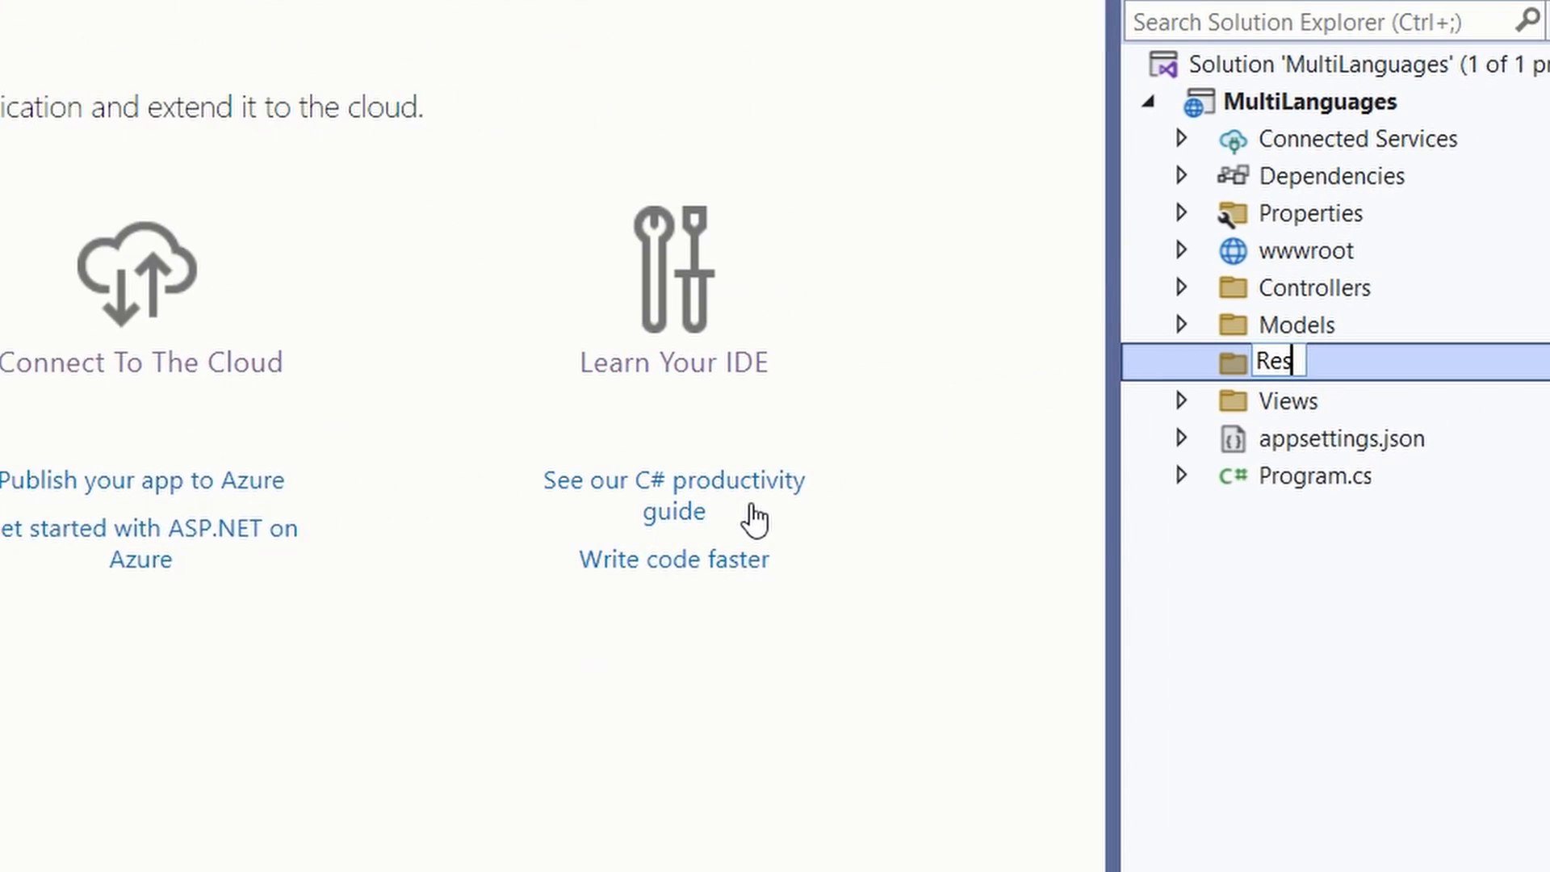
{"action": "key", "text": "Enter"}
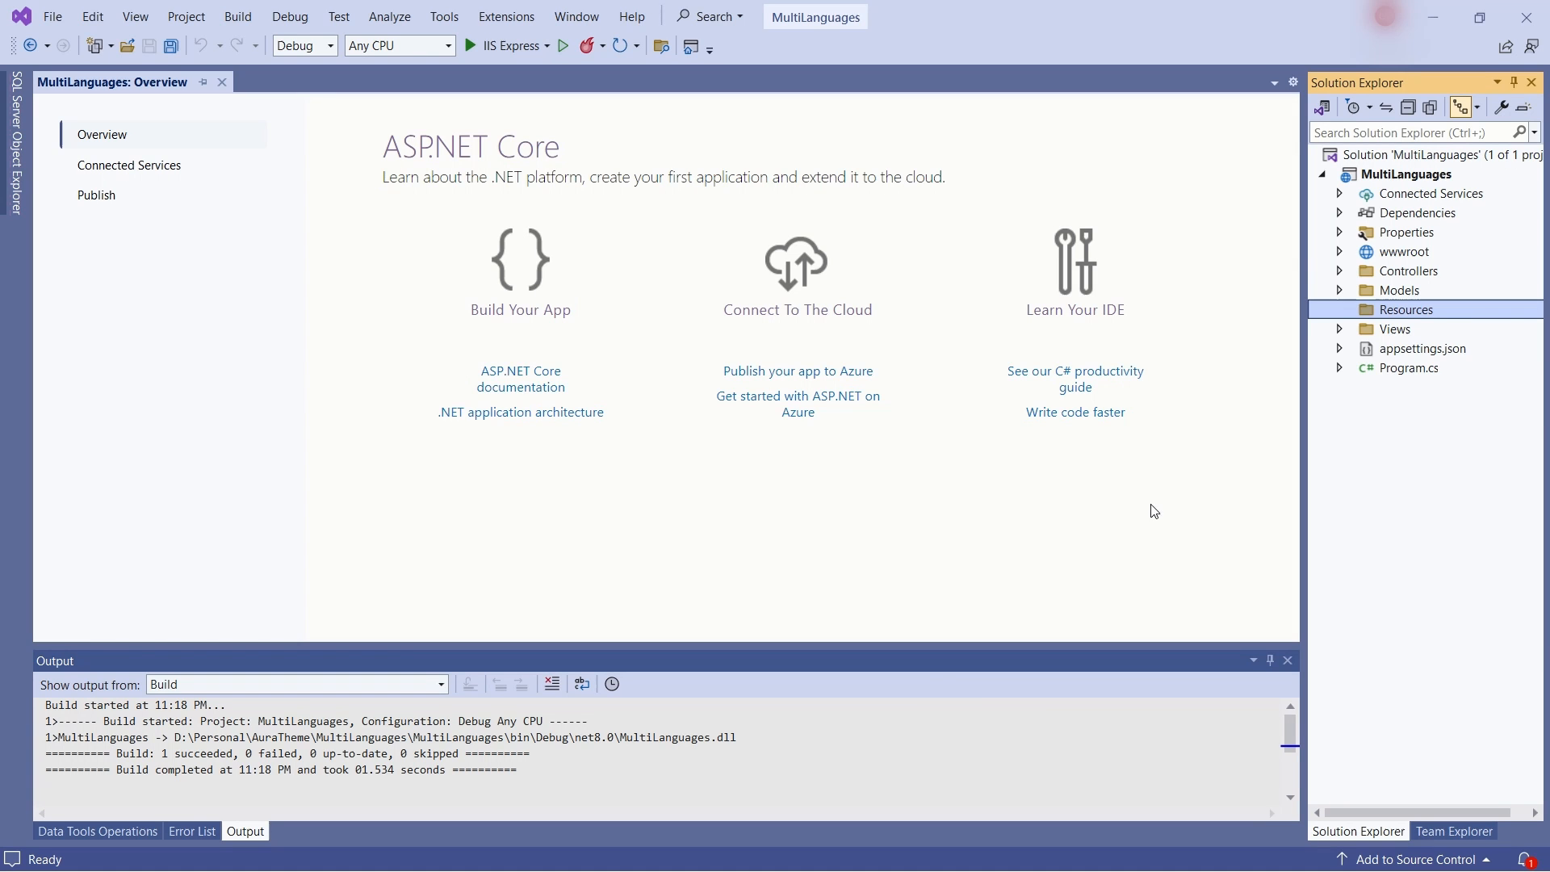
Add a new Resources File item, Resource.resx, inside the Resources folder.
{"action": "right_click", "coordinate": [1406, 308]}
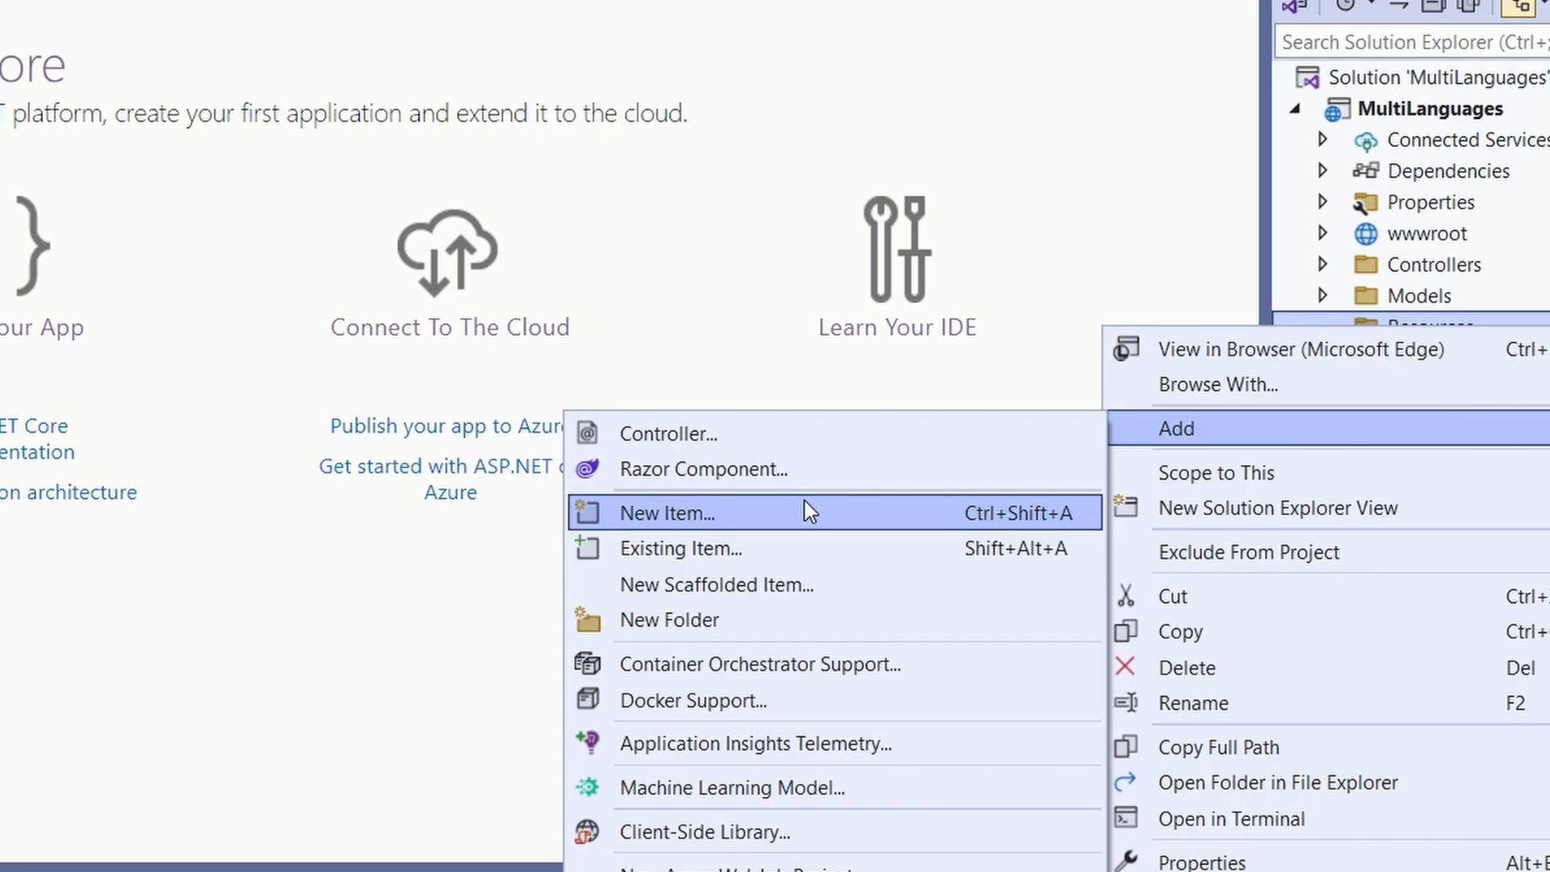
{"action": "left_click", "coordinate": [665, 514]}
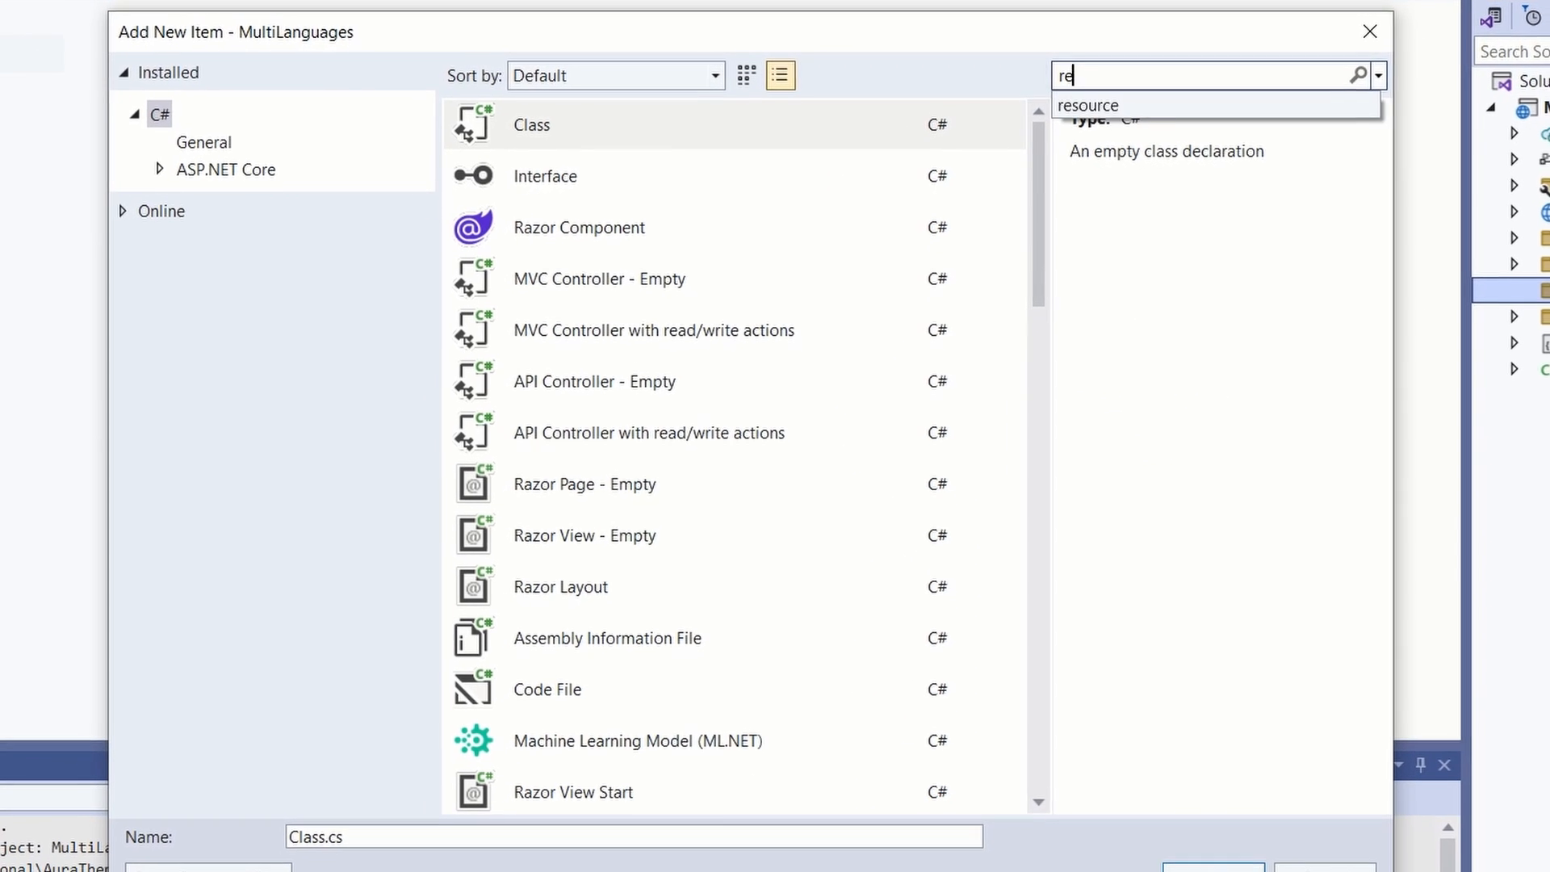
{"action": "left_click", "coordinate": [1088, 105]}
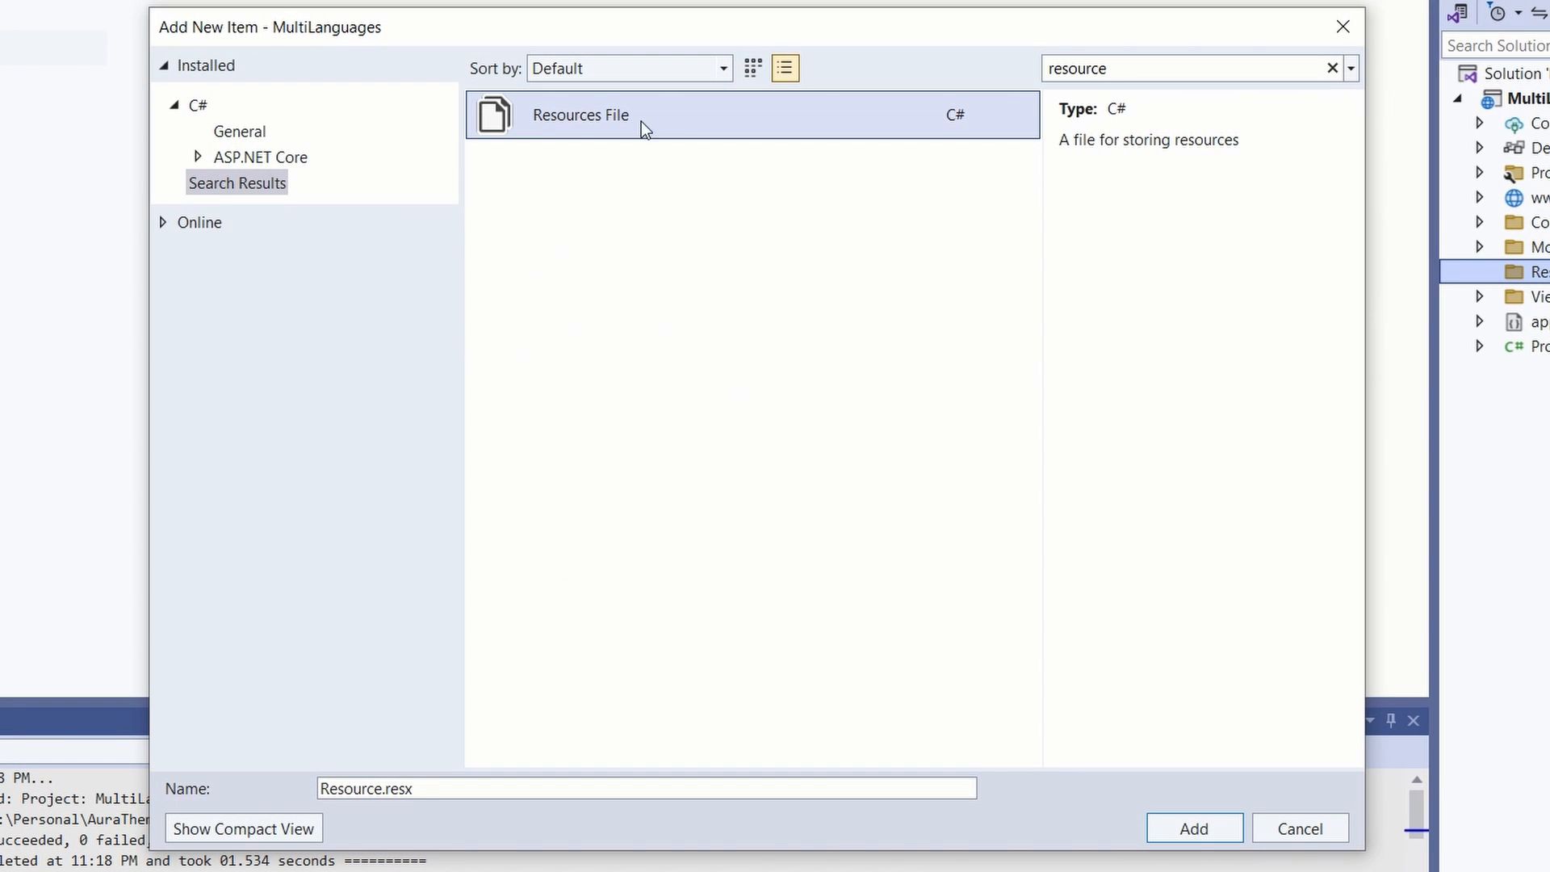
{"action": "left_click", "coordinate": [1194, 827]}
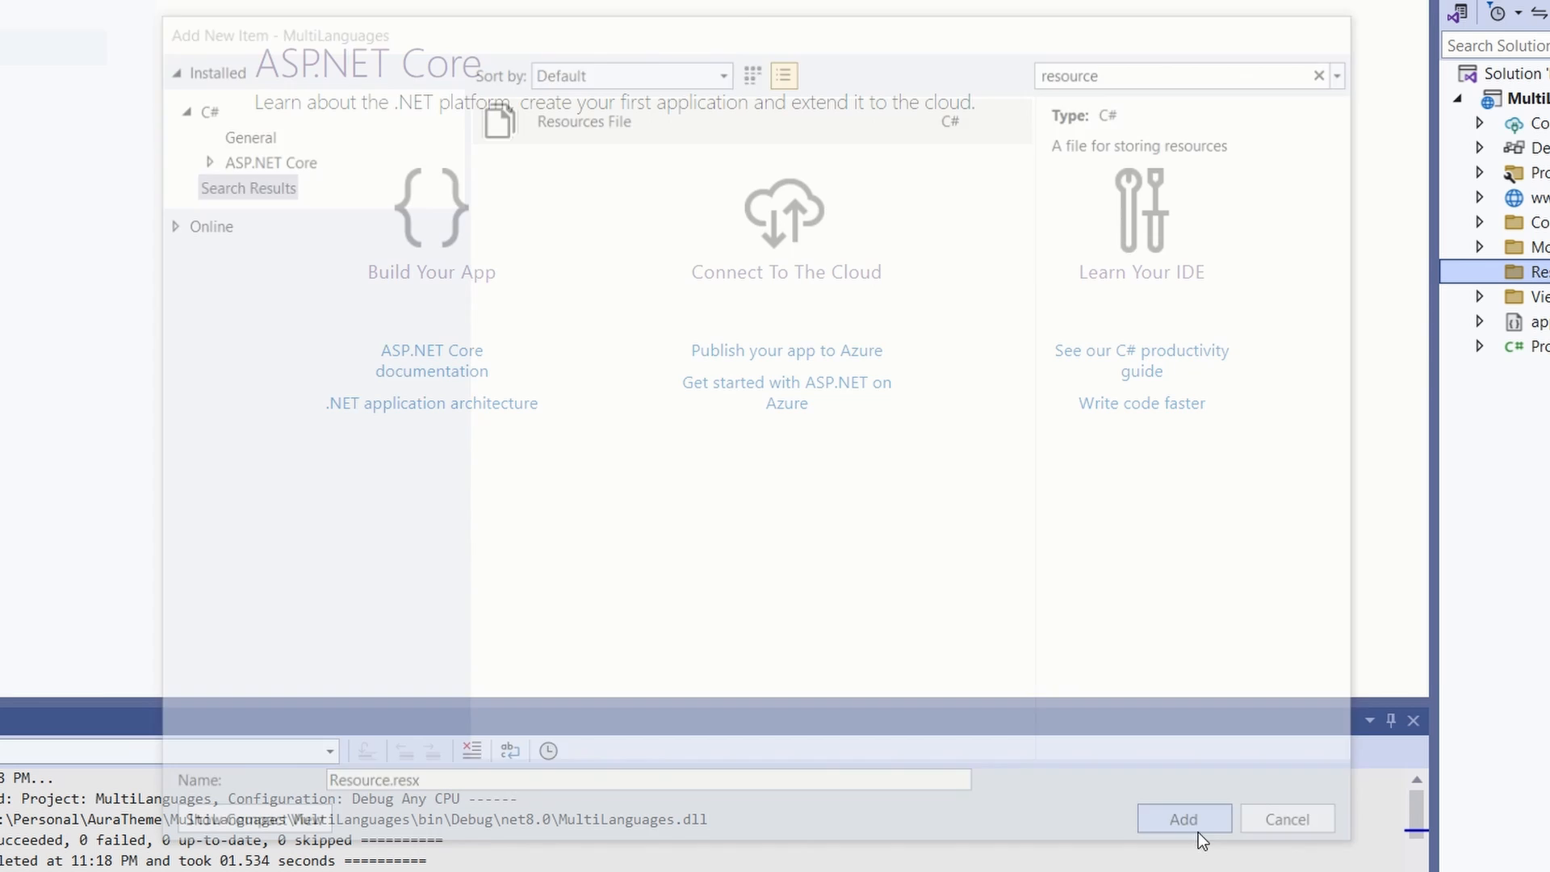
{"action": "left_click", "coordinate": [1183, 818]}
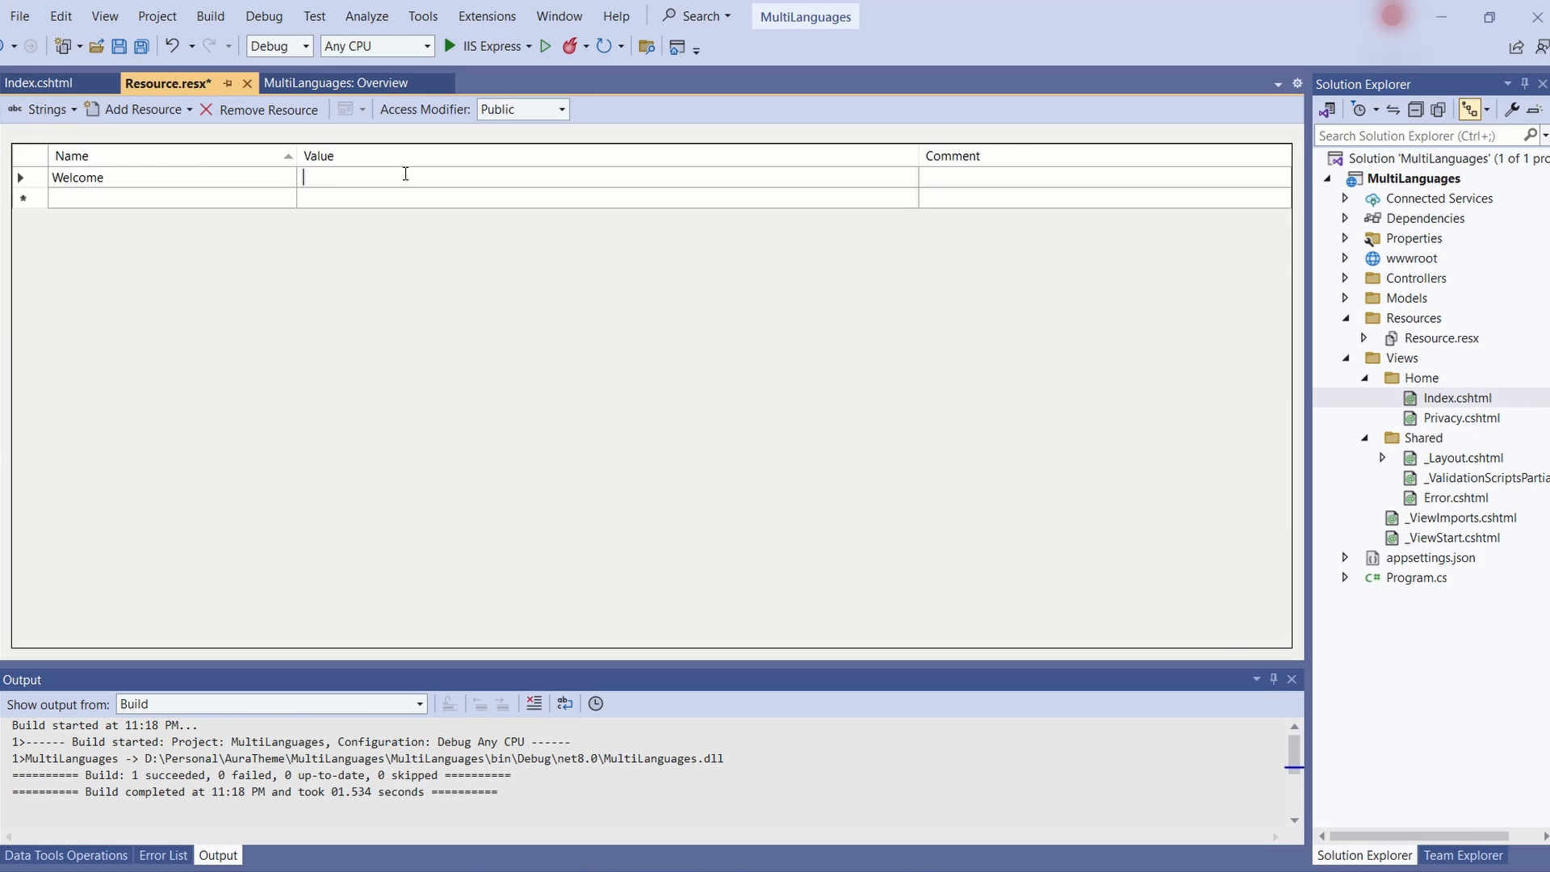
Enter Welcome, LearnAbout, BuildingWebApps and HomePage strings with values copied from Index.cshtml.
{"action": "left_click", "coordinate": [37, 81]}
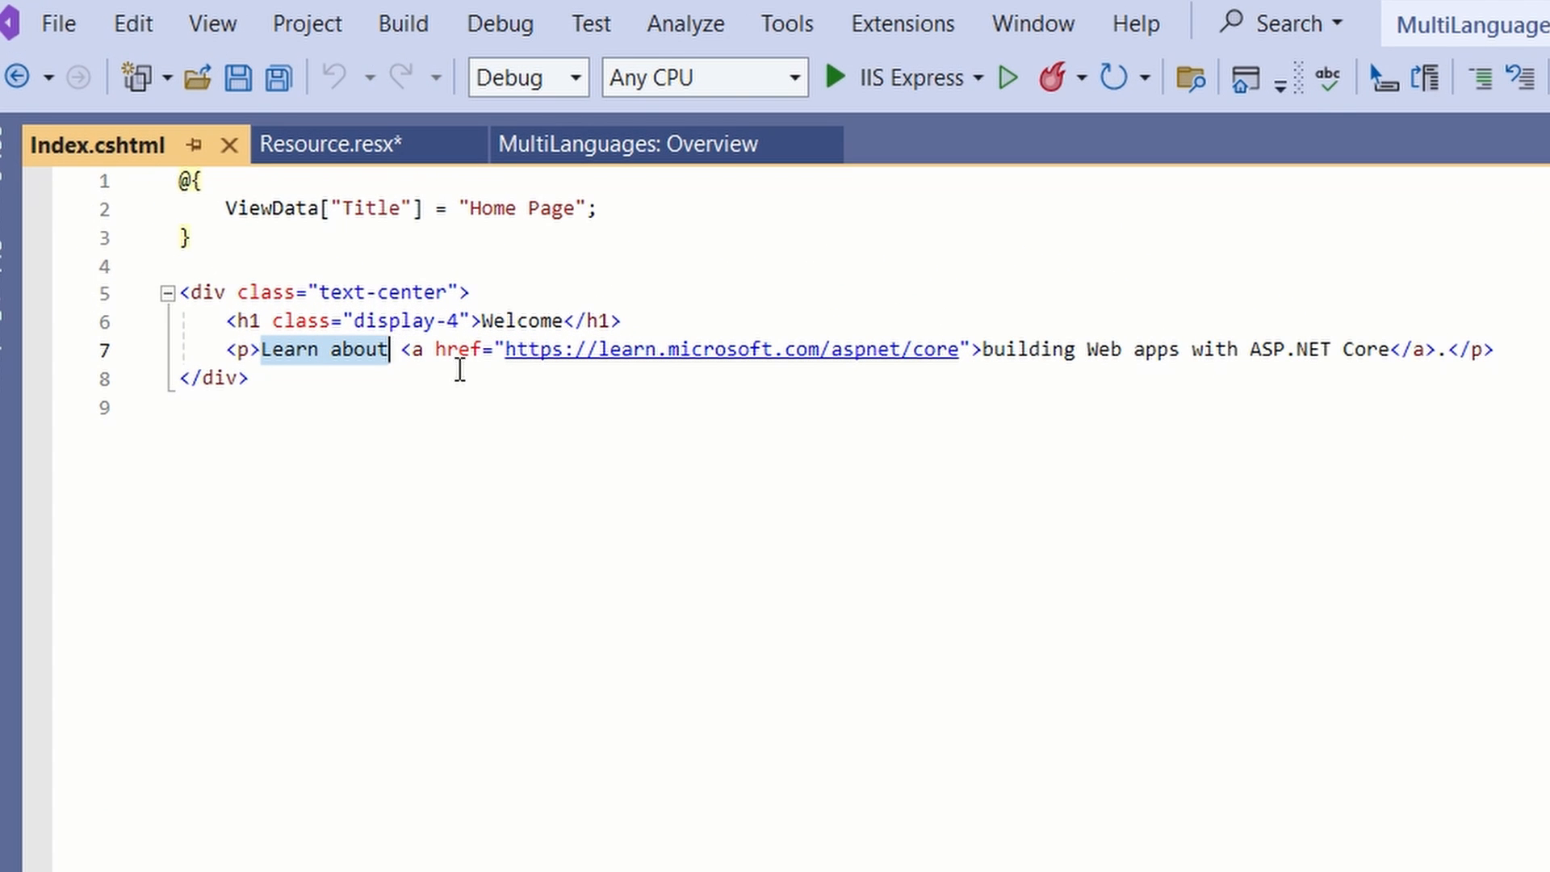
{"action": "left_click", "coordinate": [326, 145]}
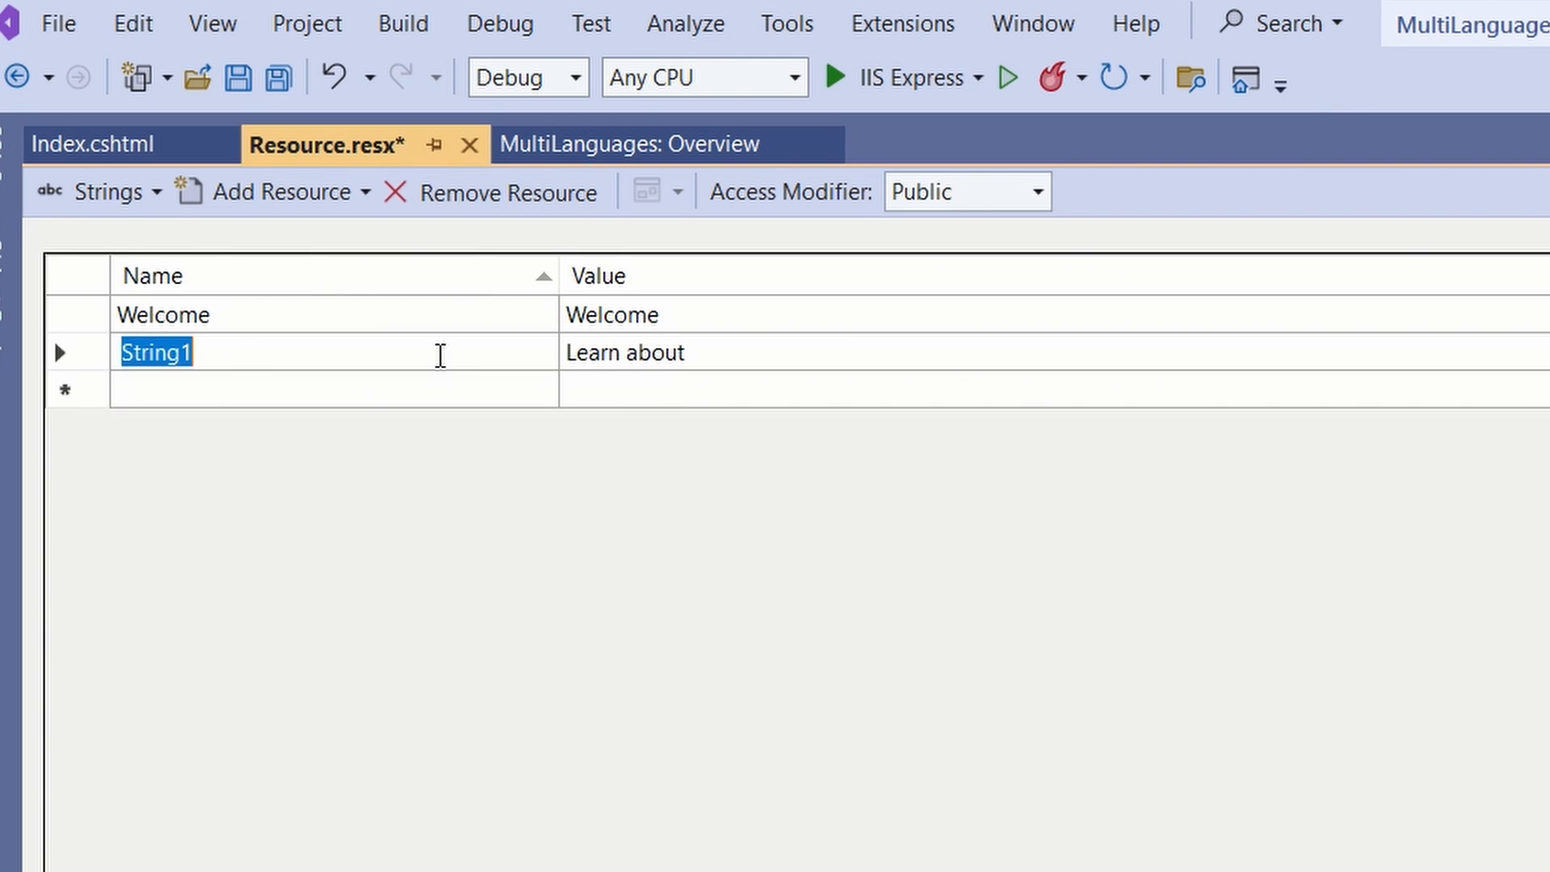
{"action": "left_click", "coordinate": [97, 144]}
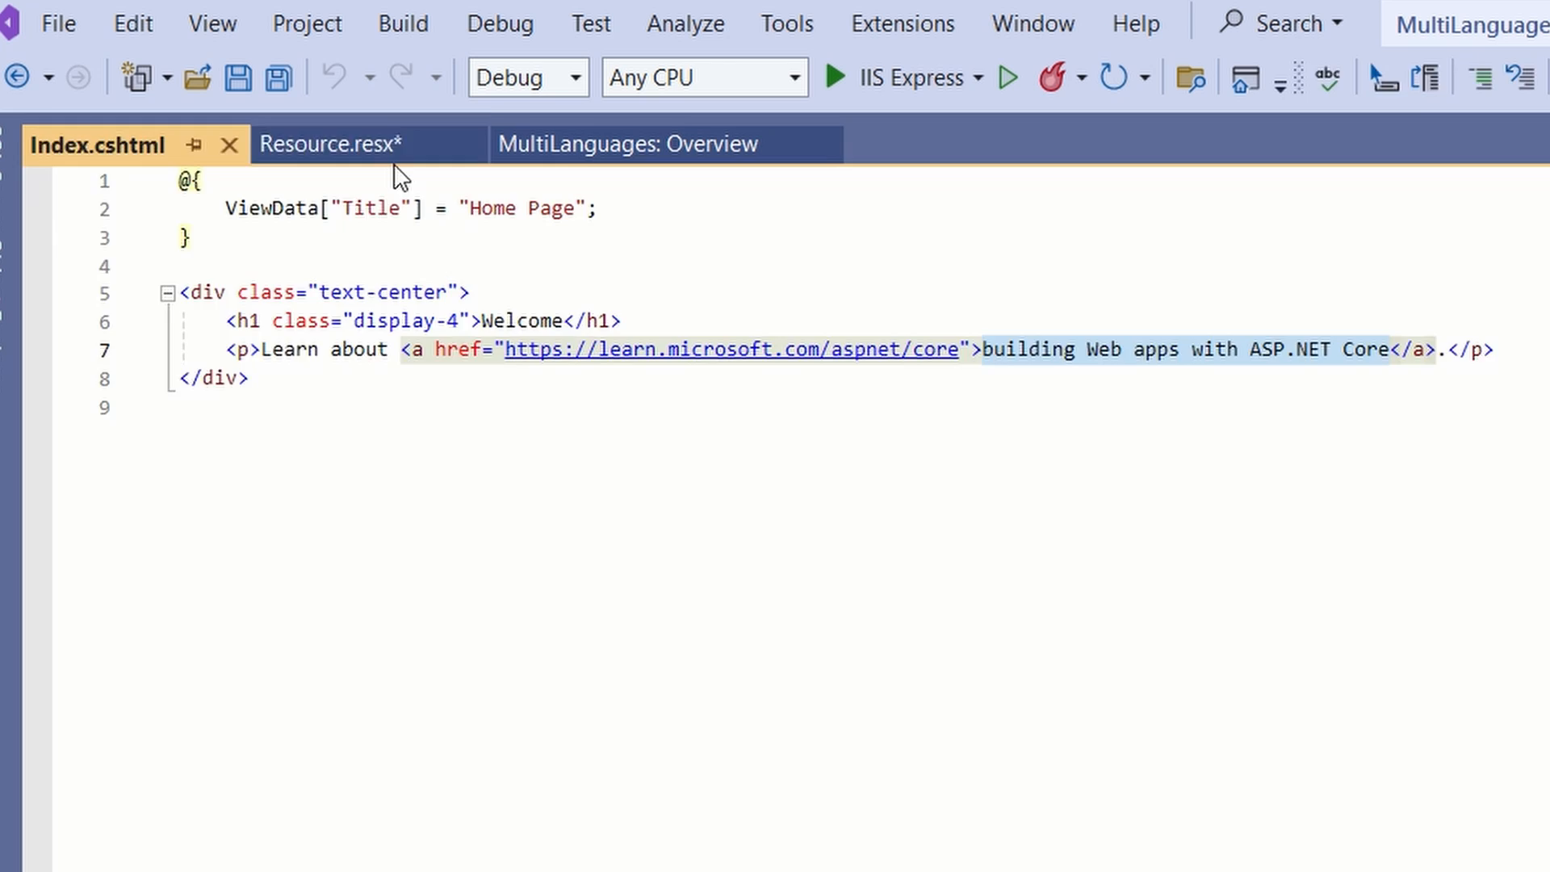
{"action": "left_click", "coordinate": [326, 144]}
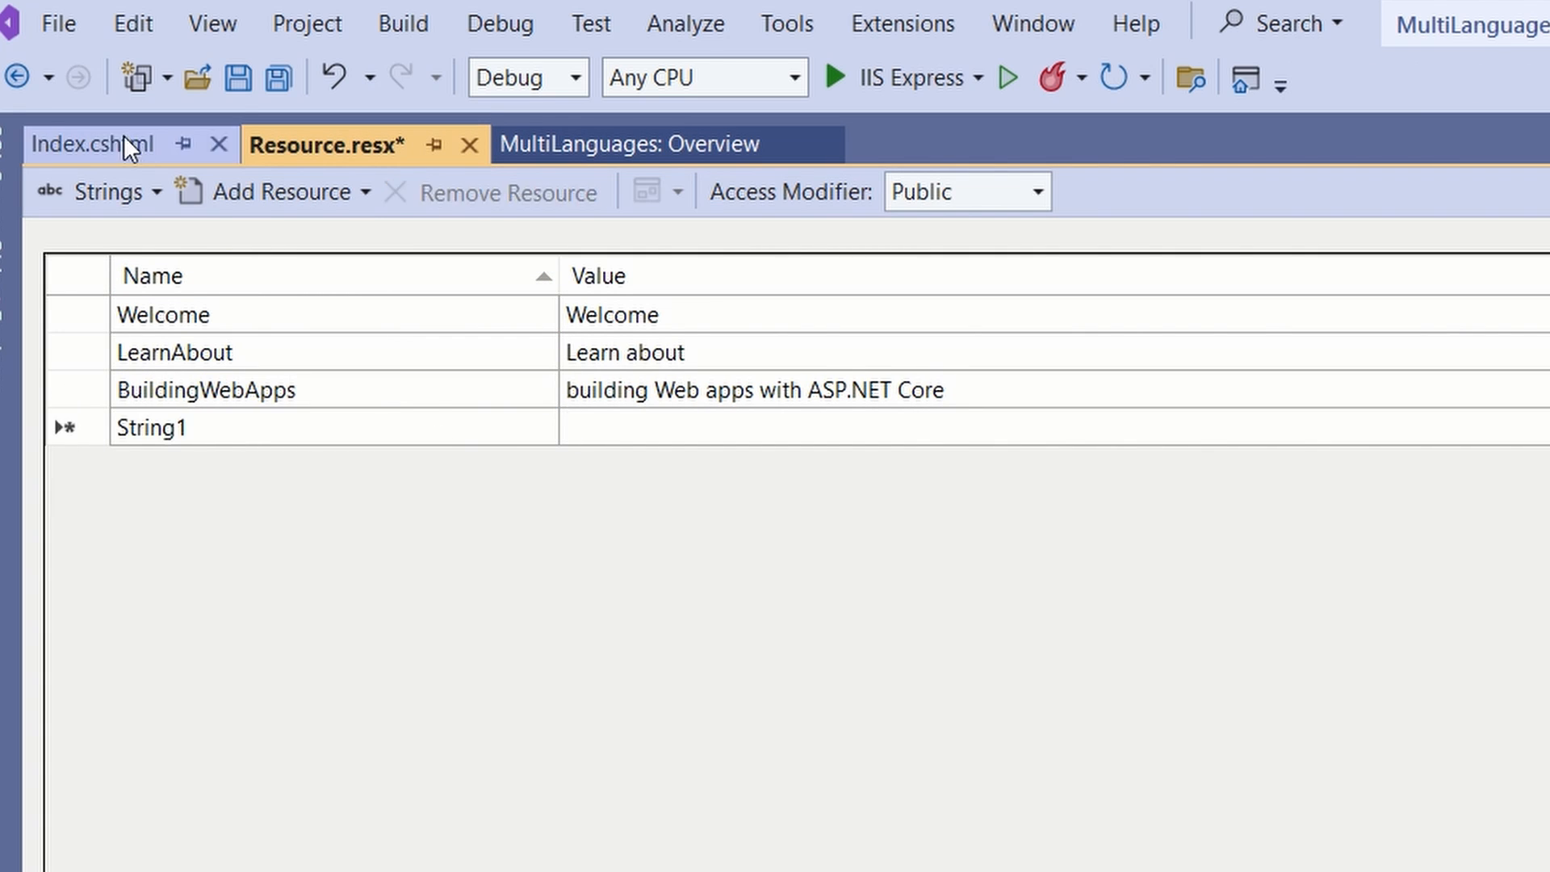
{"action": "type", "text": "HomePag"}
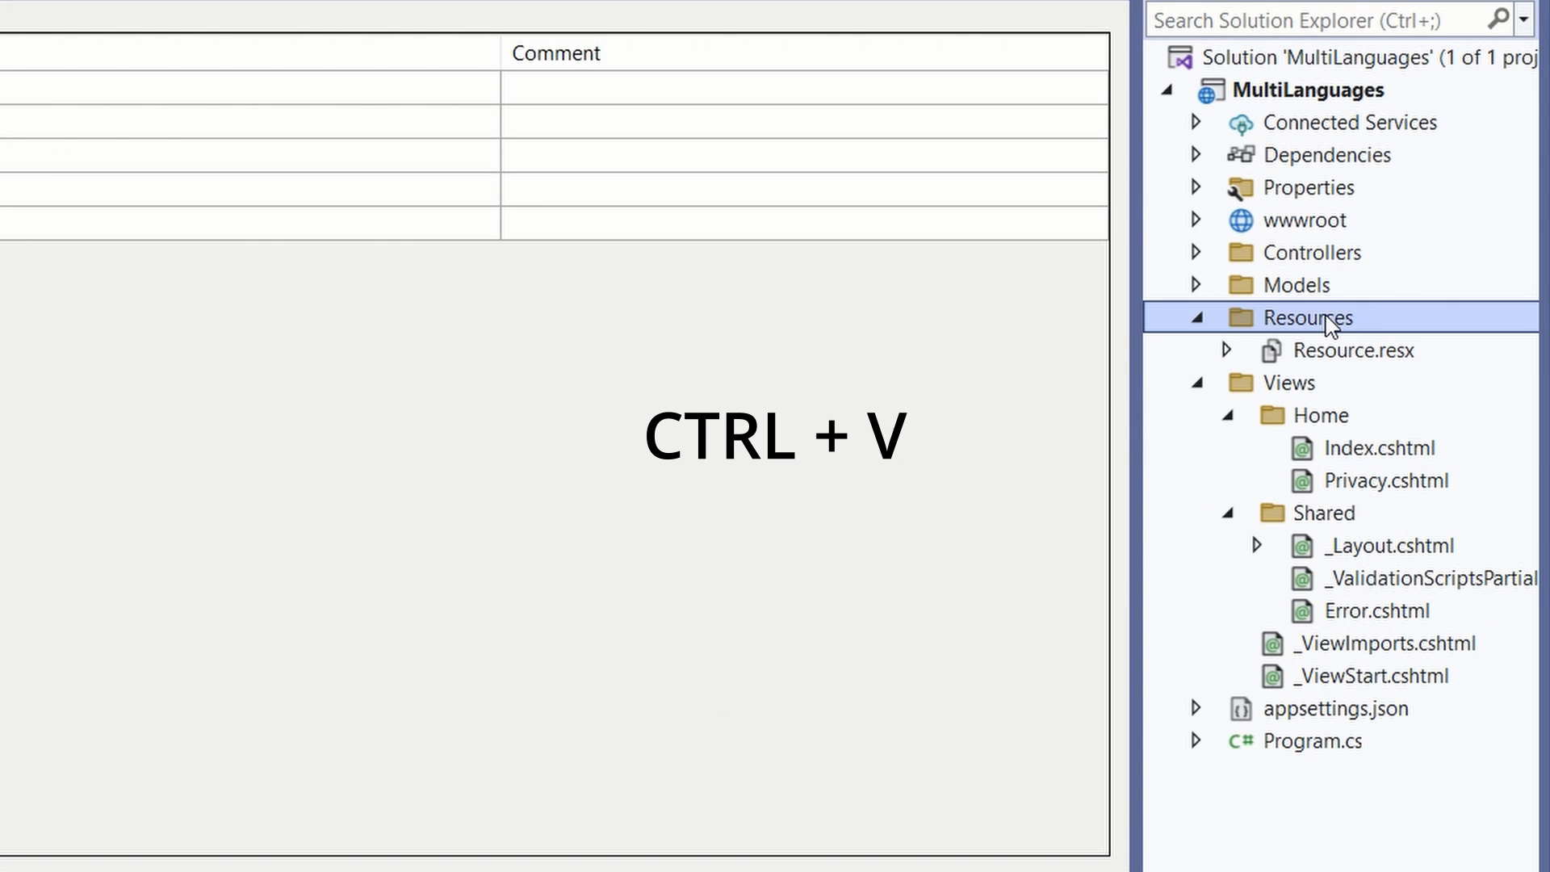
Paste a copy of Resource.resx into Resources and rename it Resource.zh.resx.
{"action": "key", "text": "ctrl+v"}
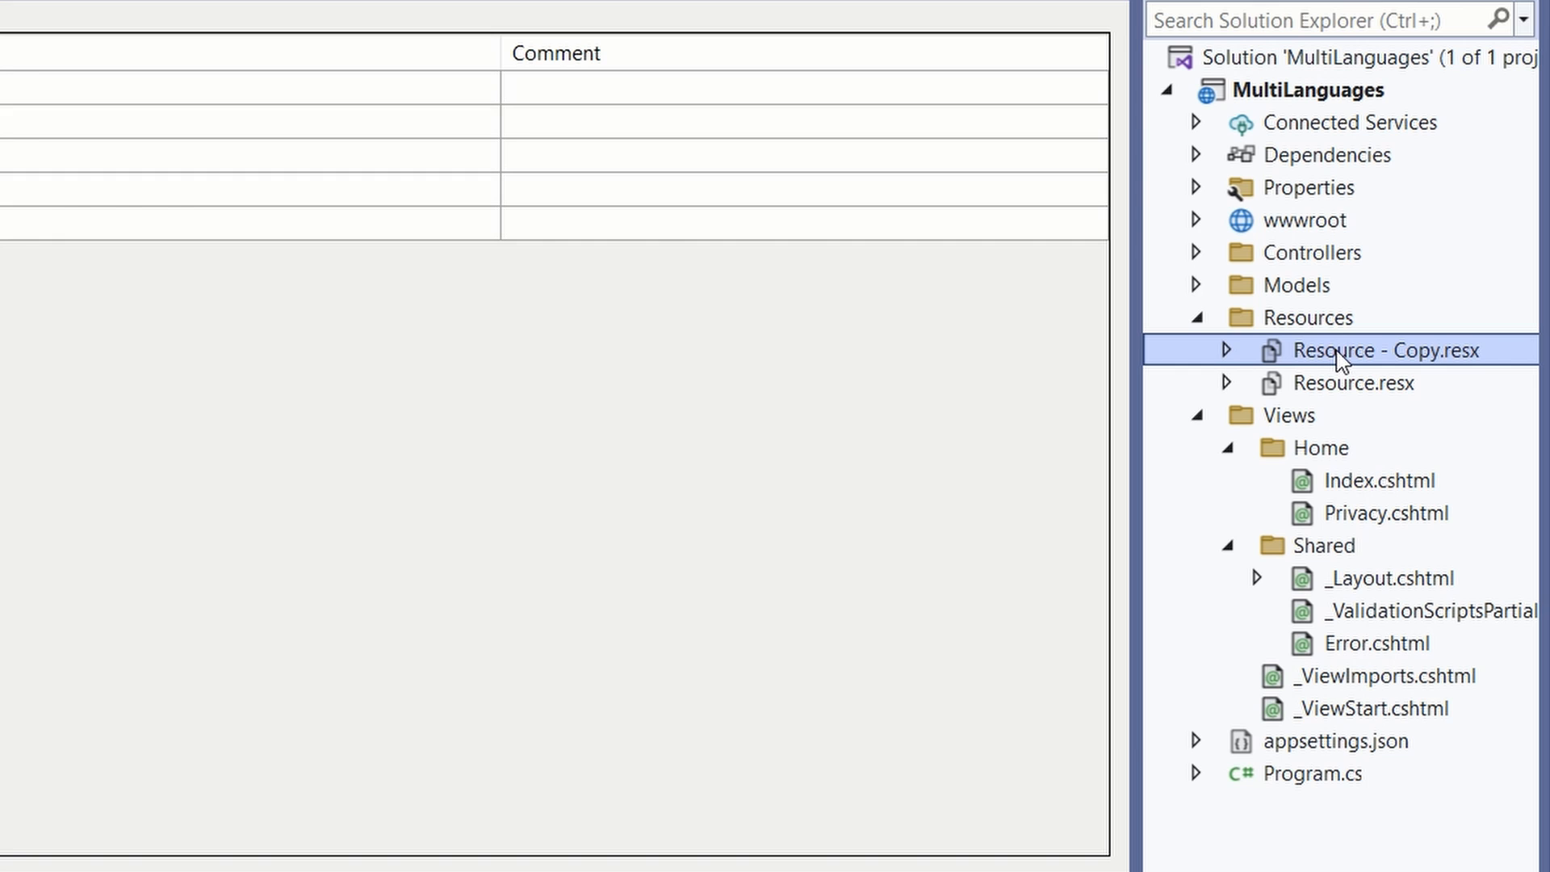
{"action": "key", "text": "F2"}
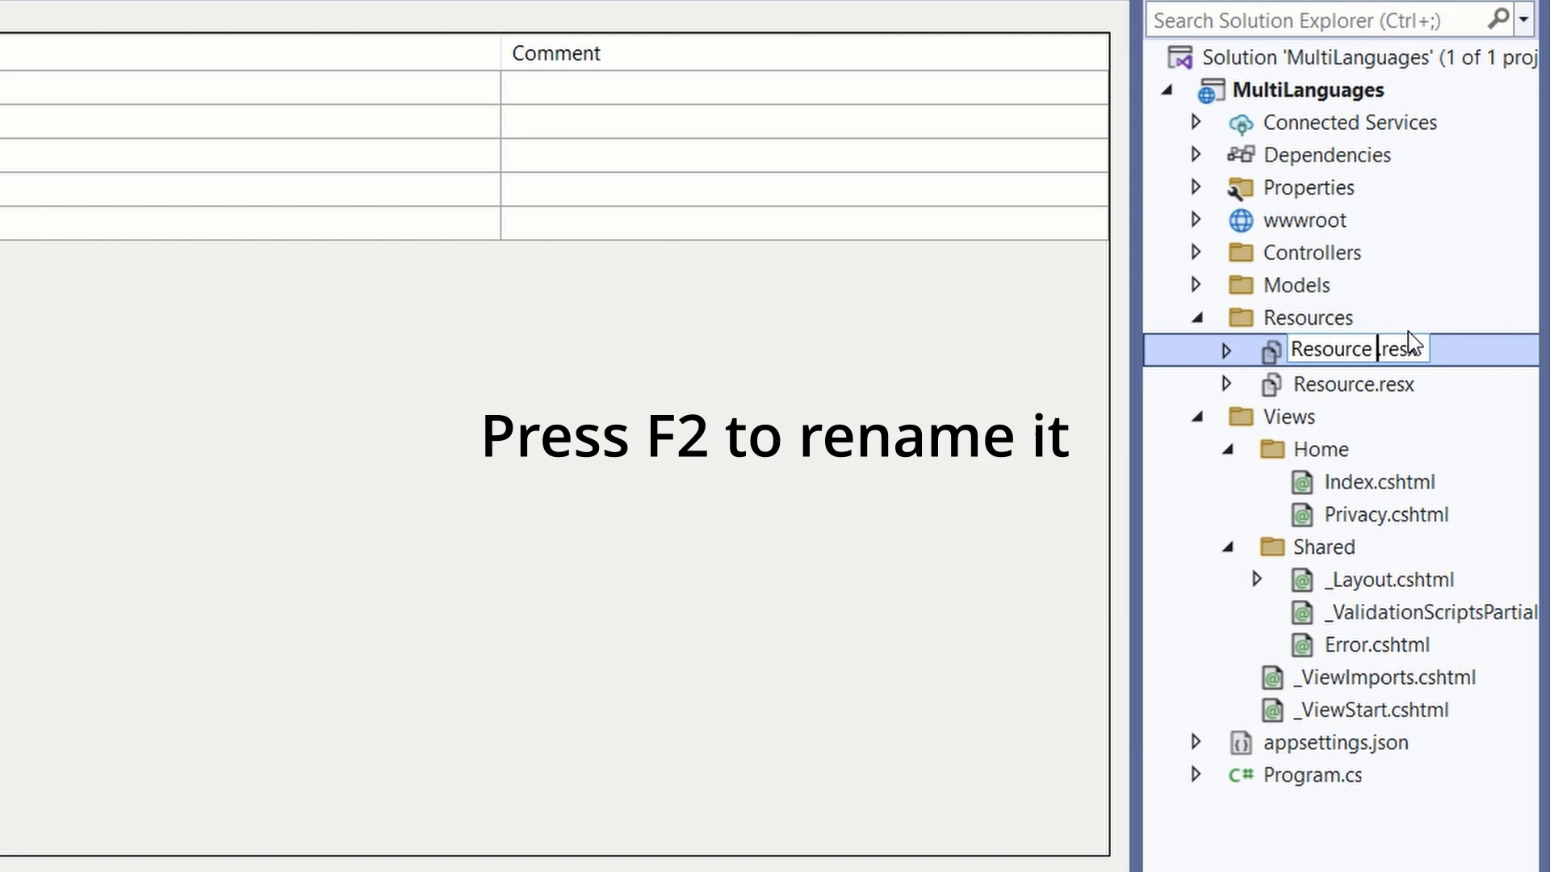
{"action": "type", "text": "Resource.zh.resx"}
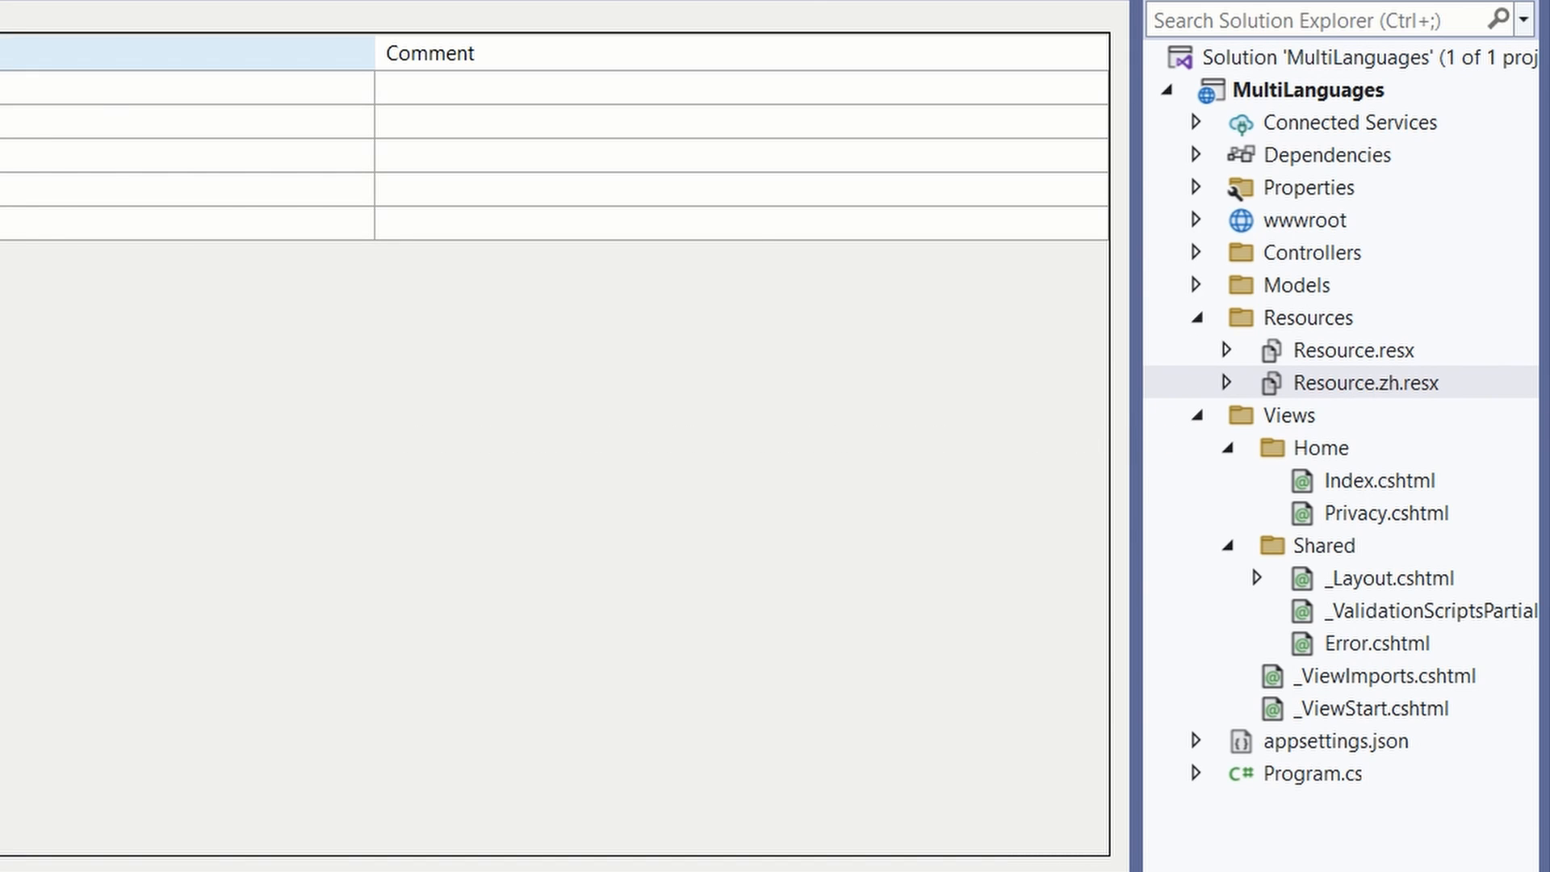
Translate Resource.zh.resx values into Chinese (欢迎, 首页, …) and build the project.
{"action": "double_click", "coordinate": [1366, 383]}
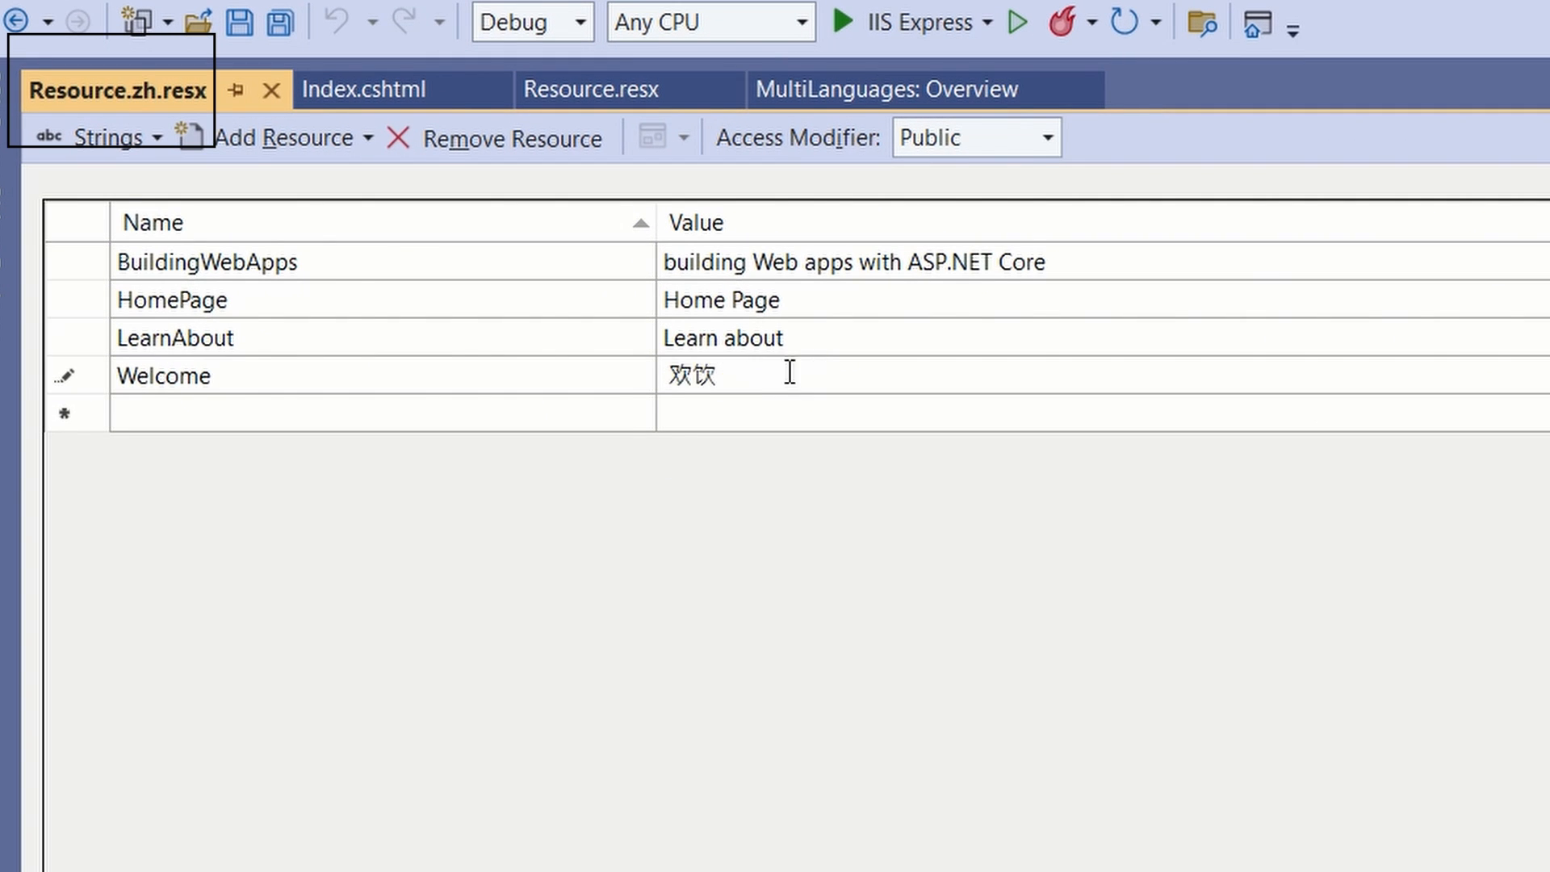
{"action": "type", "text": "迎"}
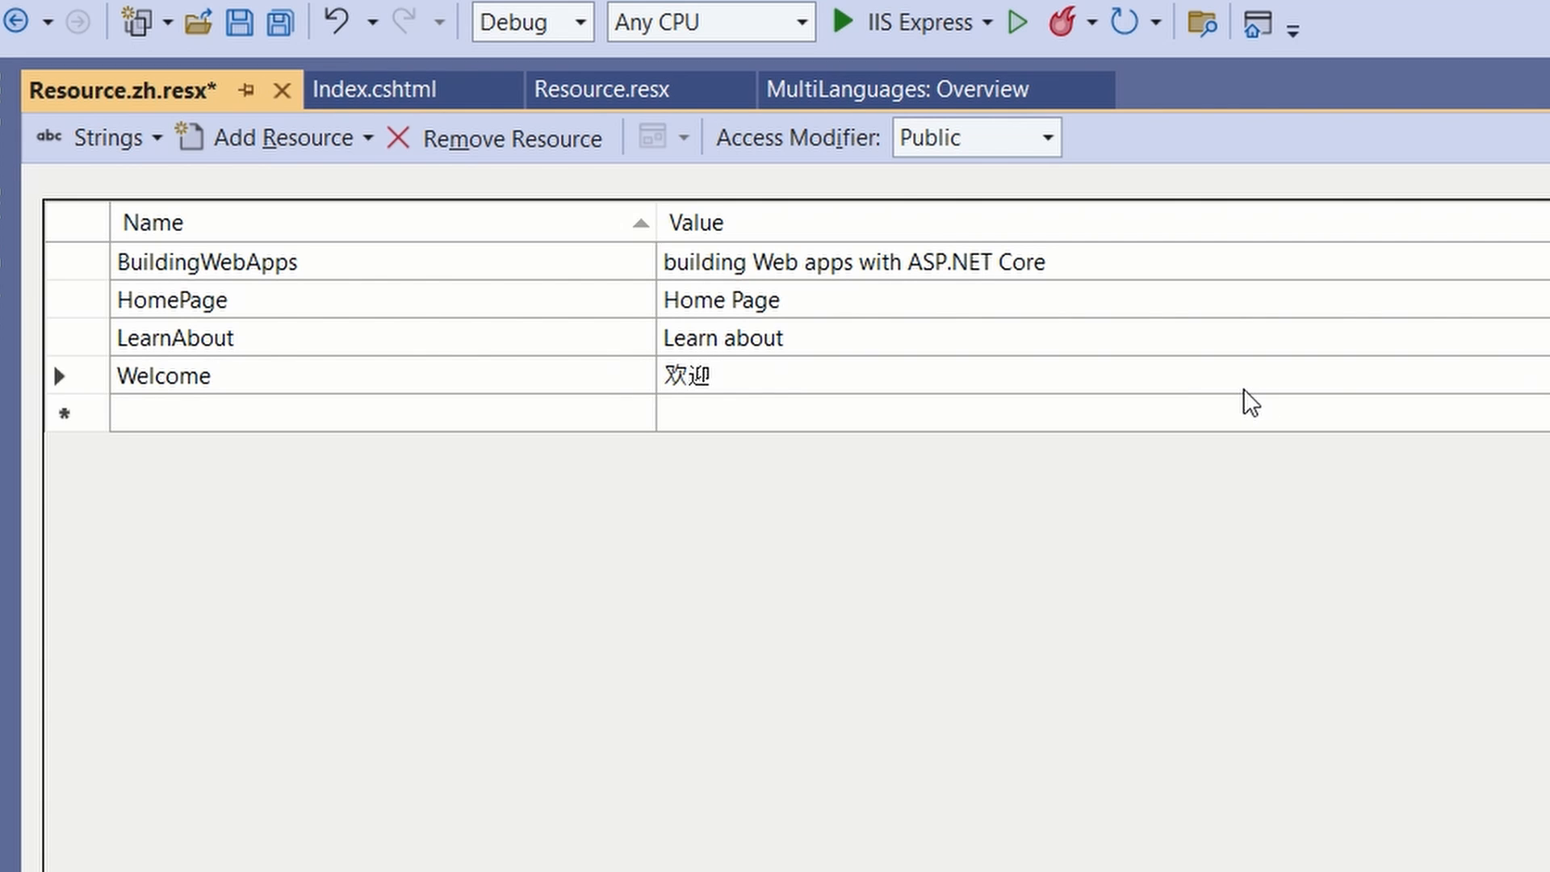
{"action": "type", "text": "shou'ye"}
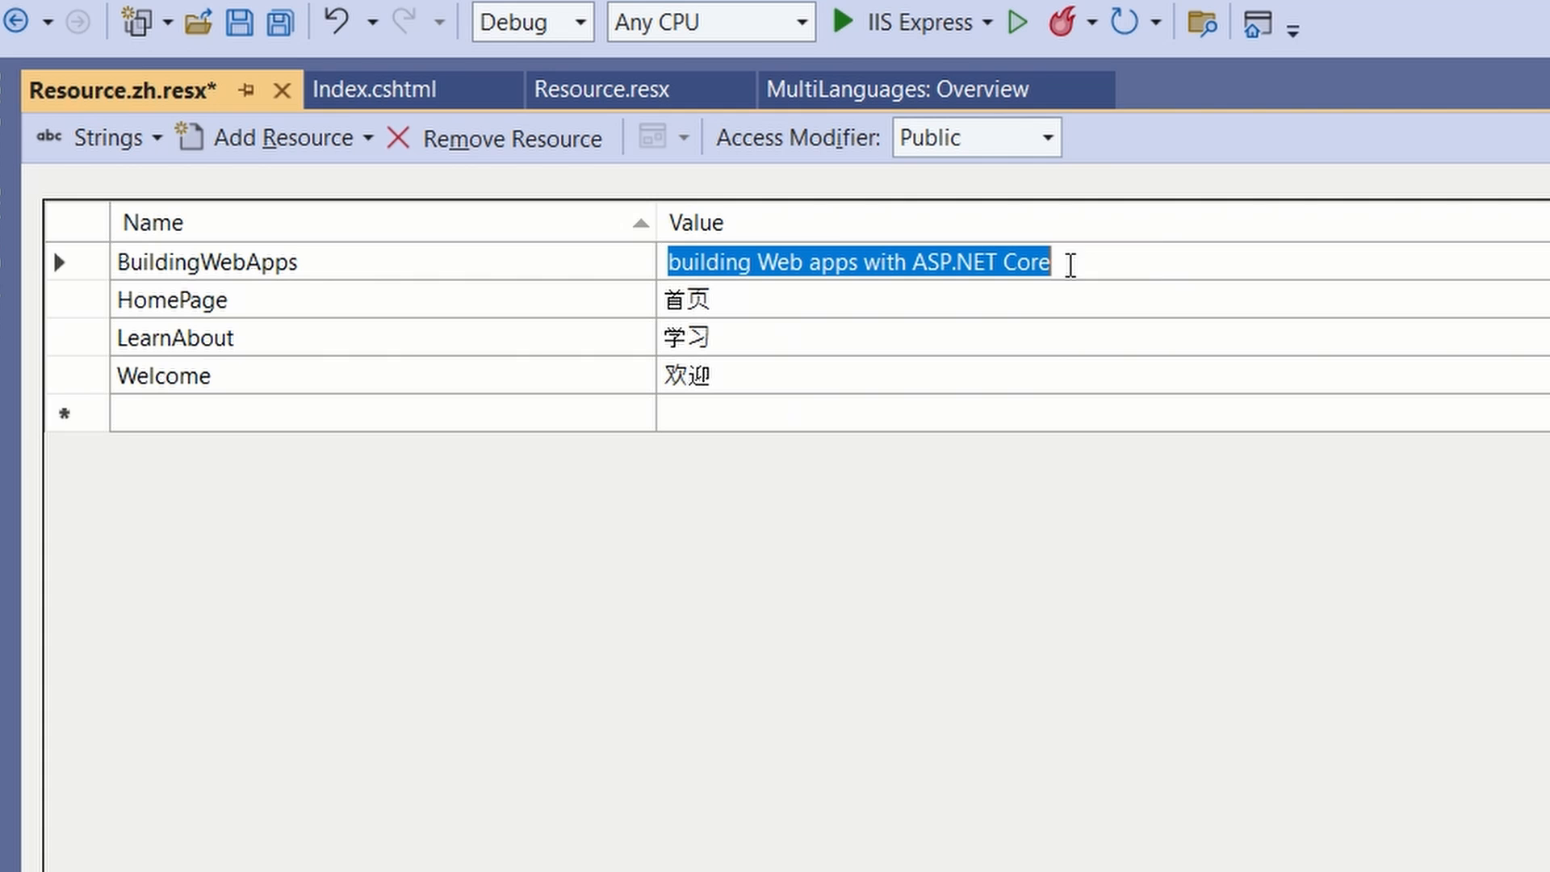
{"action": "type", "text": "shi"}
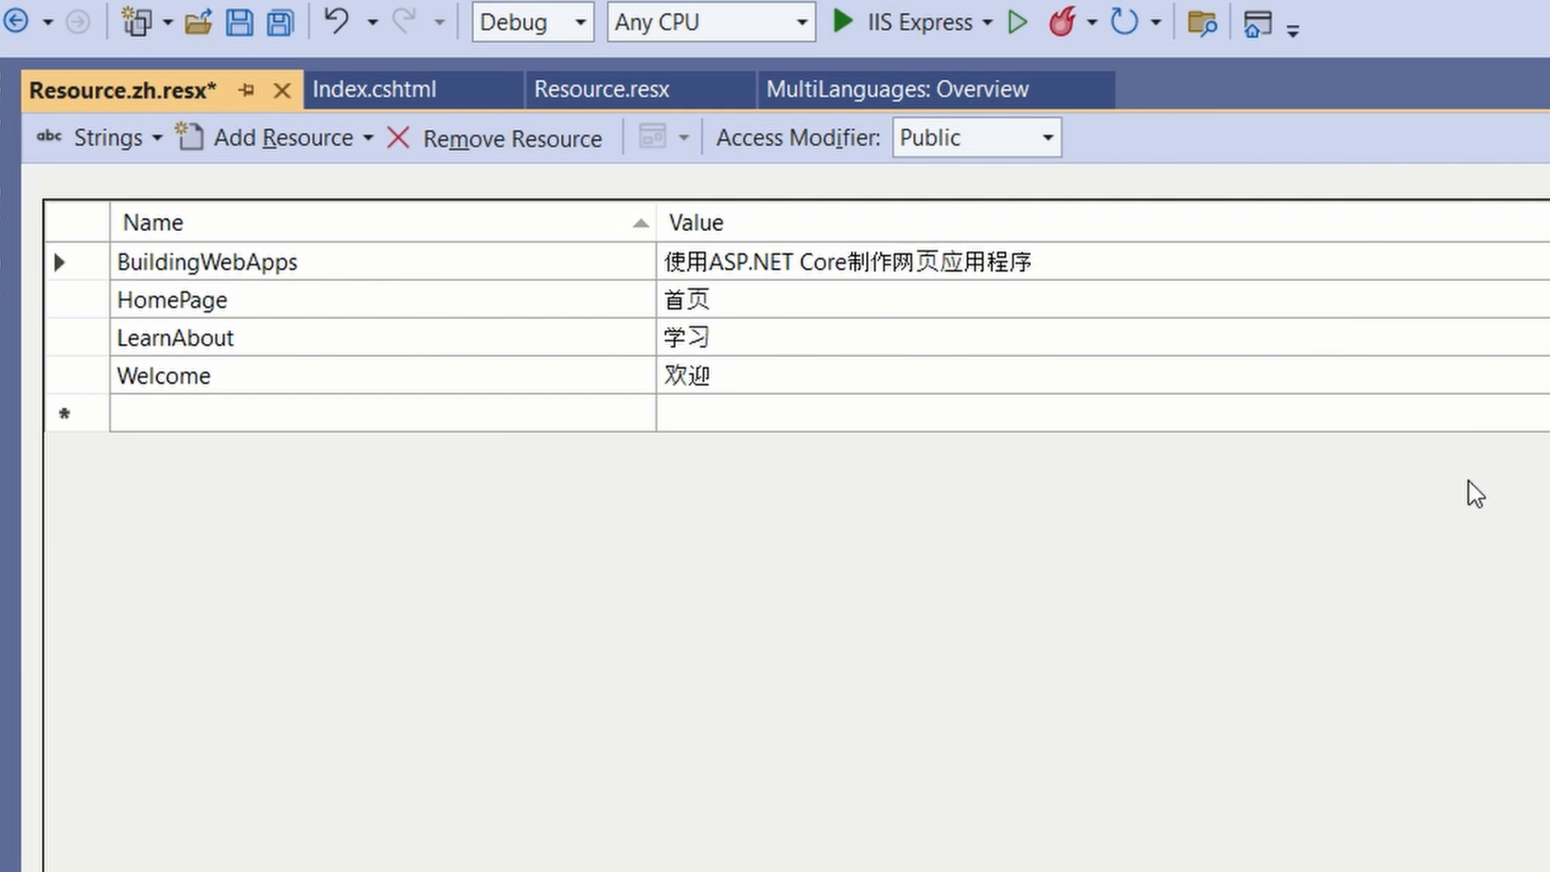
{"action": "key", "text": "ctrl+shift+b"}
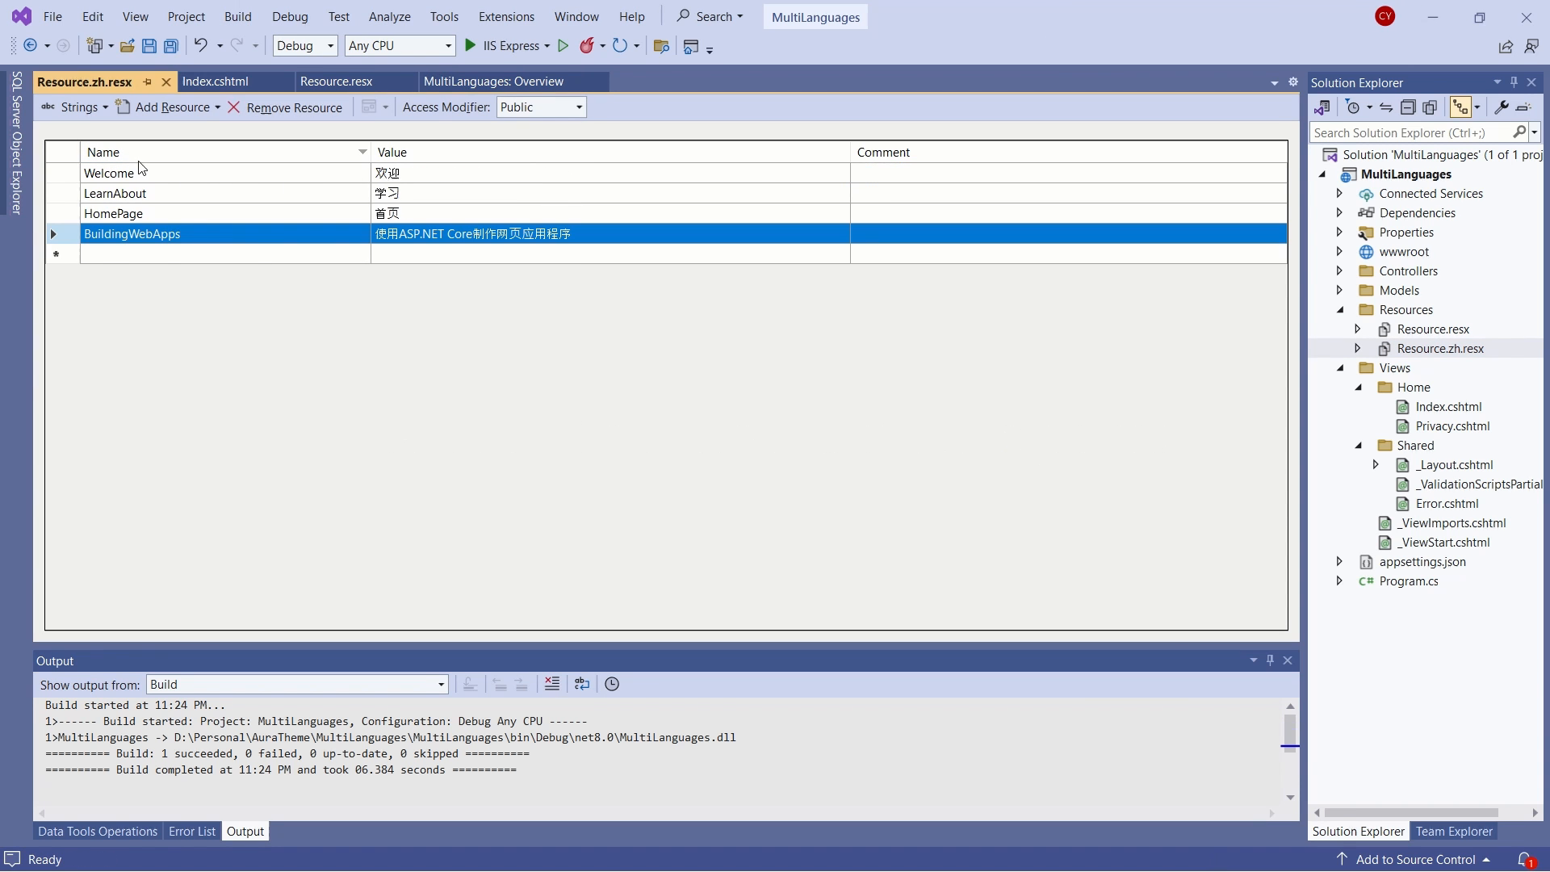
{"action": "left_click", "coordinate": [202, 81]}
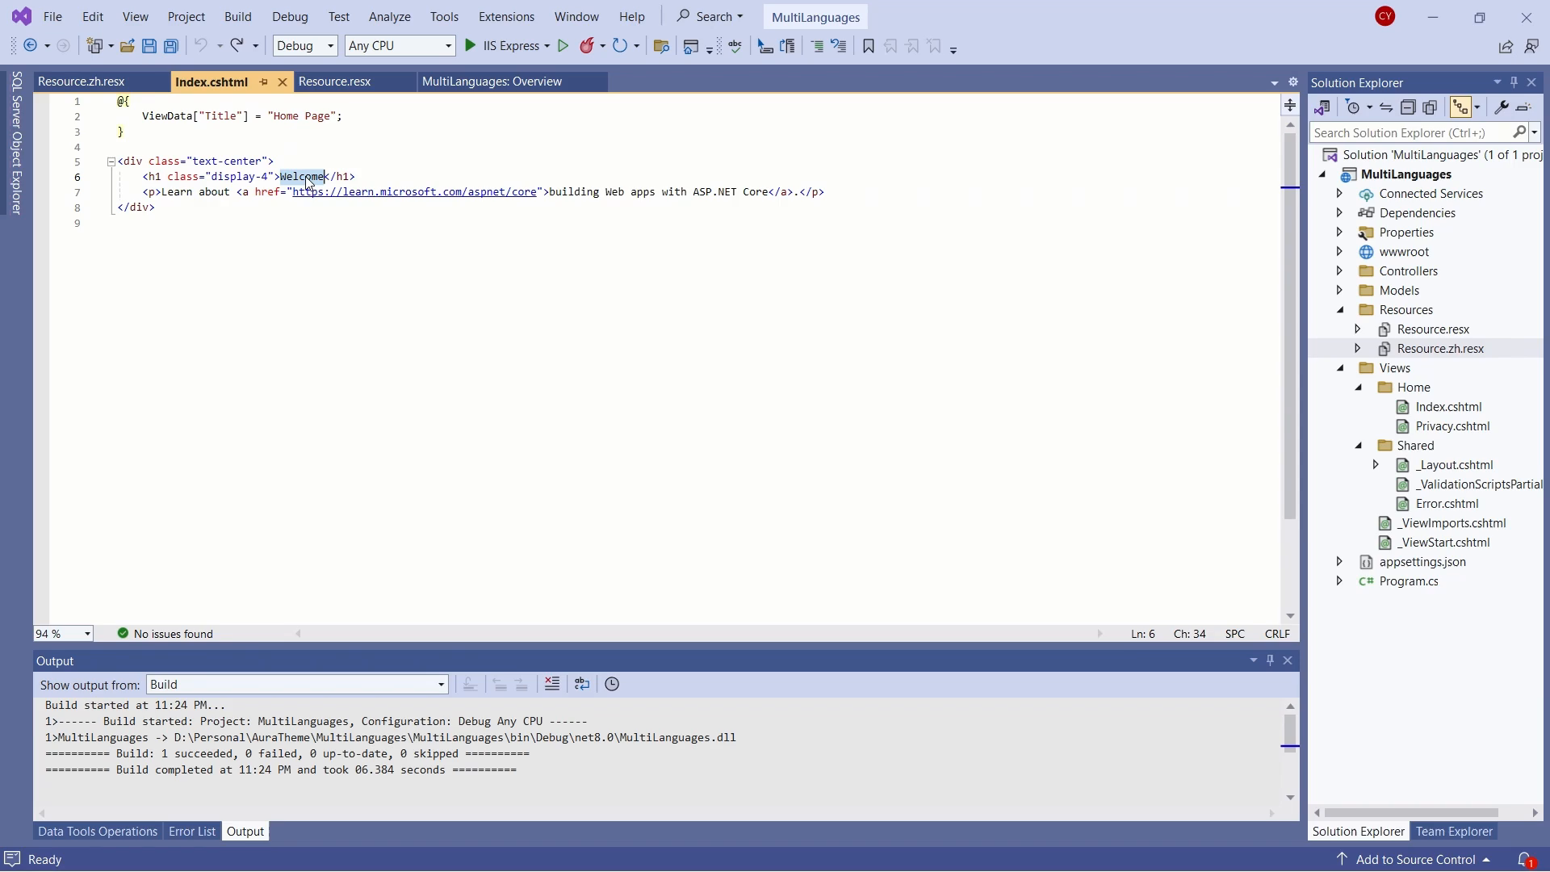
{"action": "type", "text": "@MultiLanguages.Resources.Resource."}
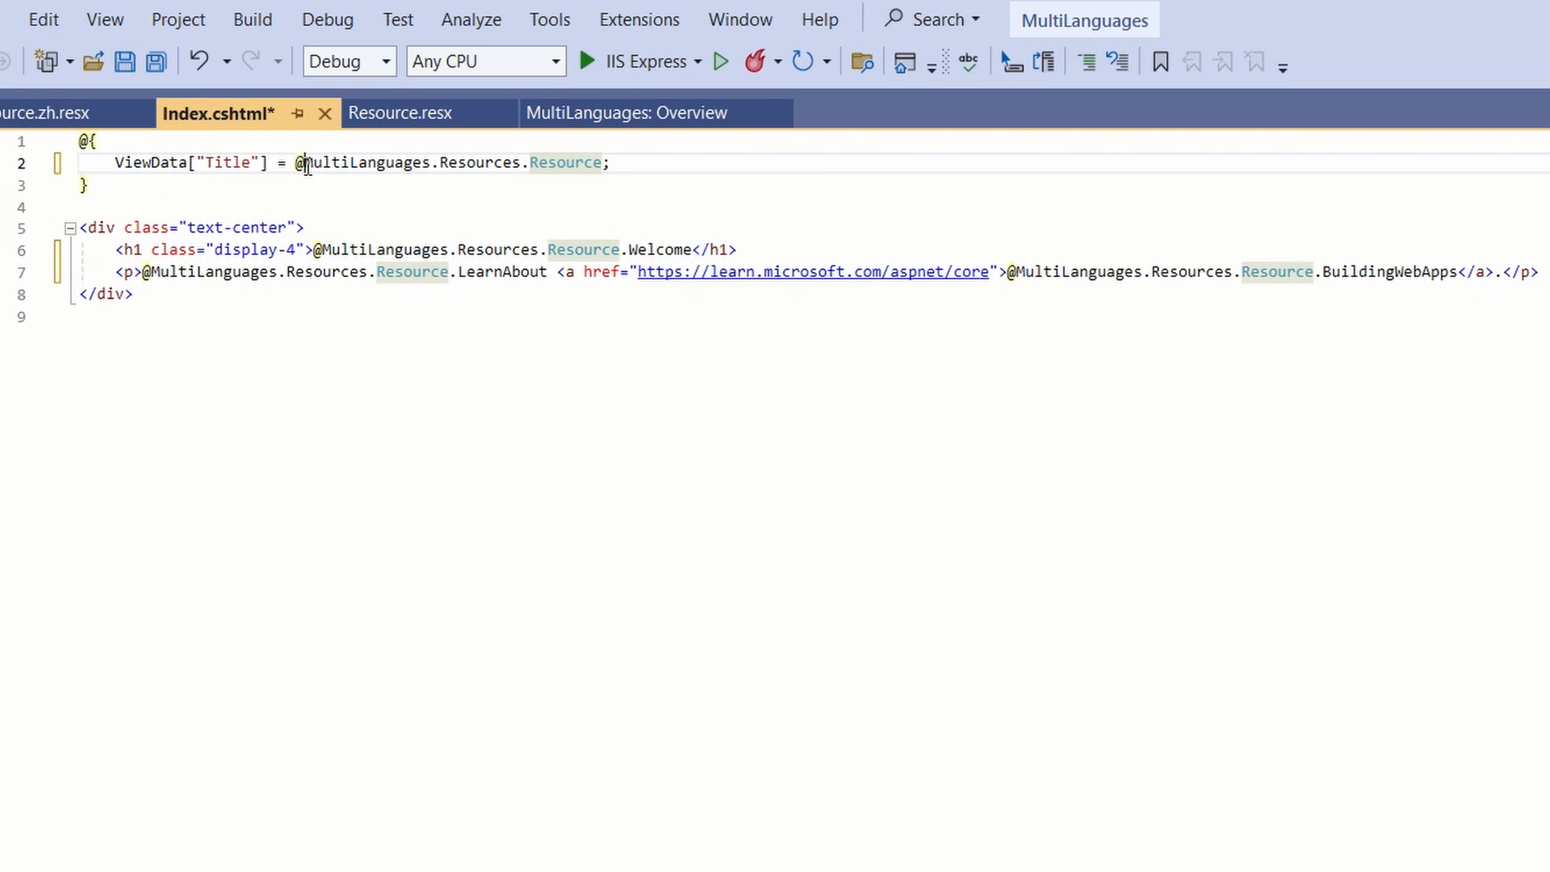
{"action": "type", "text": "HomePage"}
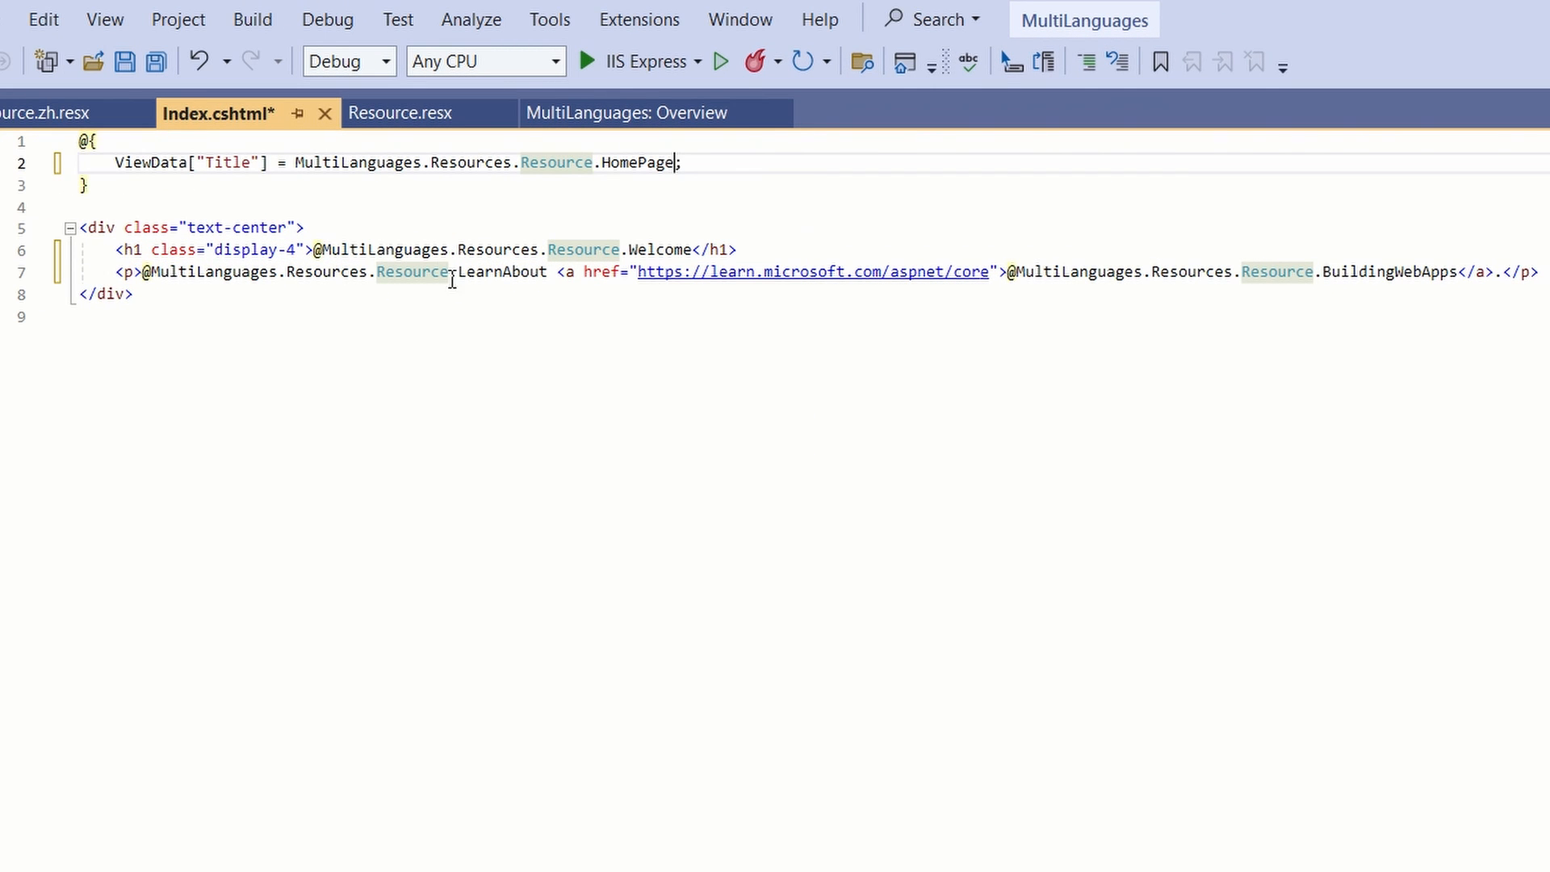
{"action": "left_click", "coordinate": [591, 62]}
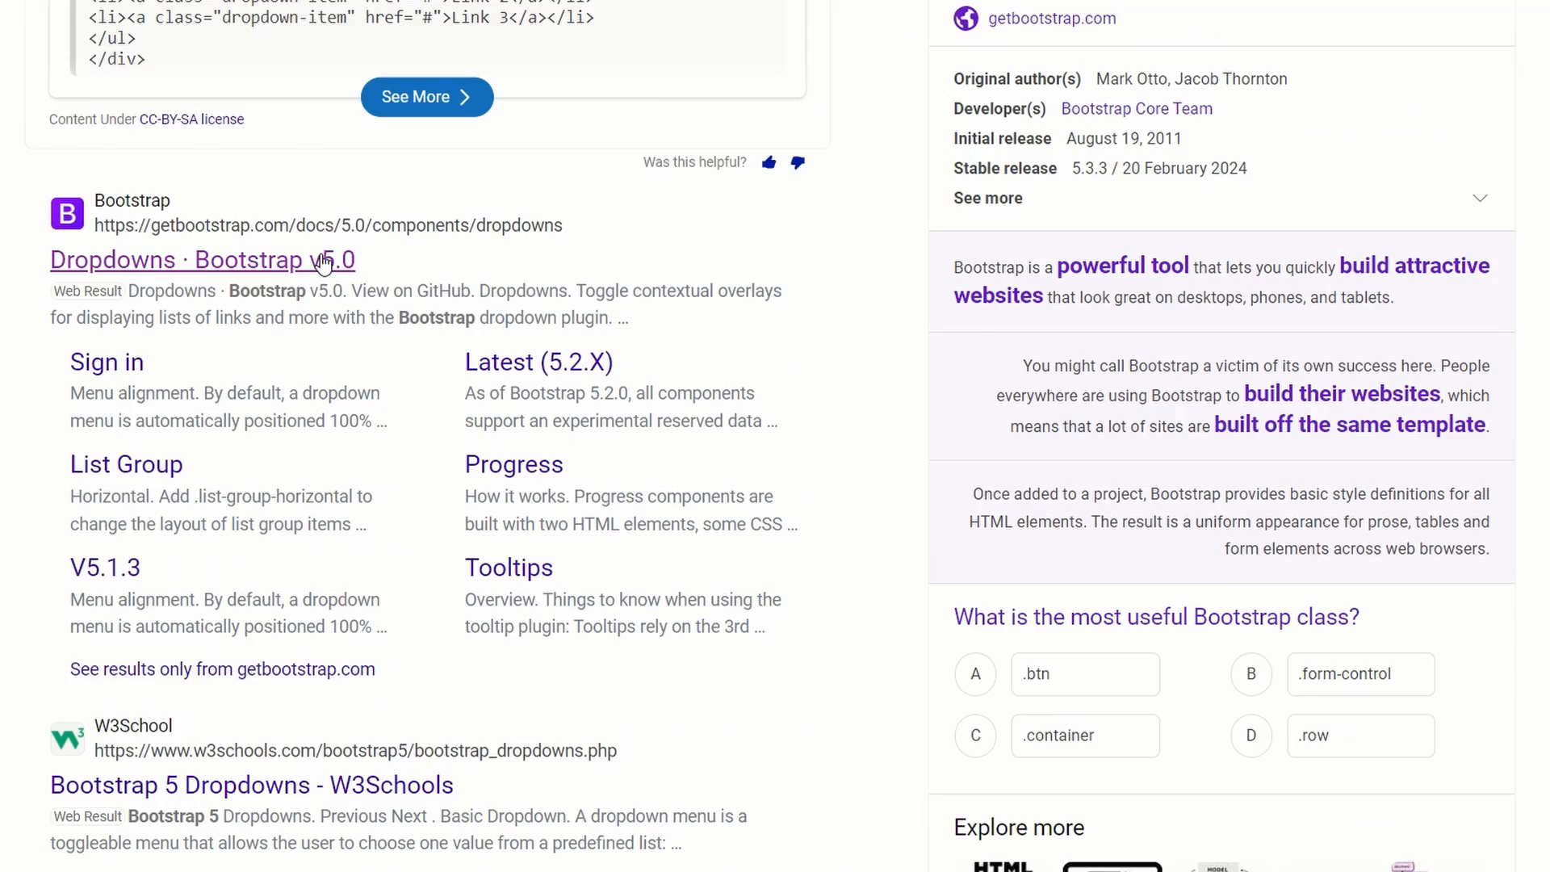
Open the 'Dropdowns · Bootstrap v5.0' documentation page and scroll to the examples.
{"action": "left_click", "coordinate": [202, 259]}
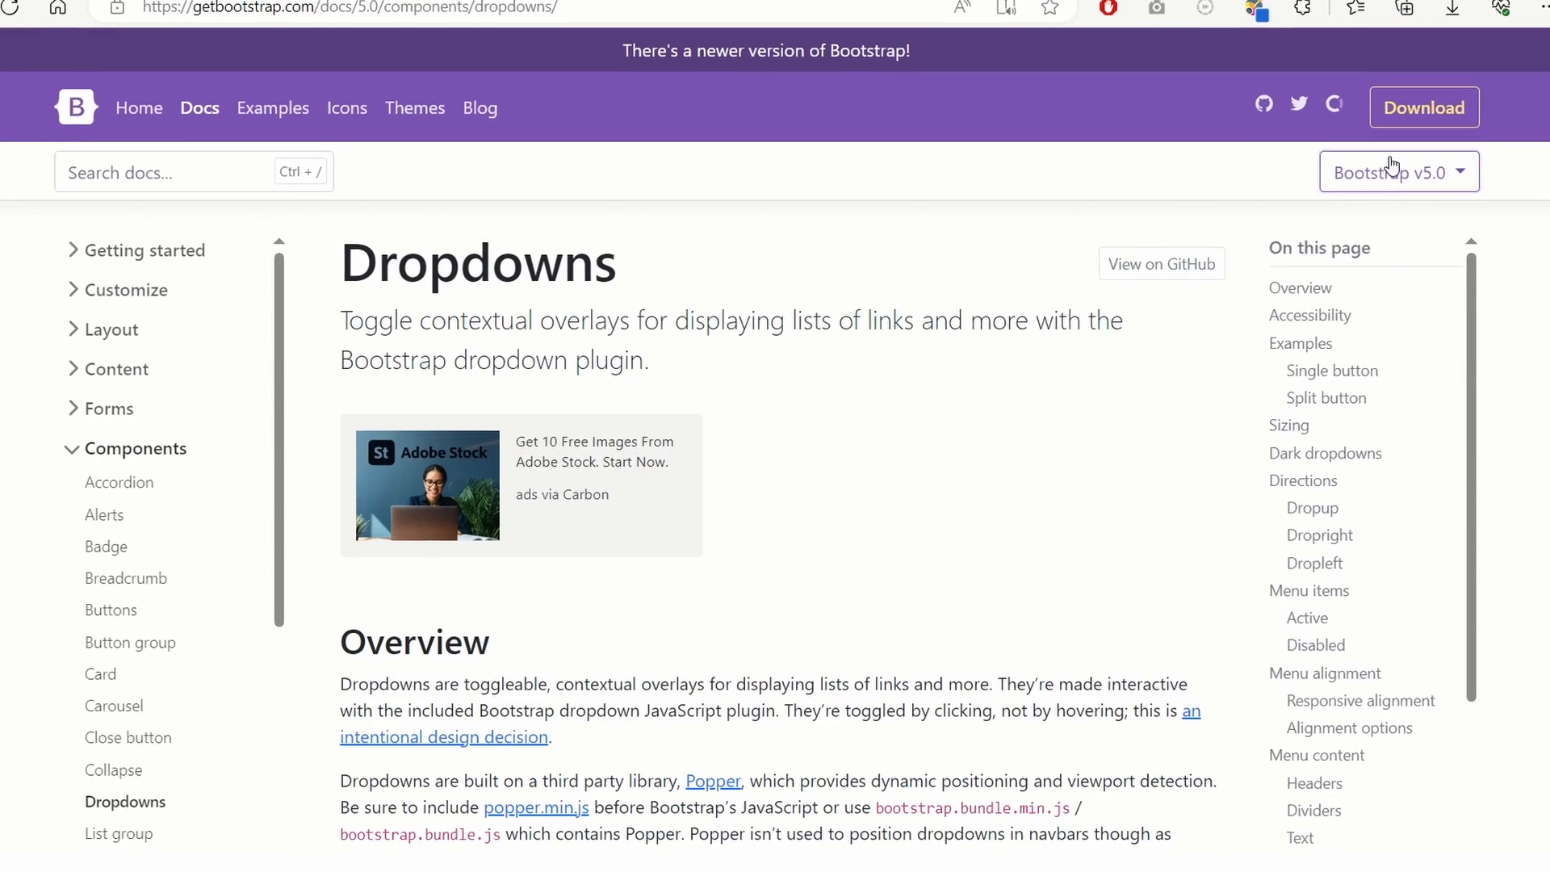
{"action": "scroll", "scroll_direction": "down", "scroll_amount": 3}
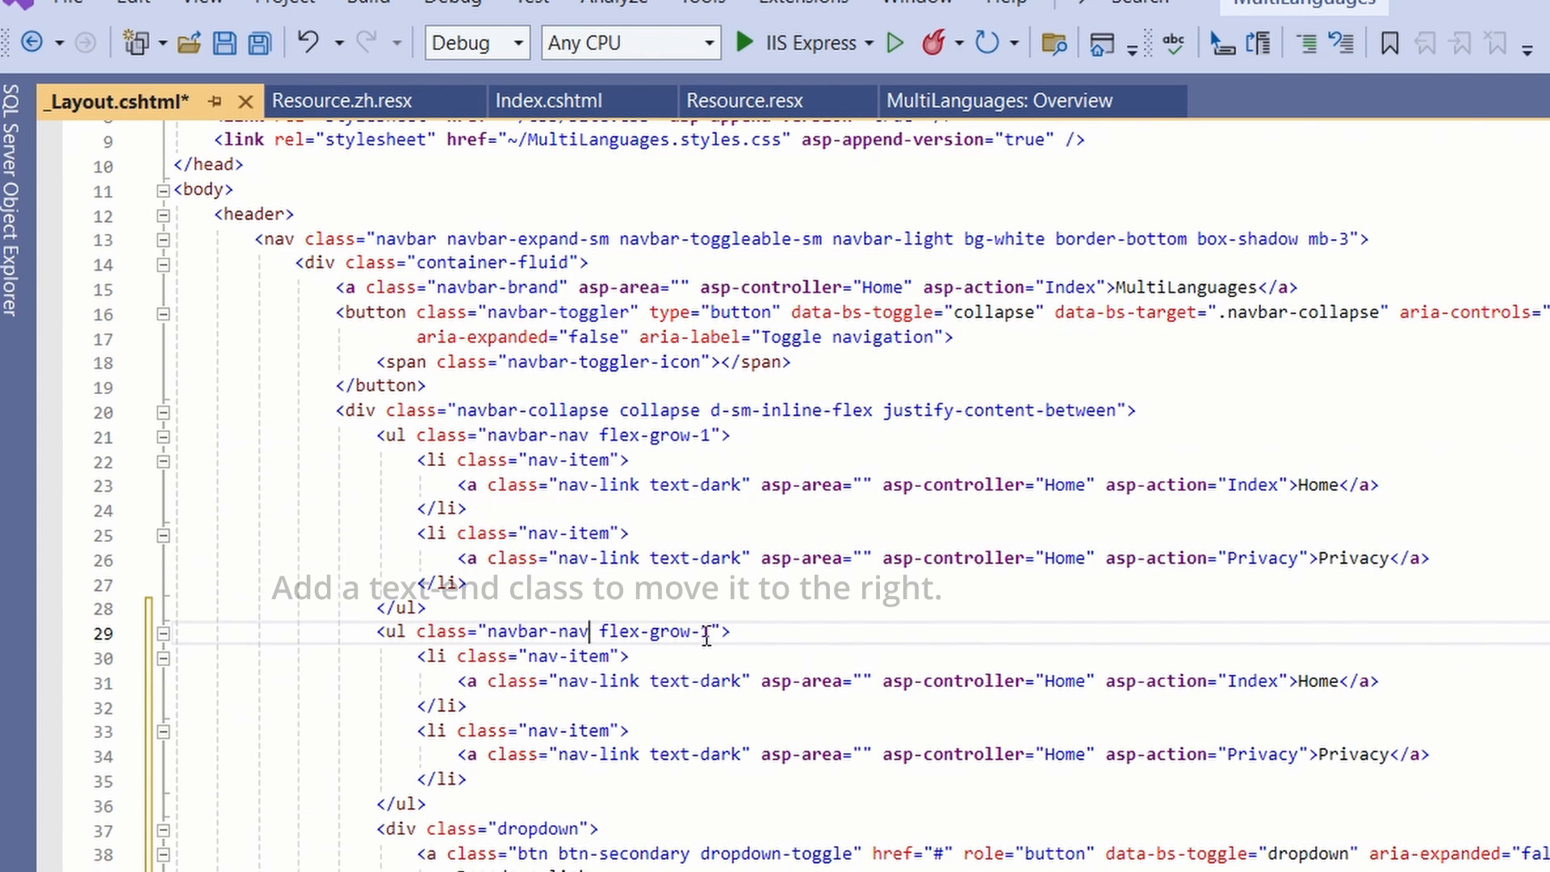
Add a text-end navbar-nav dropdown in _Layout.cshtml with English and Chinese (Simplified) items.
{"action": "type", "text": "text-end"}
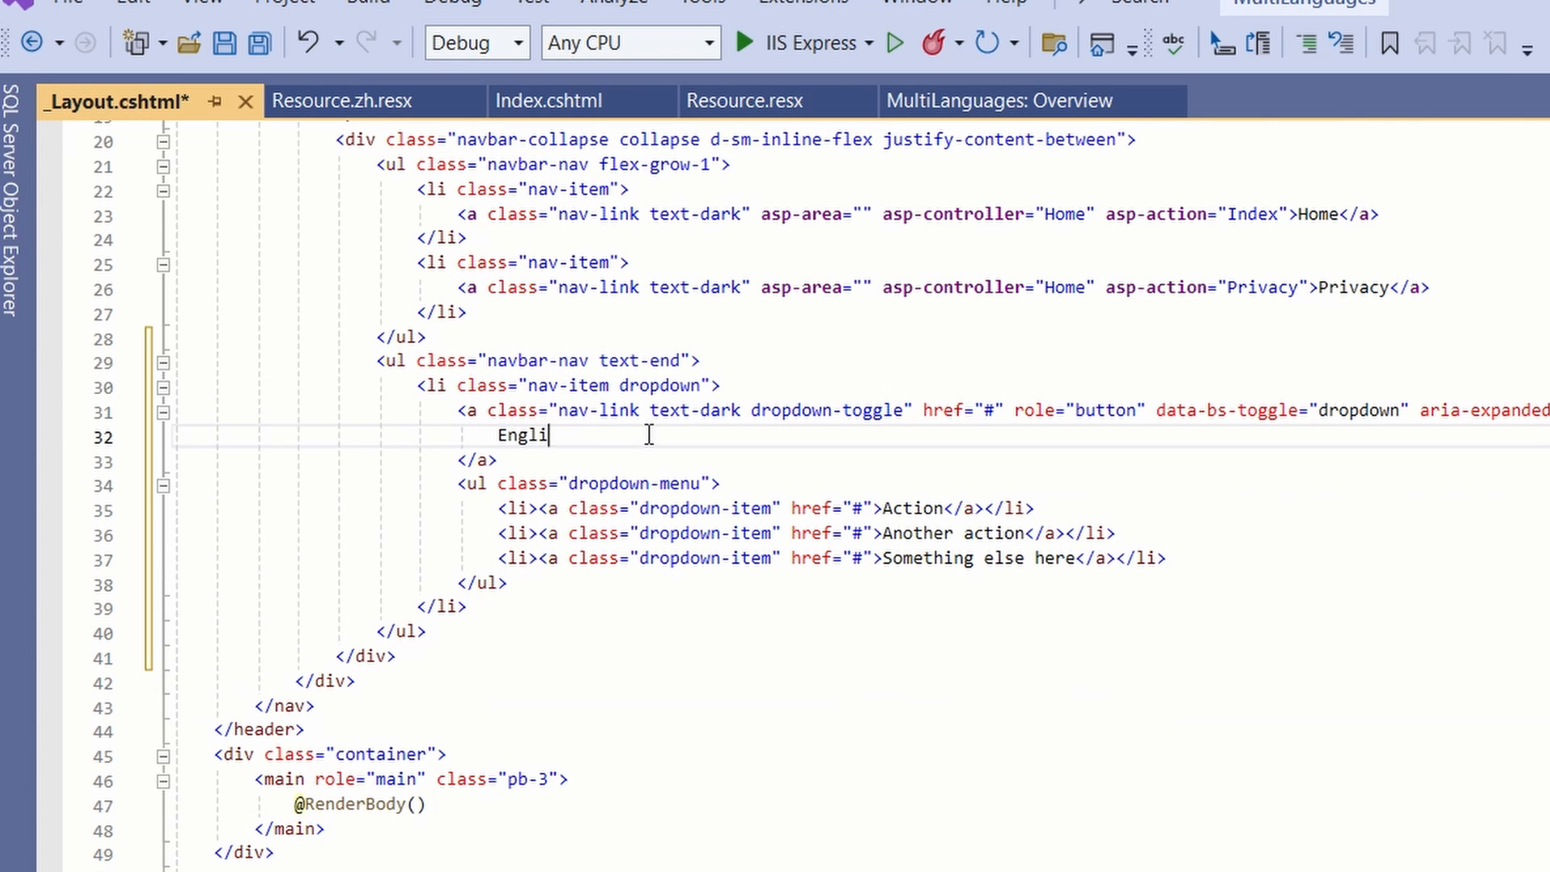
{"action": "type", "text": "sh"}
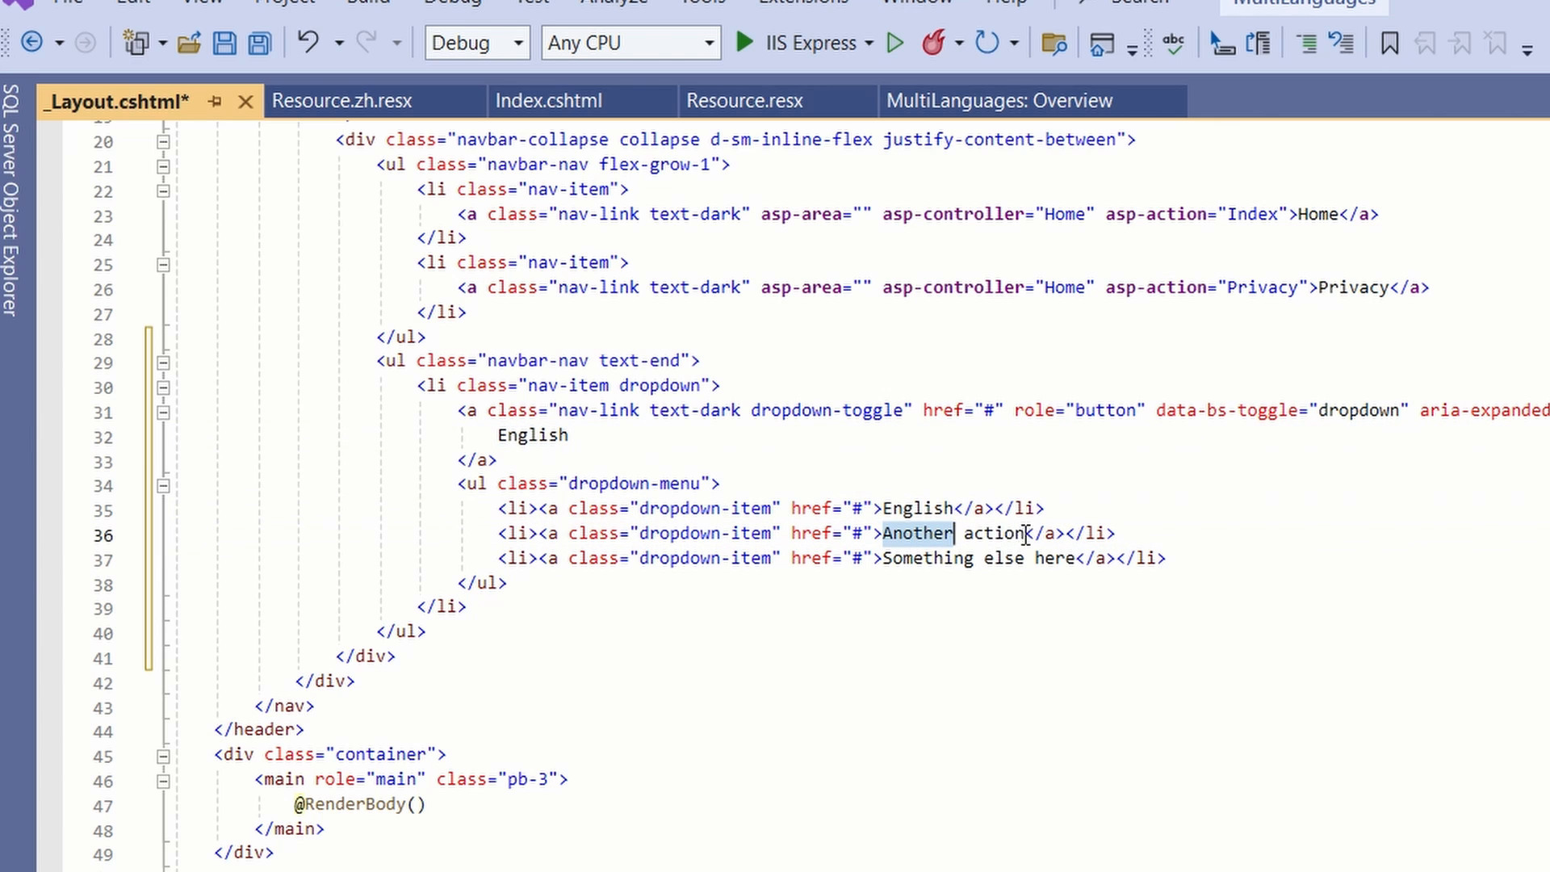
{"action": "type", "text": "Chinese"}
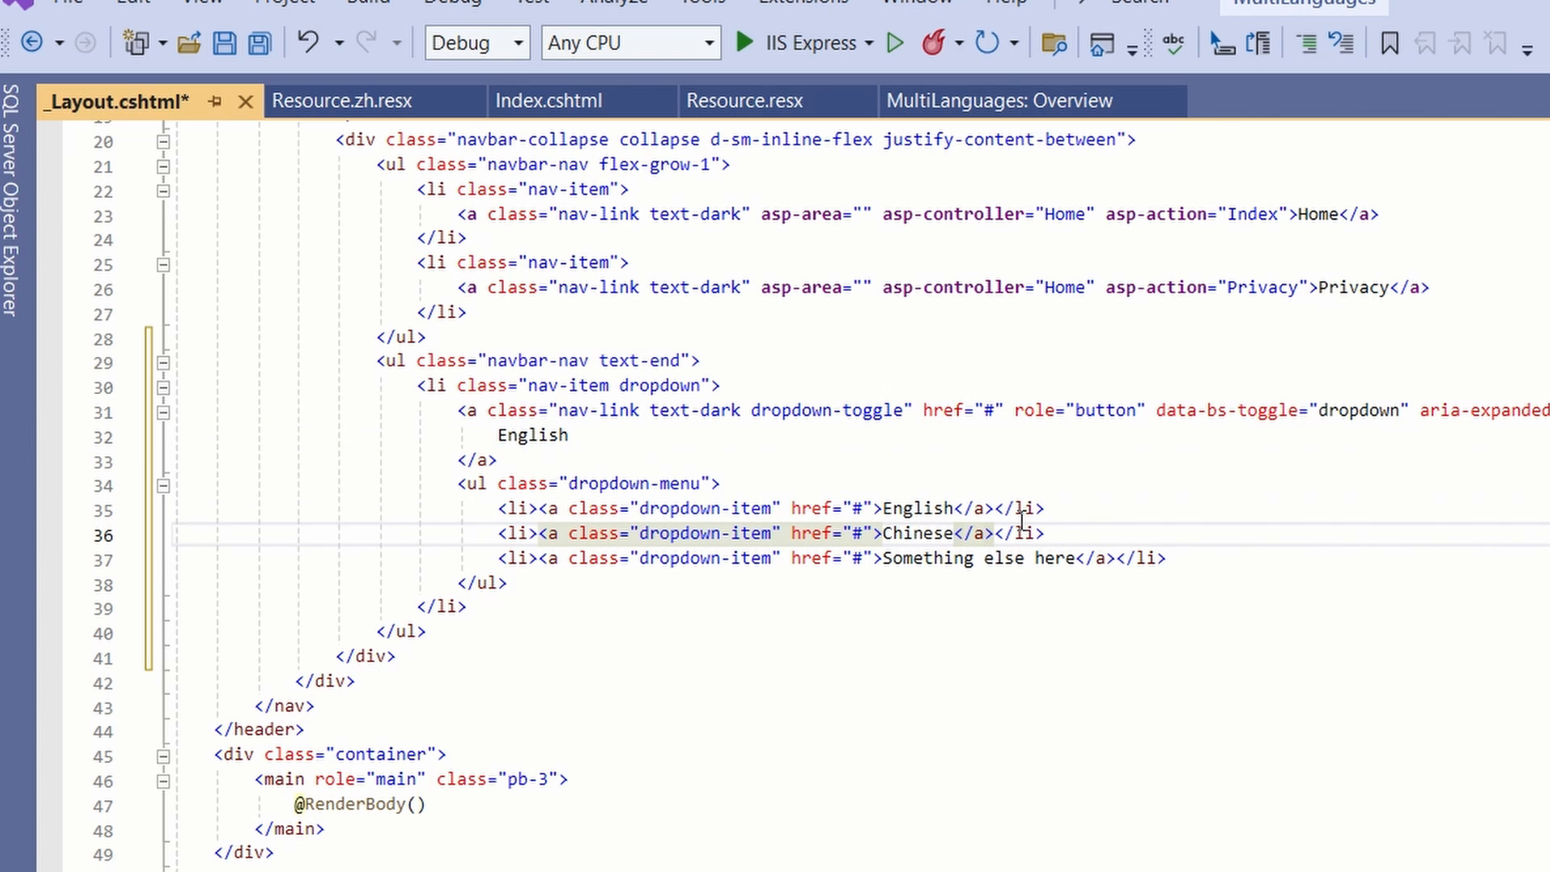
{"action": "type", "text": "()"}
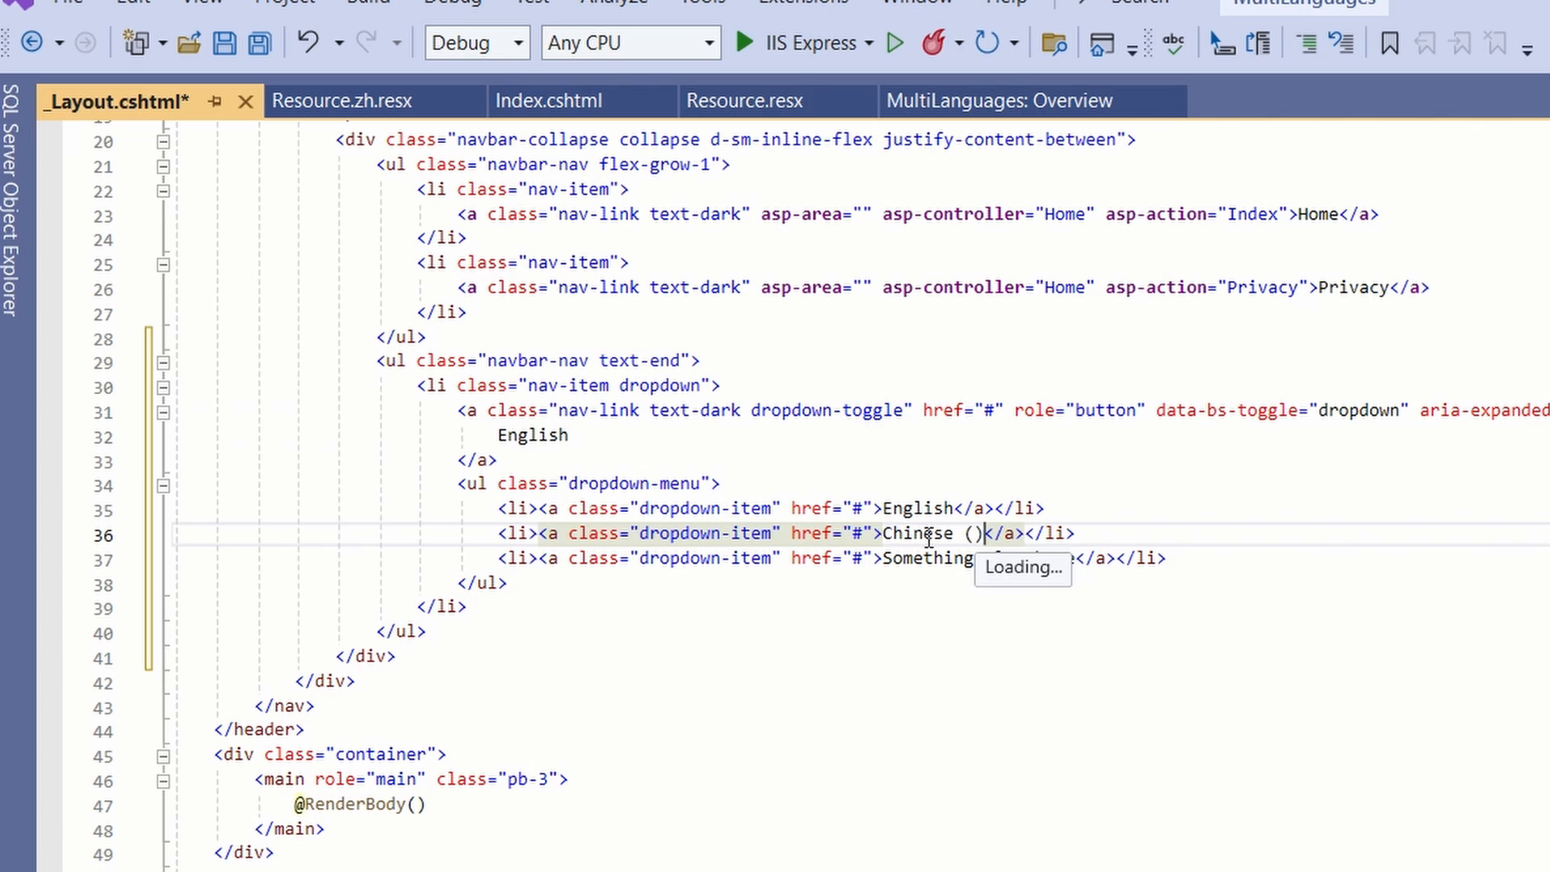
{"action": "type", "text": "Simplified"}
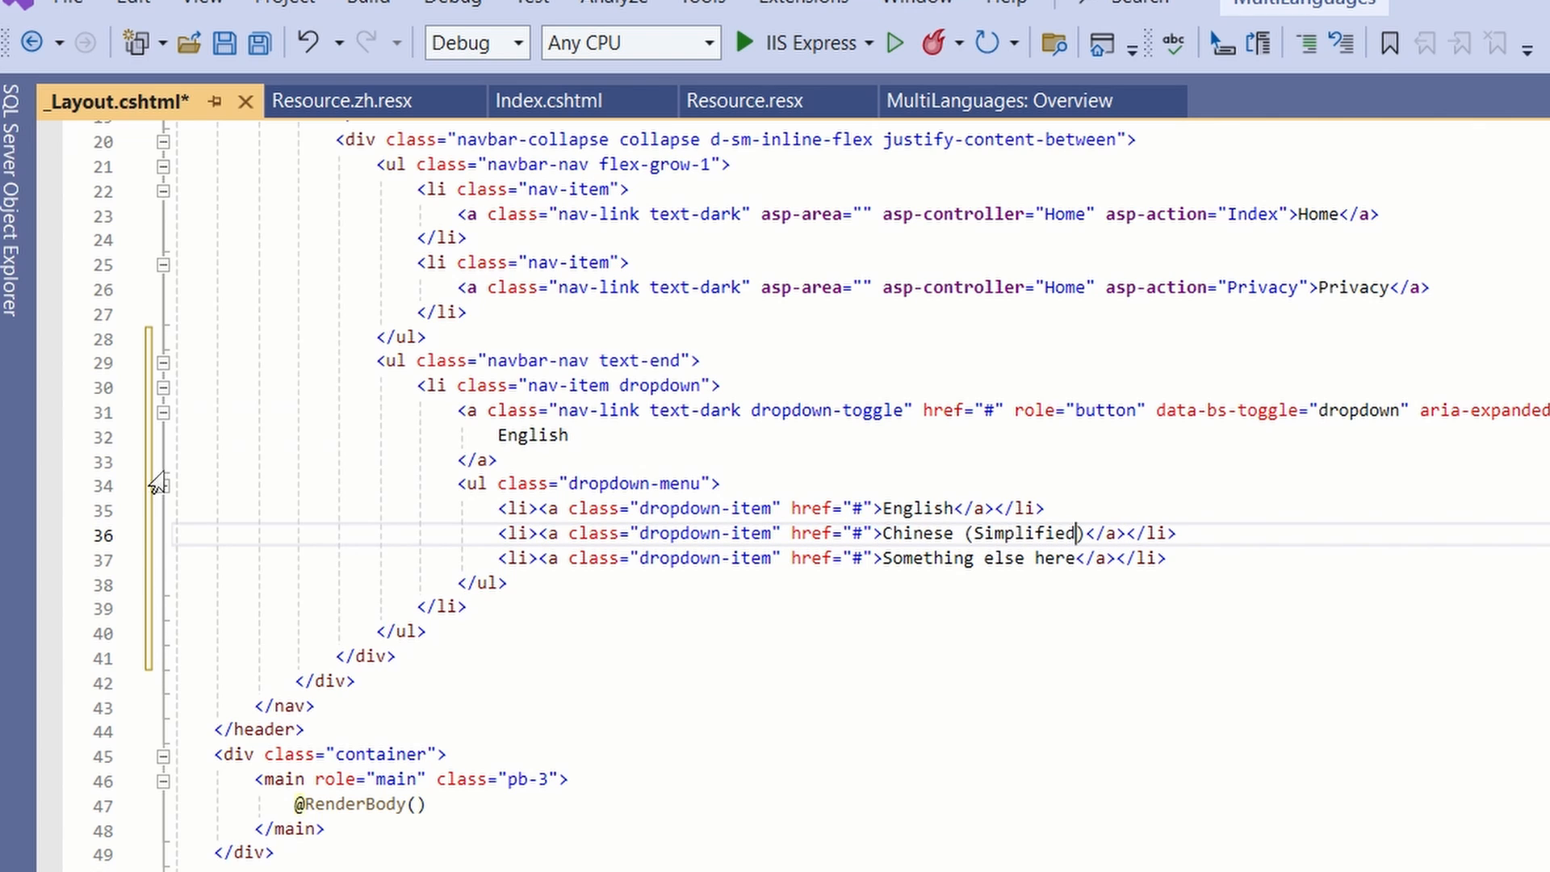
Run the app with IIS Express and pick English from the navbar language dropdown.
{"action": "left_click", "coordinate": [747, 44]}
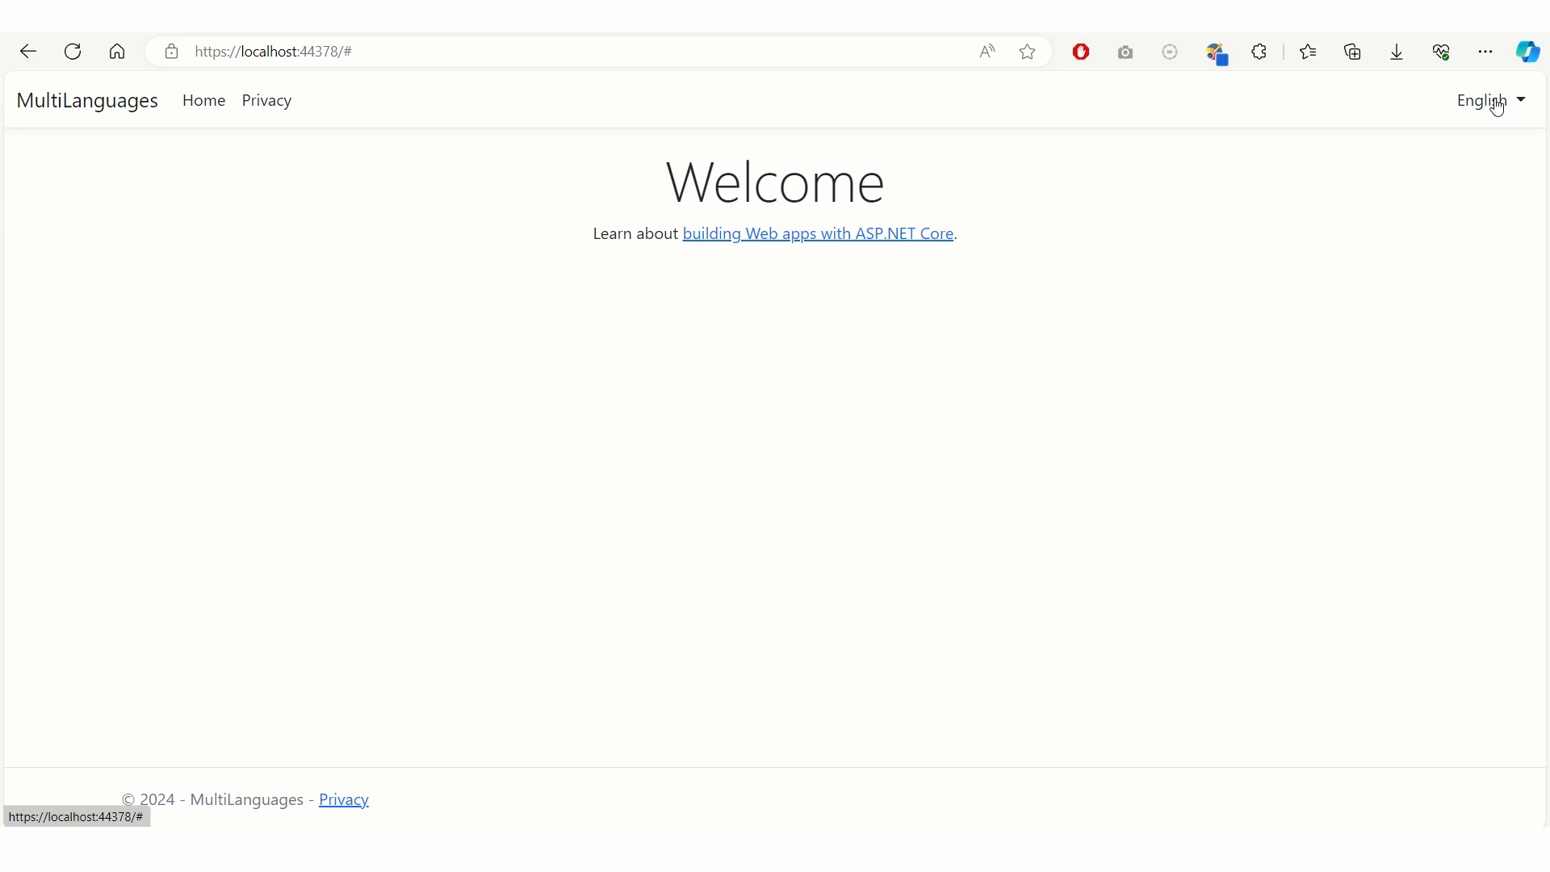
{"action": "left_click", "coordinate": [1490, 100]}
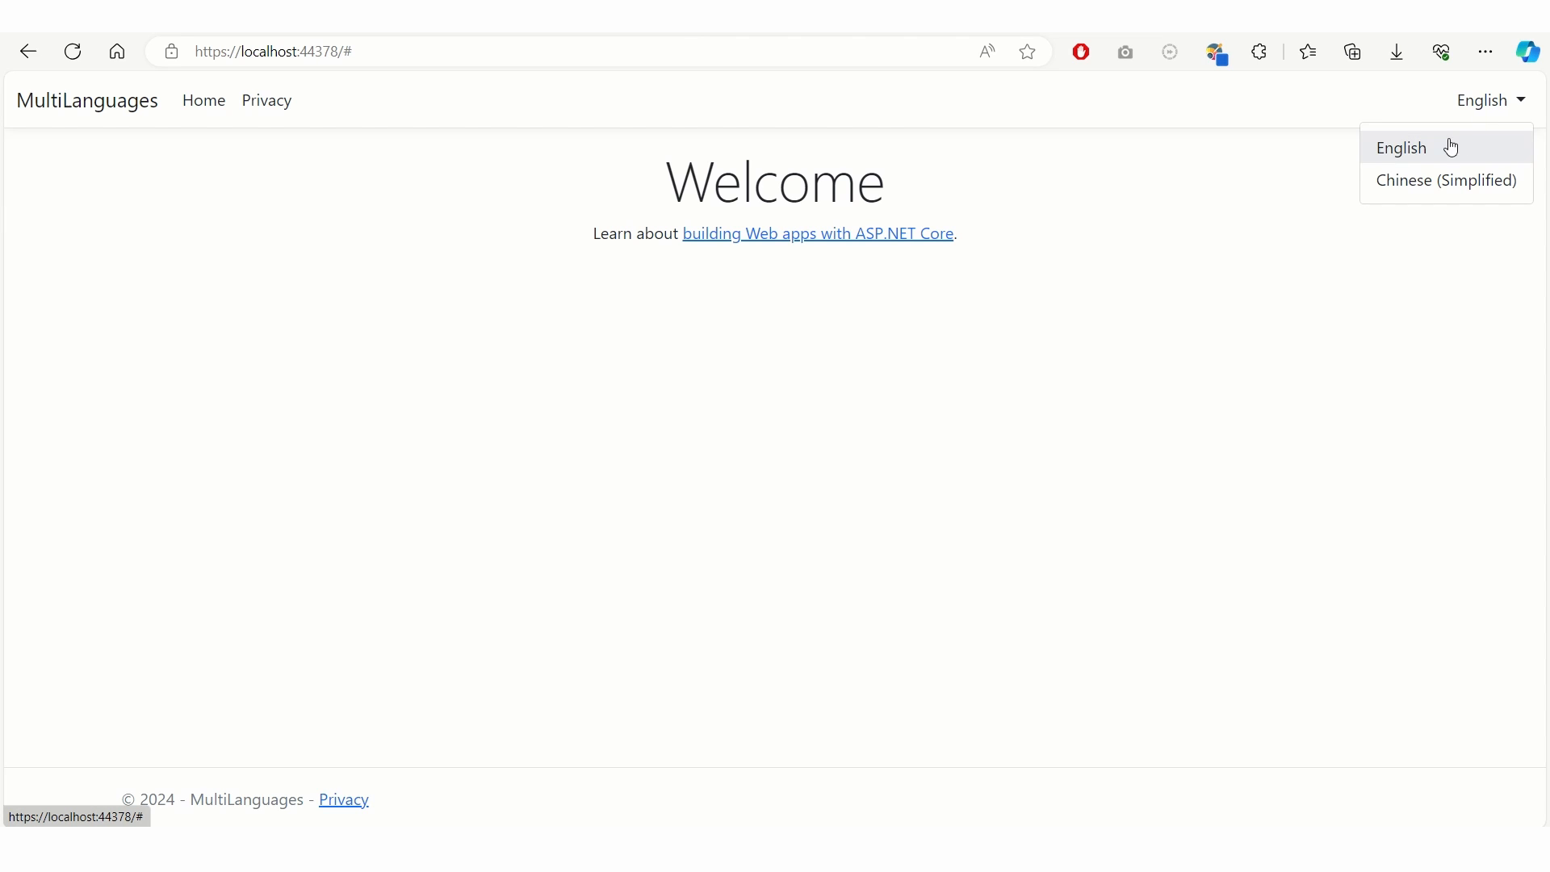
{"action": "left_click", "coordinate": [1401, 146]}
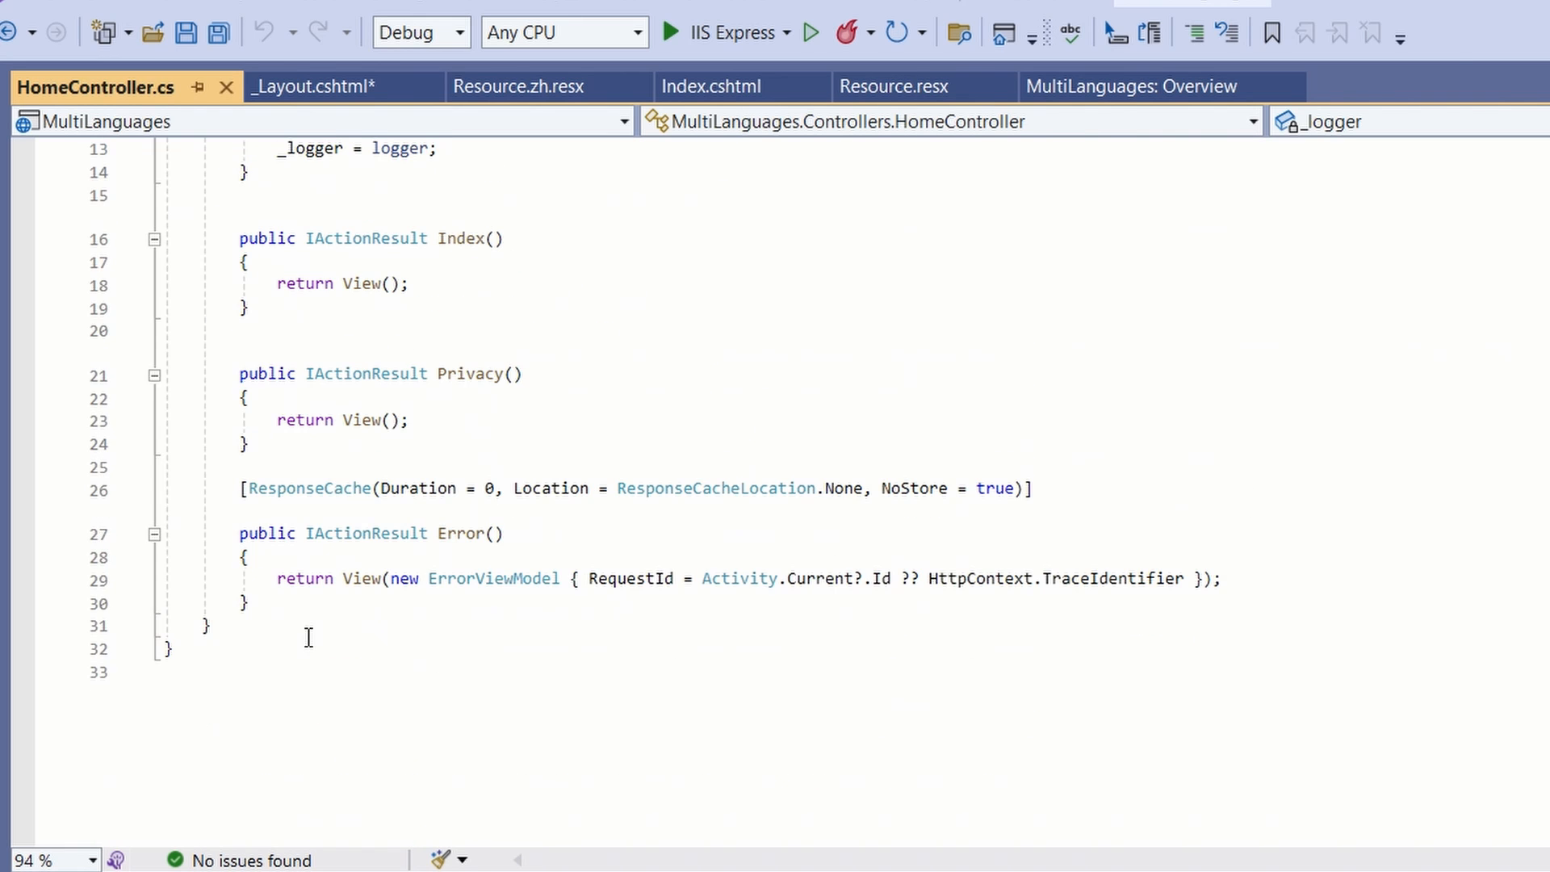
Write ChangeLanguage(string lang) setting the culture, appending a Language cookie, and redirecting to the referer.
{"action": "type", "text": "public IActionResult Hom"}
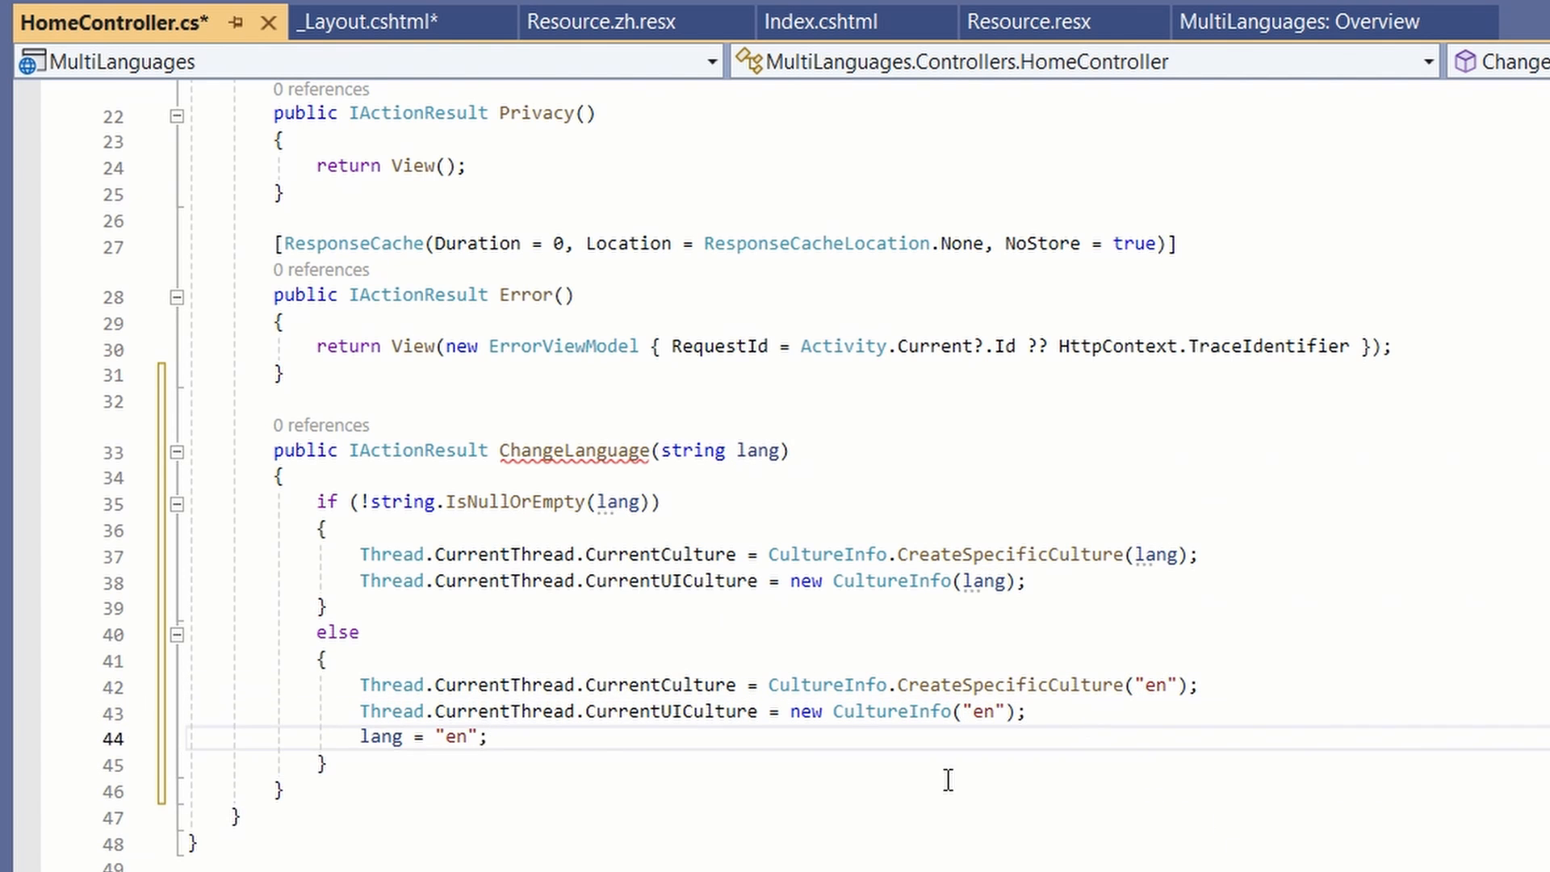
{"action": "type", "text": "Response.Cookies.Append(\"Language\", lang);"}
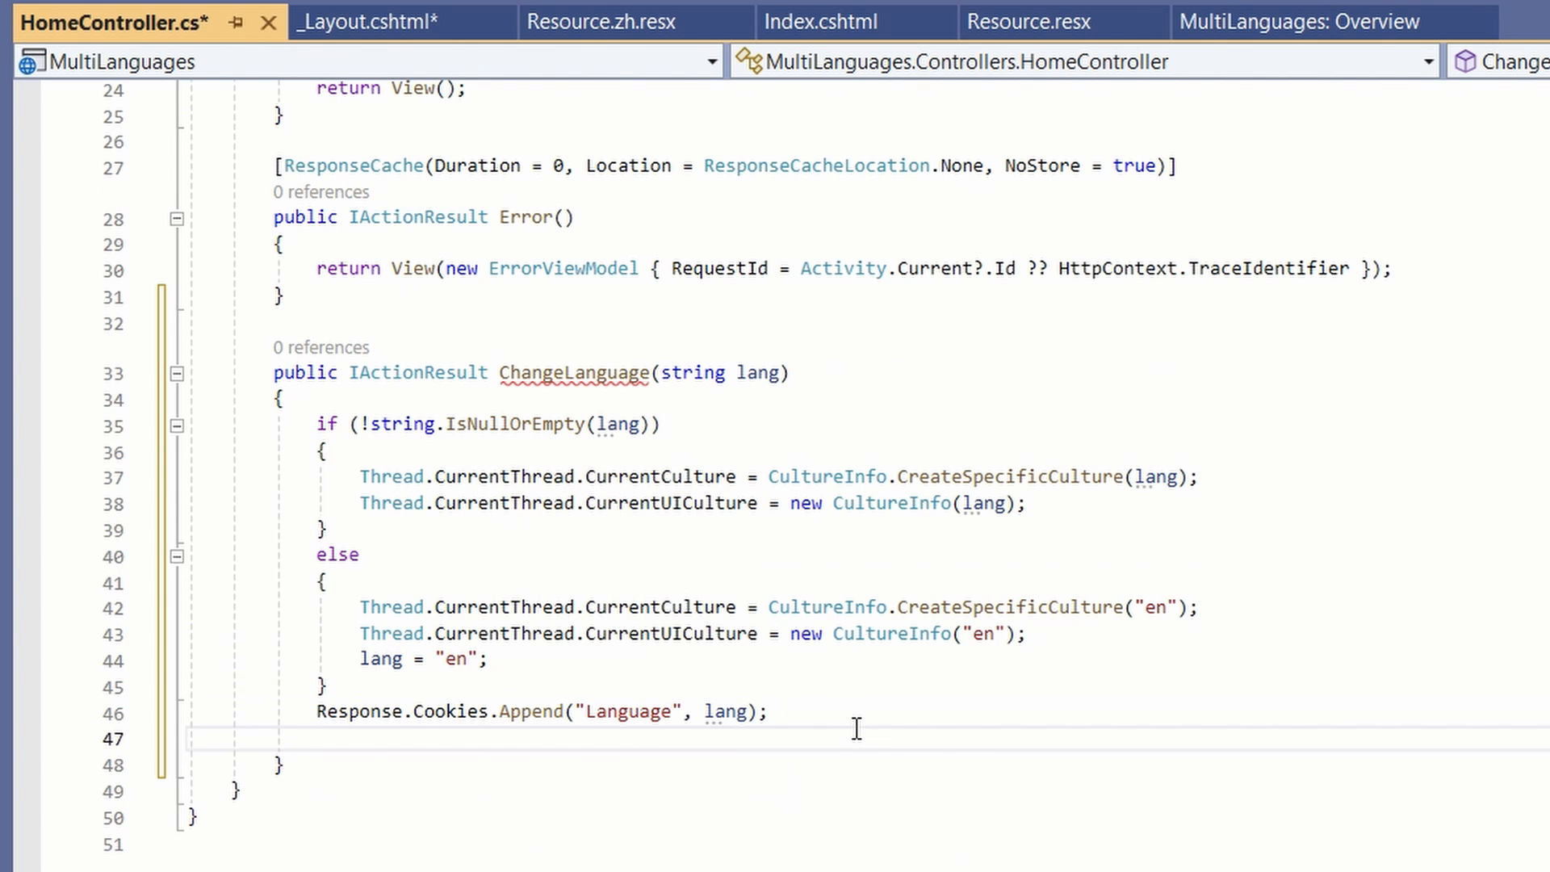
{"action": "type", "text": "return Redirect(Request.GetTypedHeaders().Referer.ToString());"}
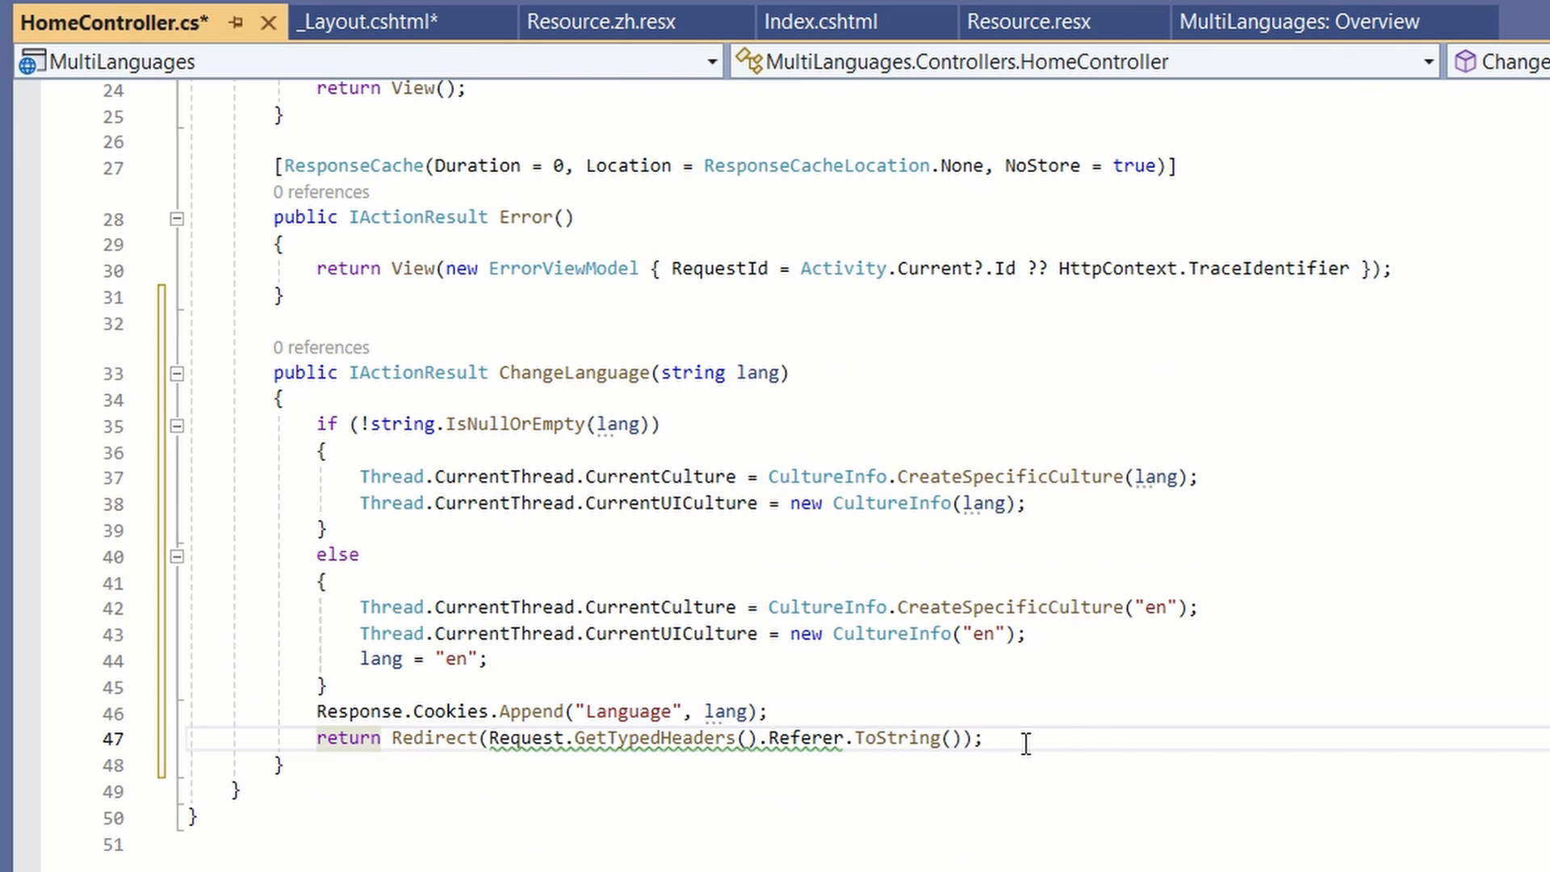
{"action": "mouse_move", "coordinate": [434, 758]}
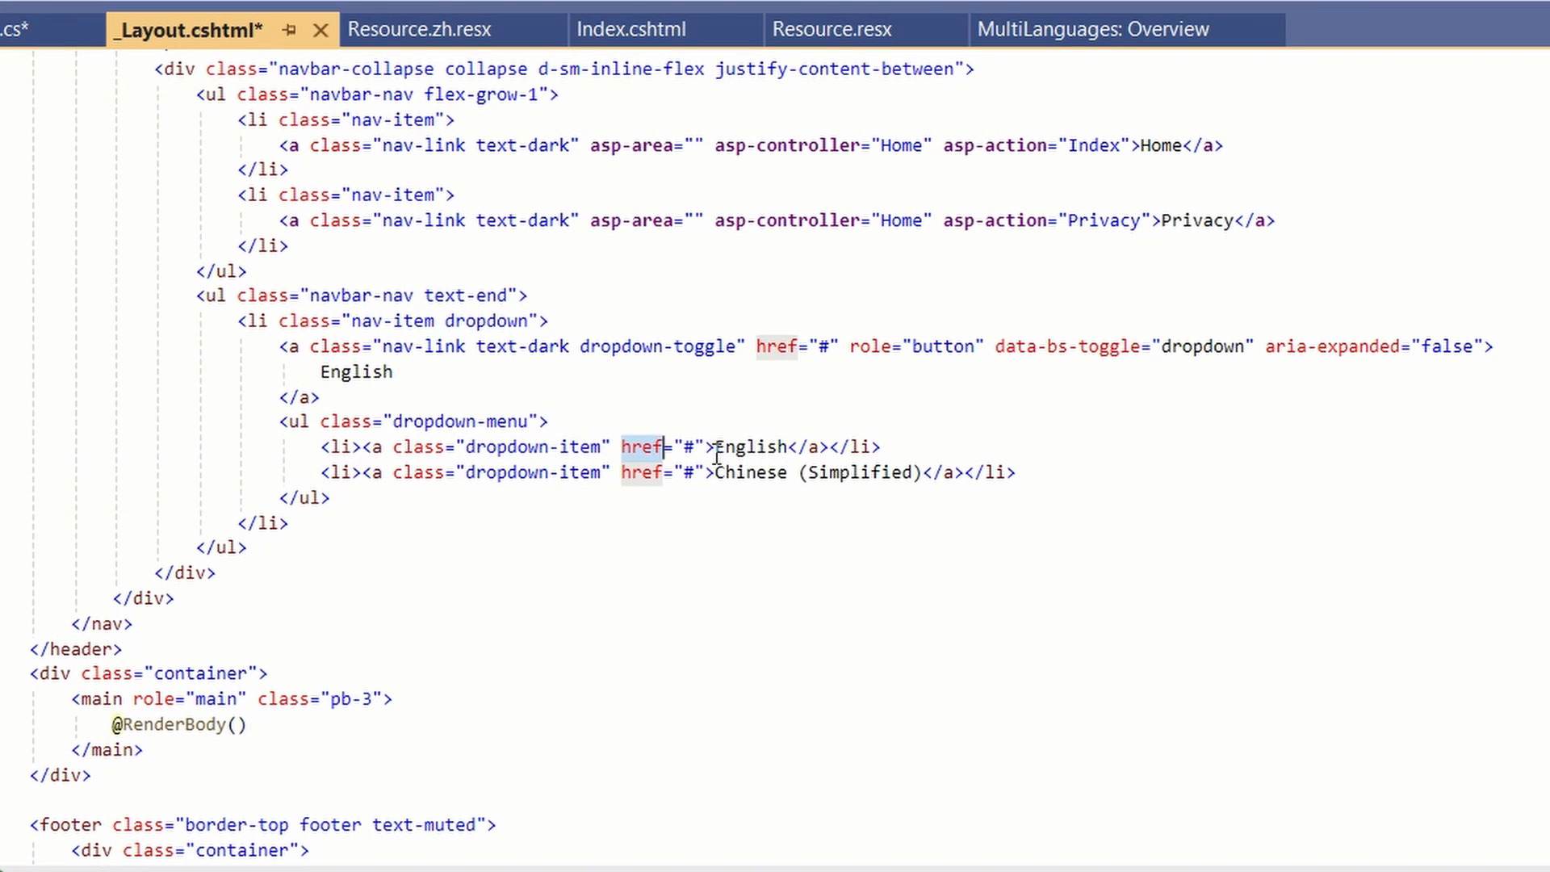
Point the menu items to Home/ChangeLanguage with asp-route-lang "en" and "zh".
{"action": "type", "text": "asp-controller=\"Home\" asp-action=\"Change\""}
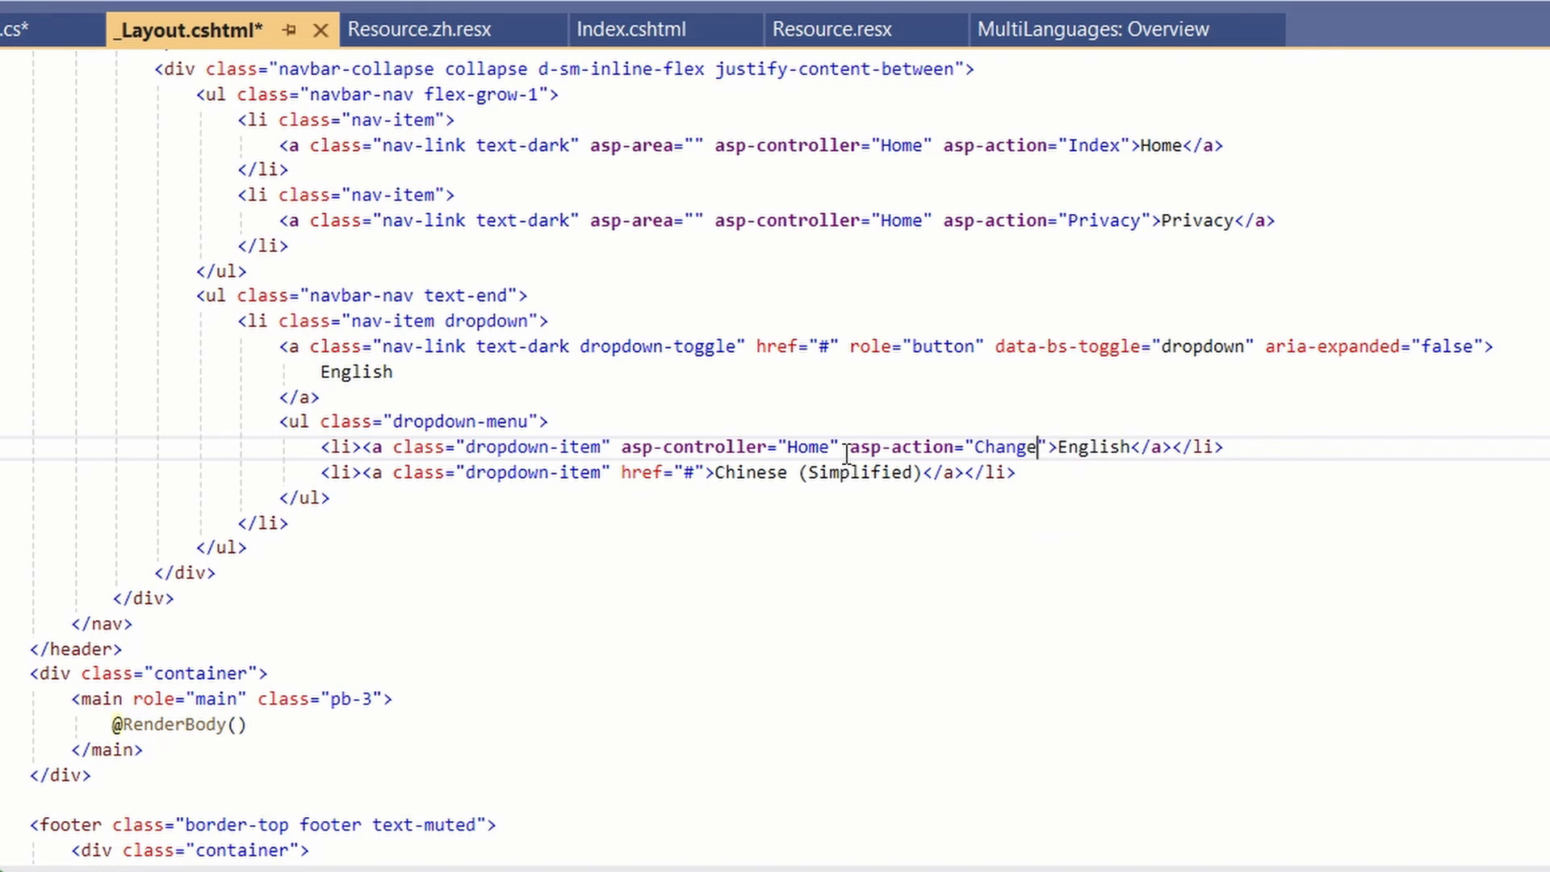
{"action": "type", "text": "Language"}
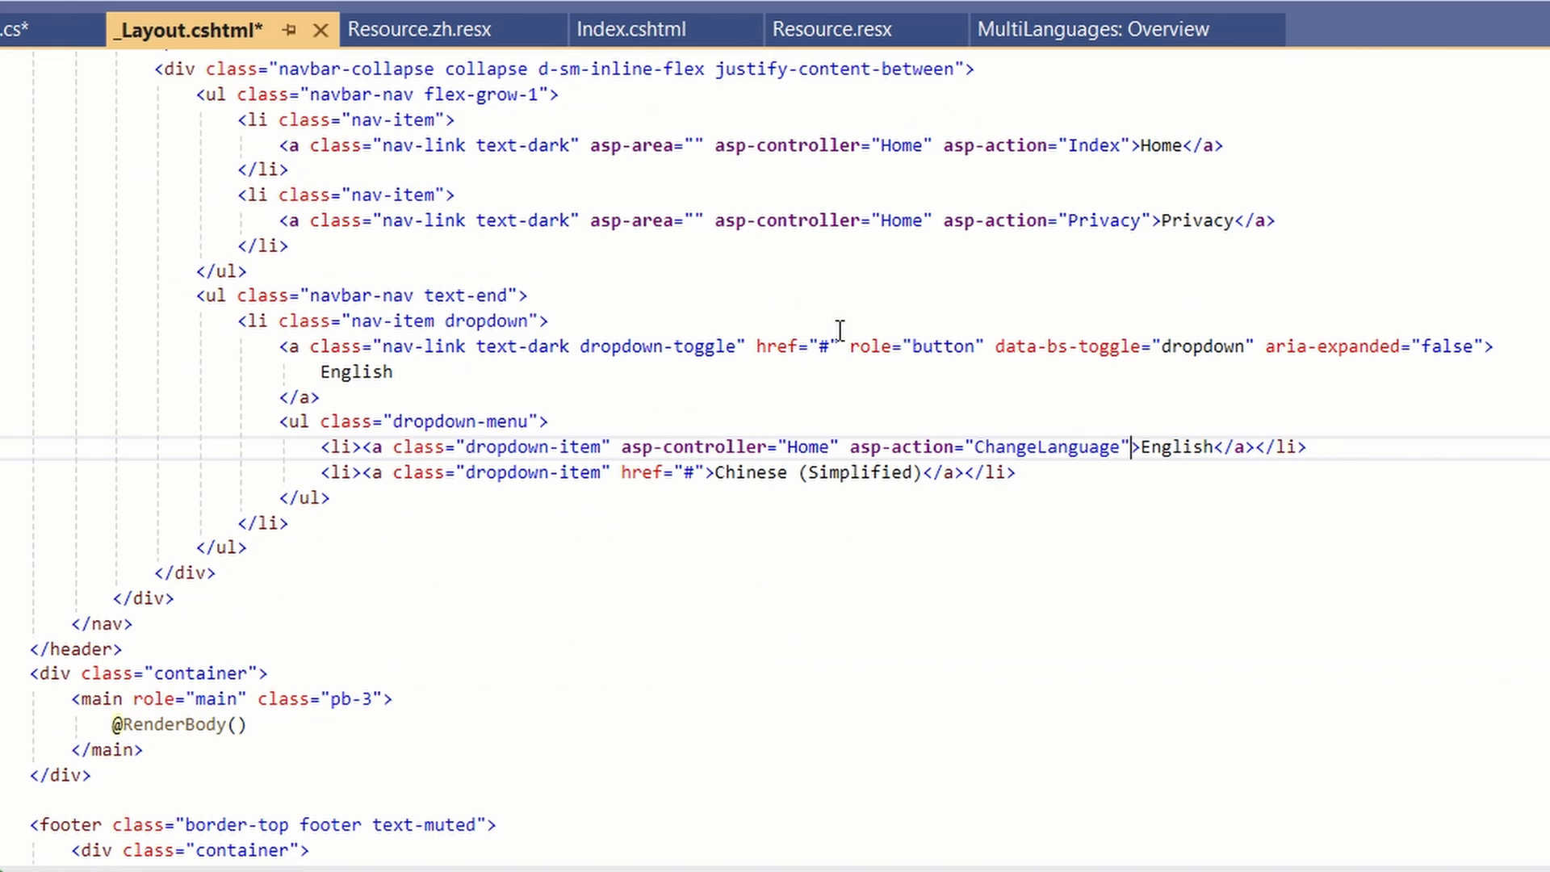
{"action": "type", "text": "asp-route-lang"}
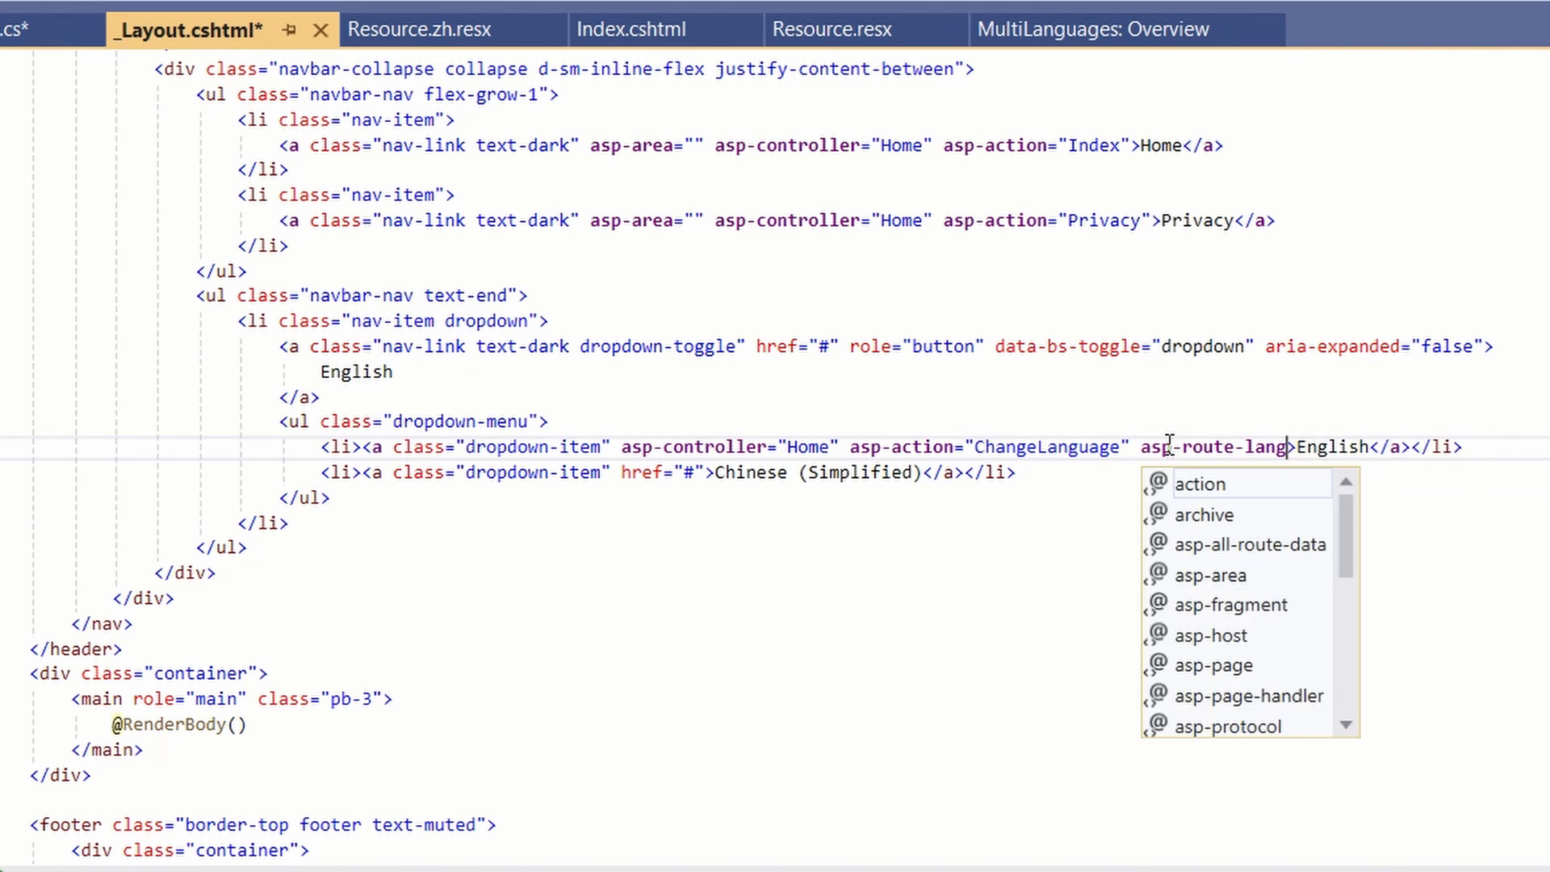
{"action": "type", "text": "=\"en\""}
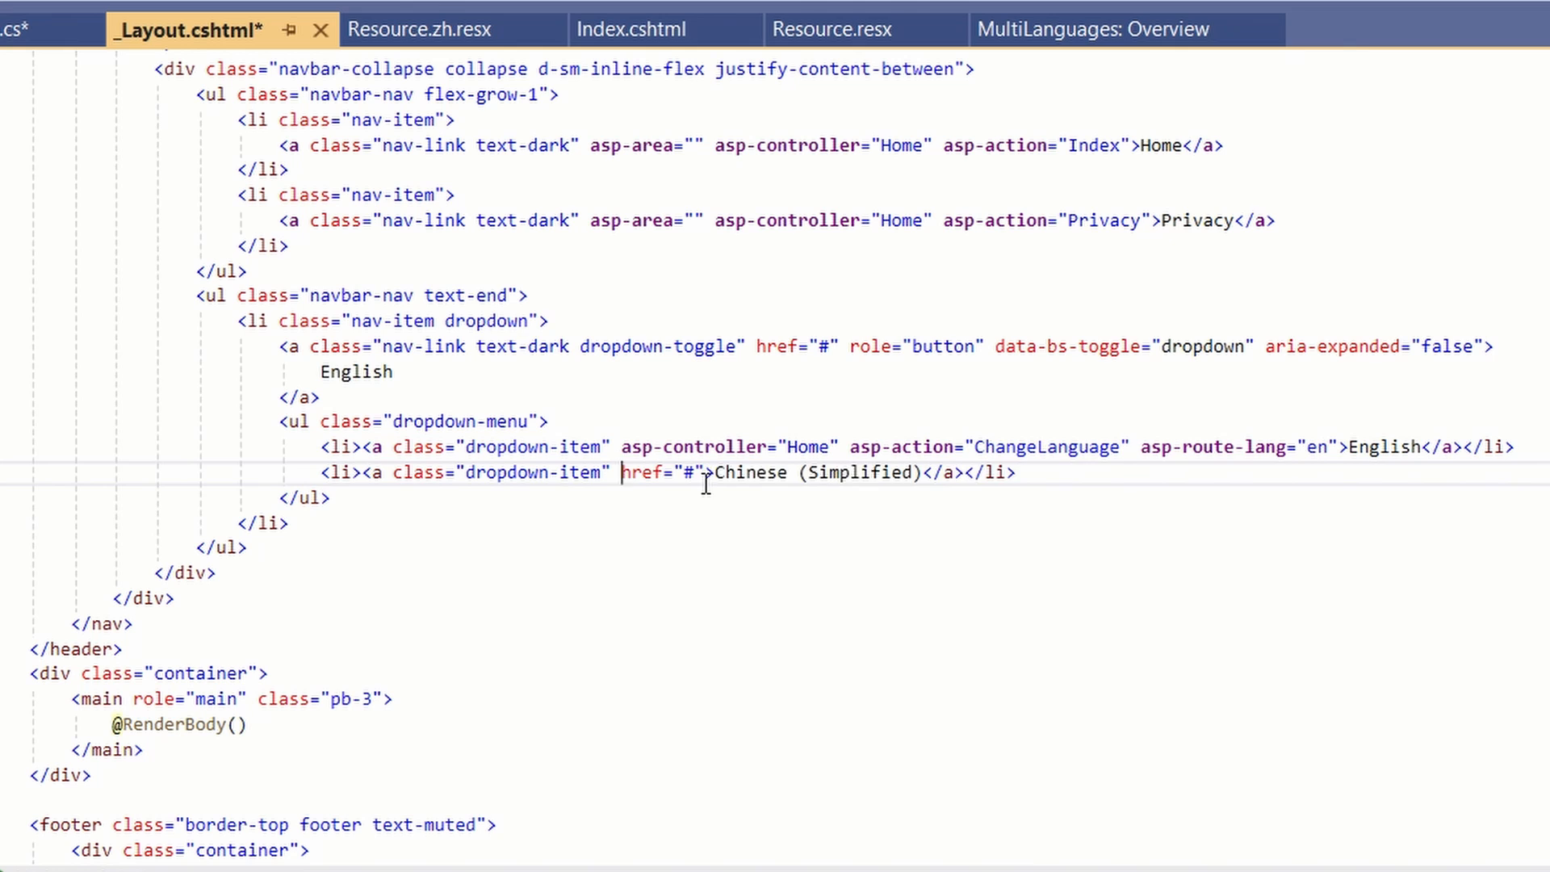
Build the project with Ctrl+Shift+B.
{"action": "key", "text": "ctrl+shift+b"}
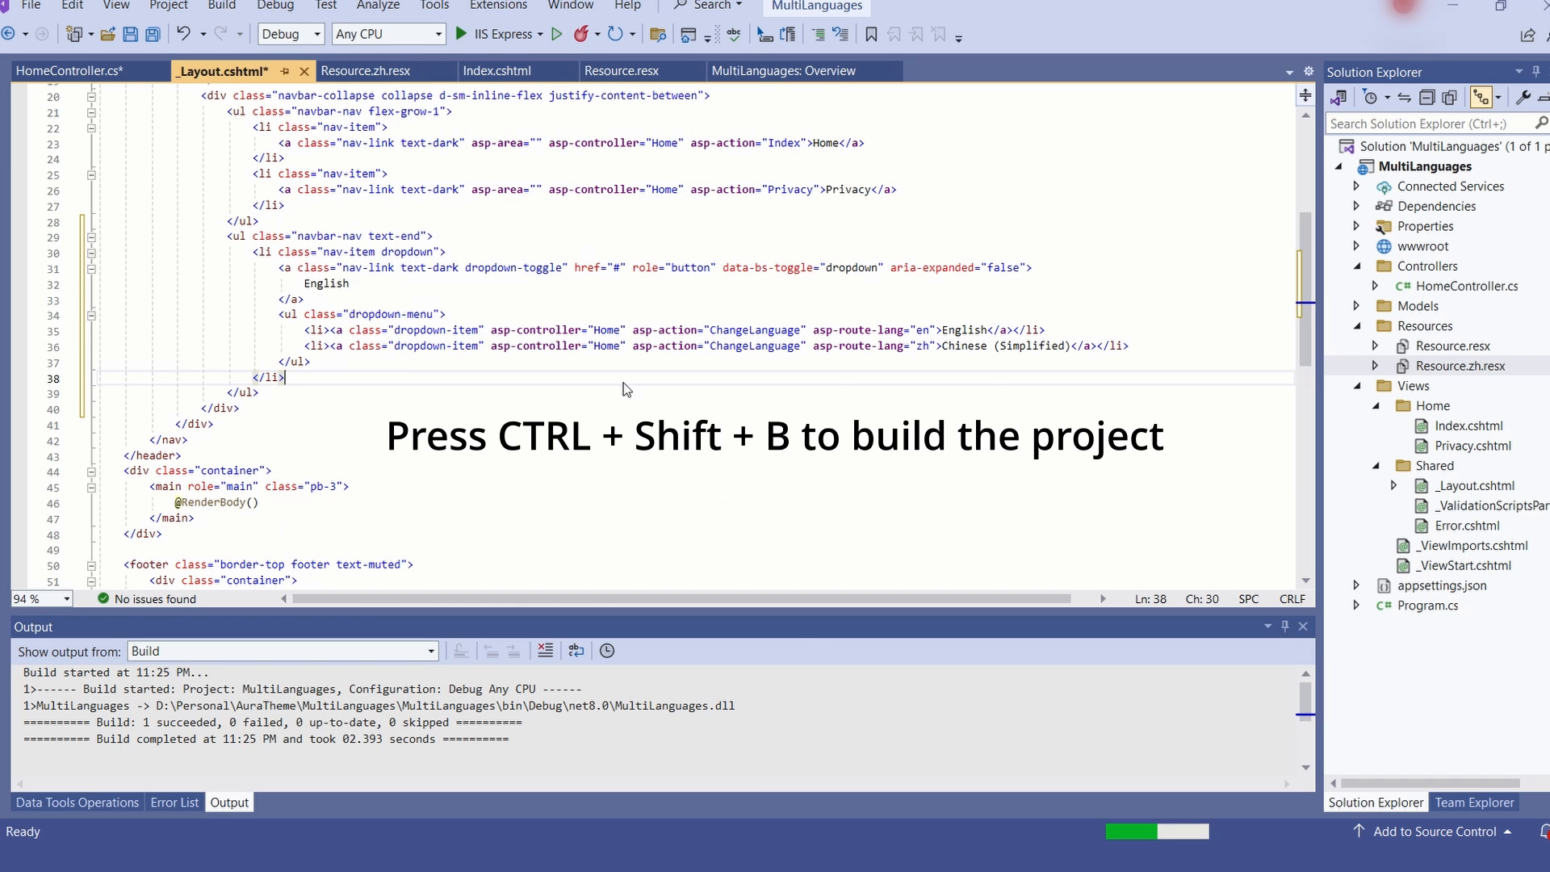
{"action": "key", "text": "ctrl+shift+b"}
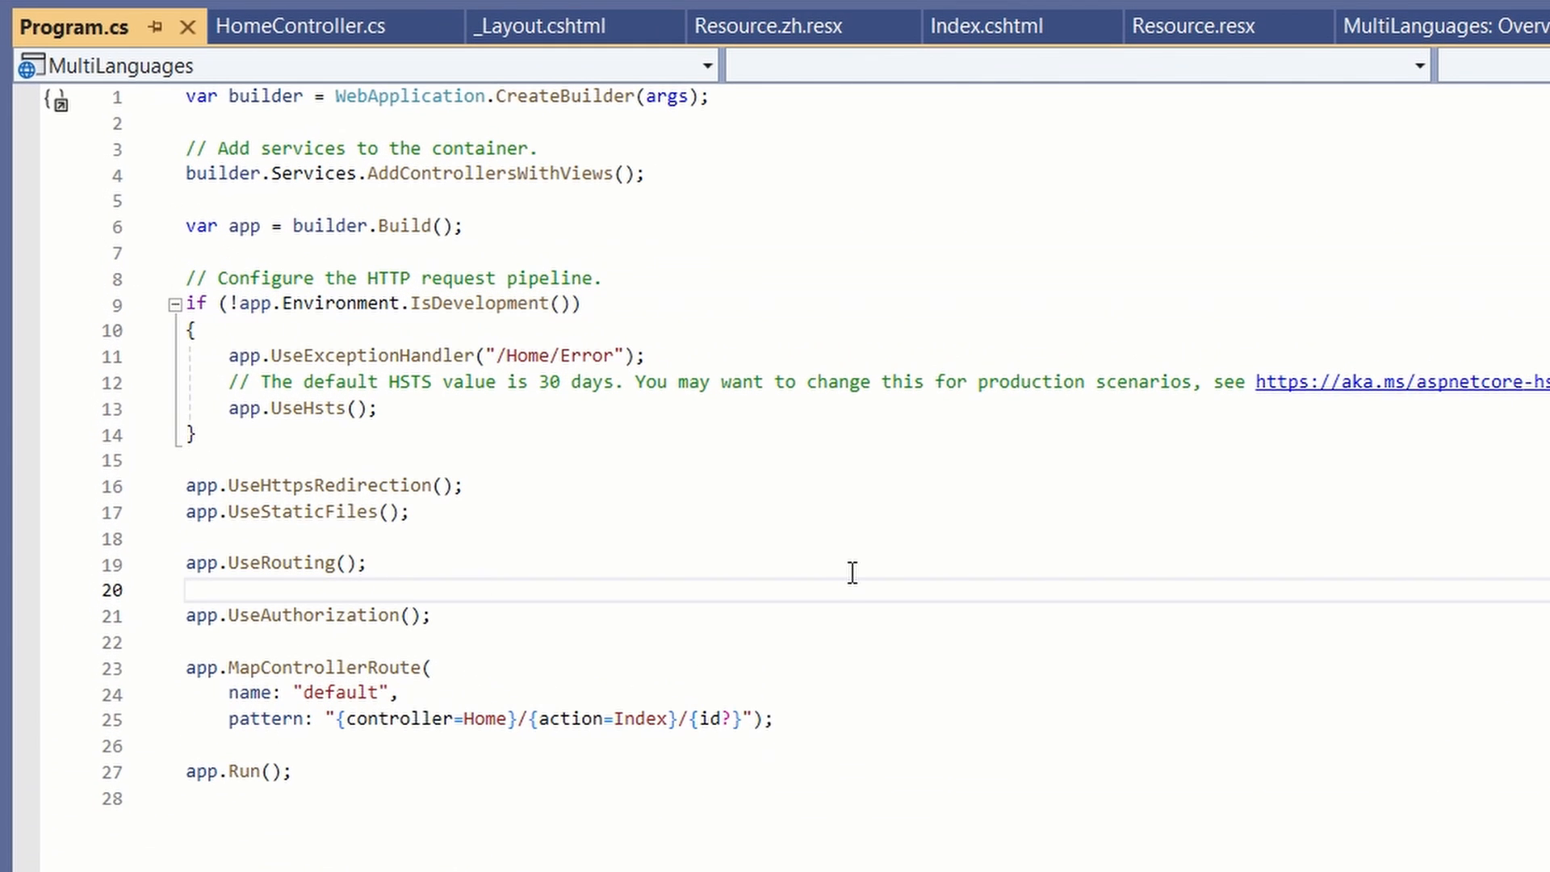
Add app.Use middleware reading the Language cookie into CurrentCulture/UICulture, defaulting to en, checking the cookie name against HomeController.
{"action": "type", "text": "app.Use(async (context, next) =>"}
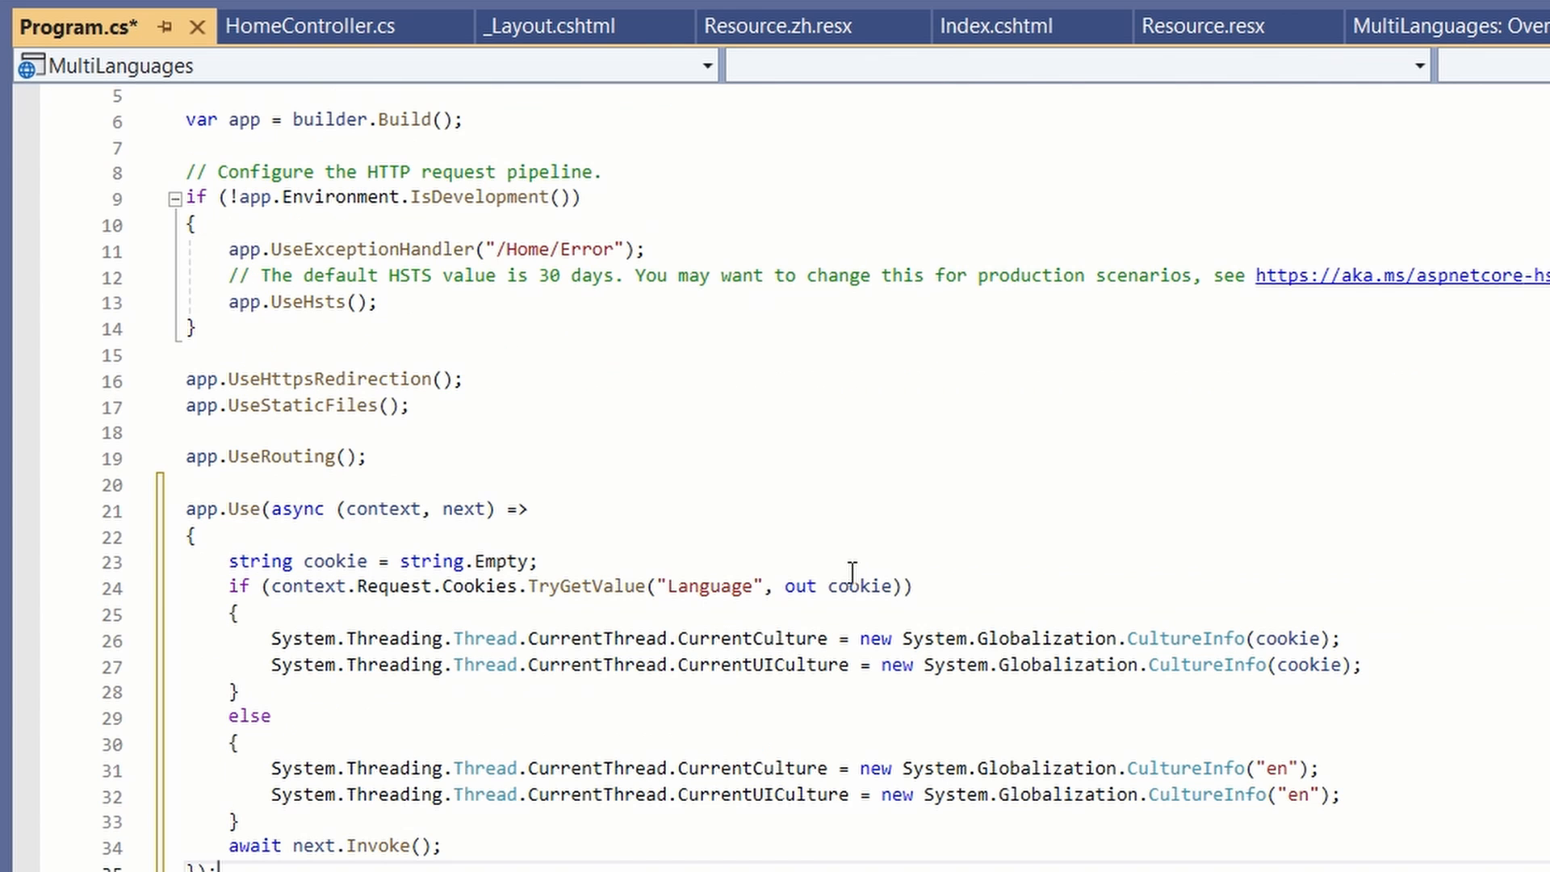
{"action": "scroll", "scroll_direction": "down", "scroll_amount": 3}
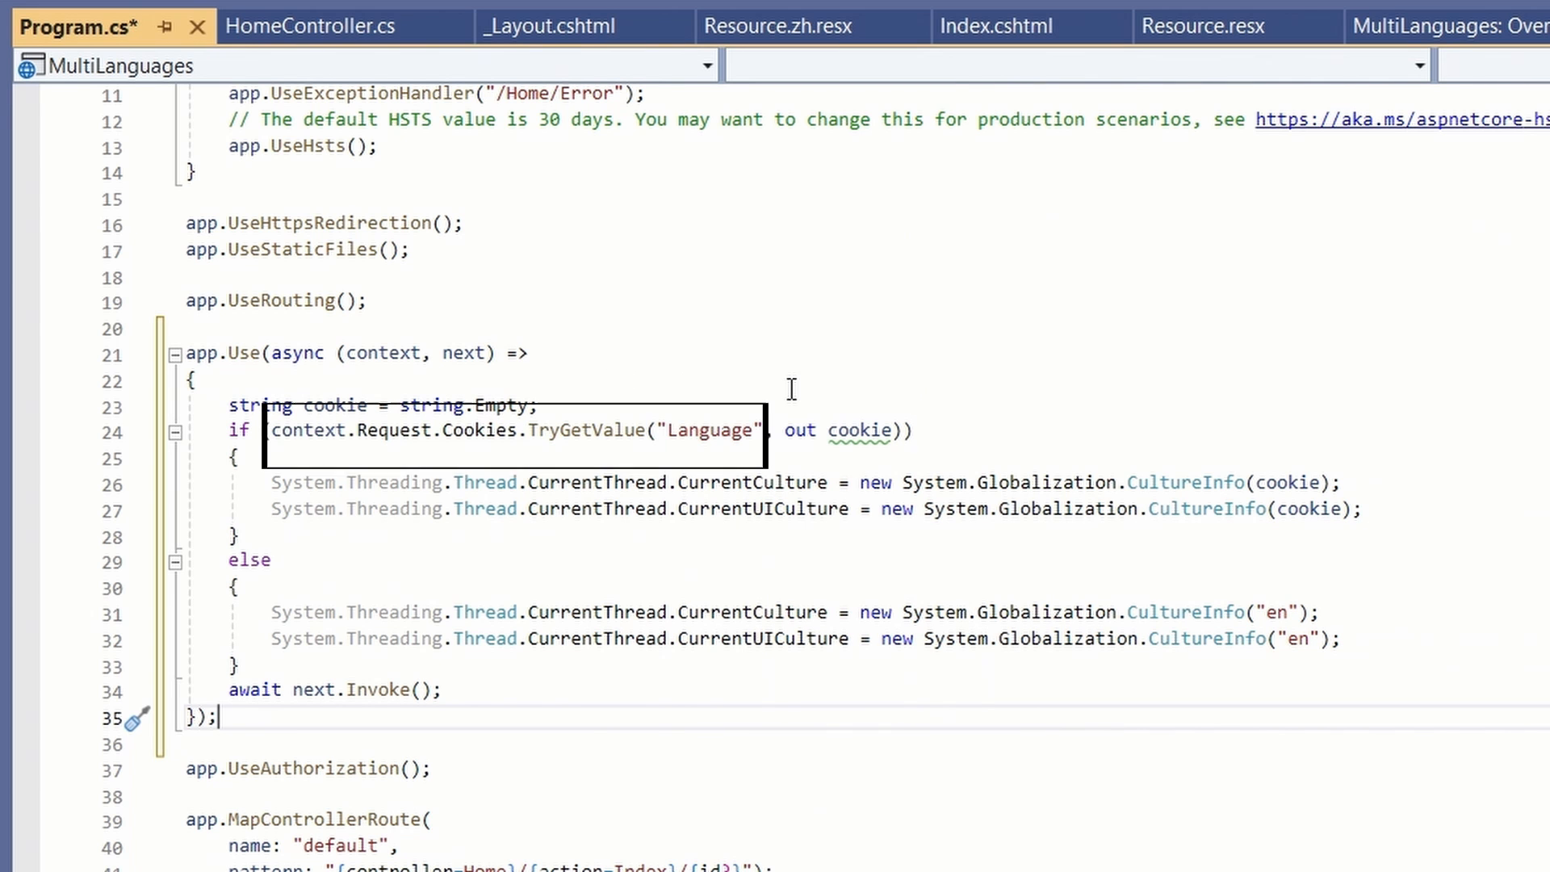
{"action": "left_click", "coordinate": [310, 27]}
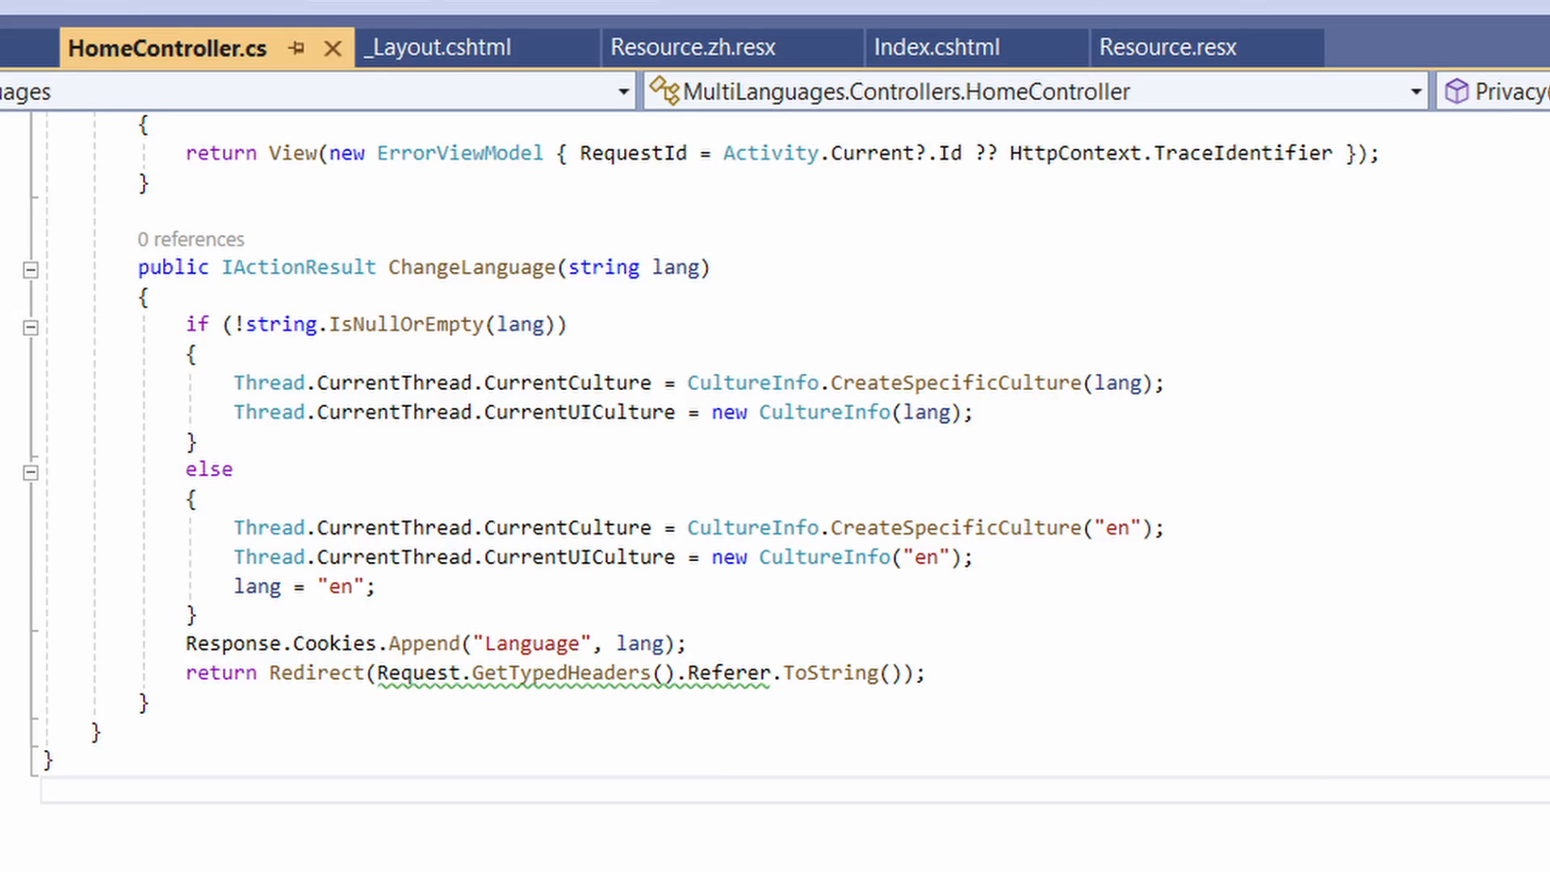
{"action": "left_click", "coordinate": [64, 21]}
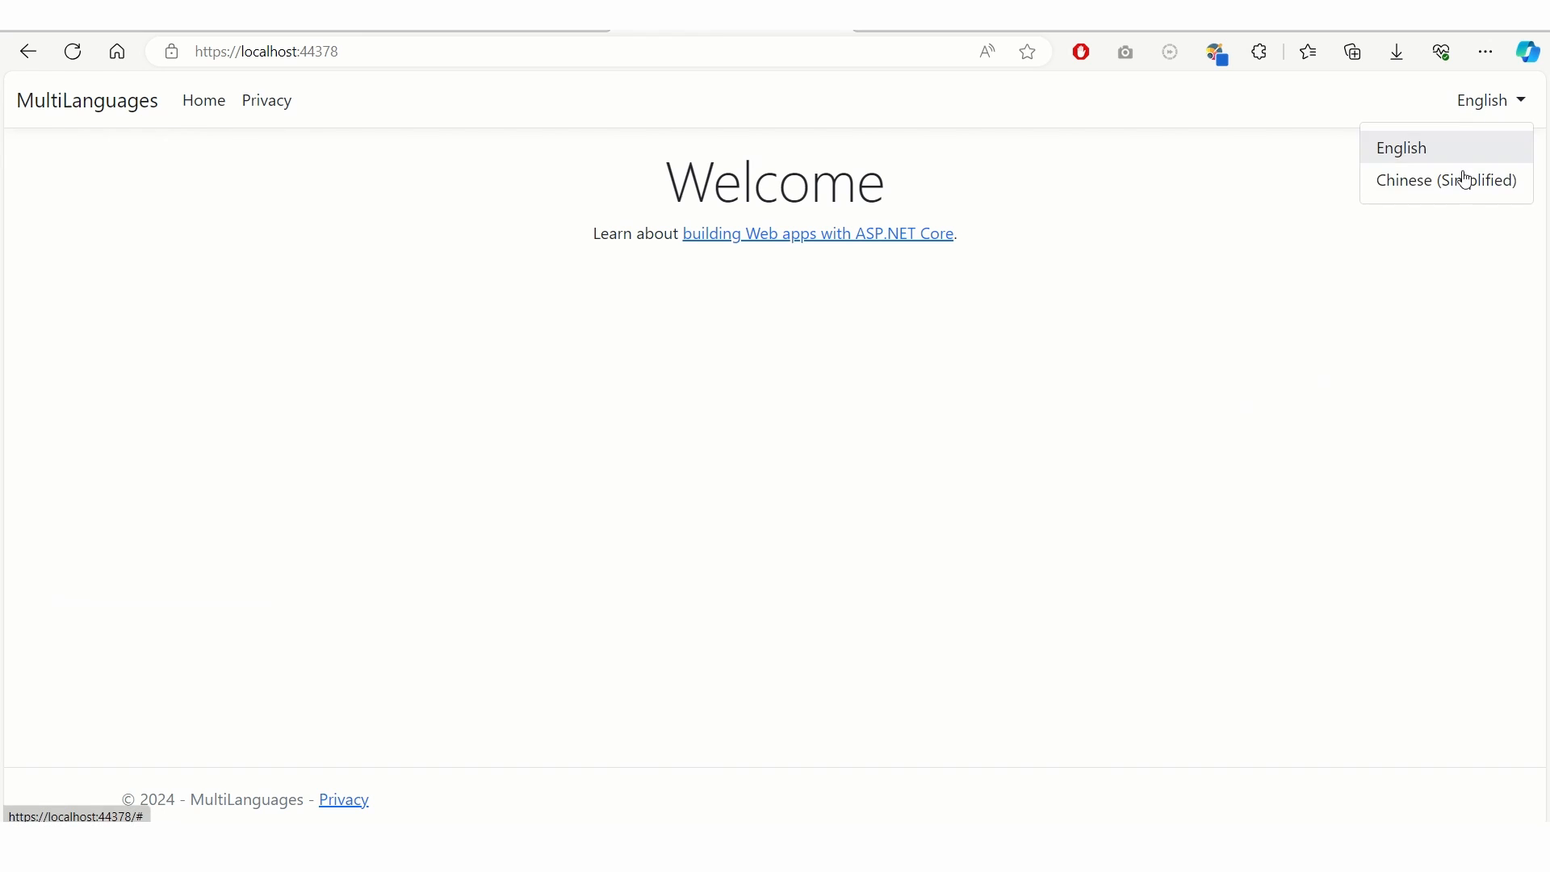
Choose Chinese (Simplified) from the running site's navbar language dropdown.
{"action": "left_click", "coordinate": [1445, 181]}
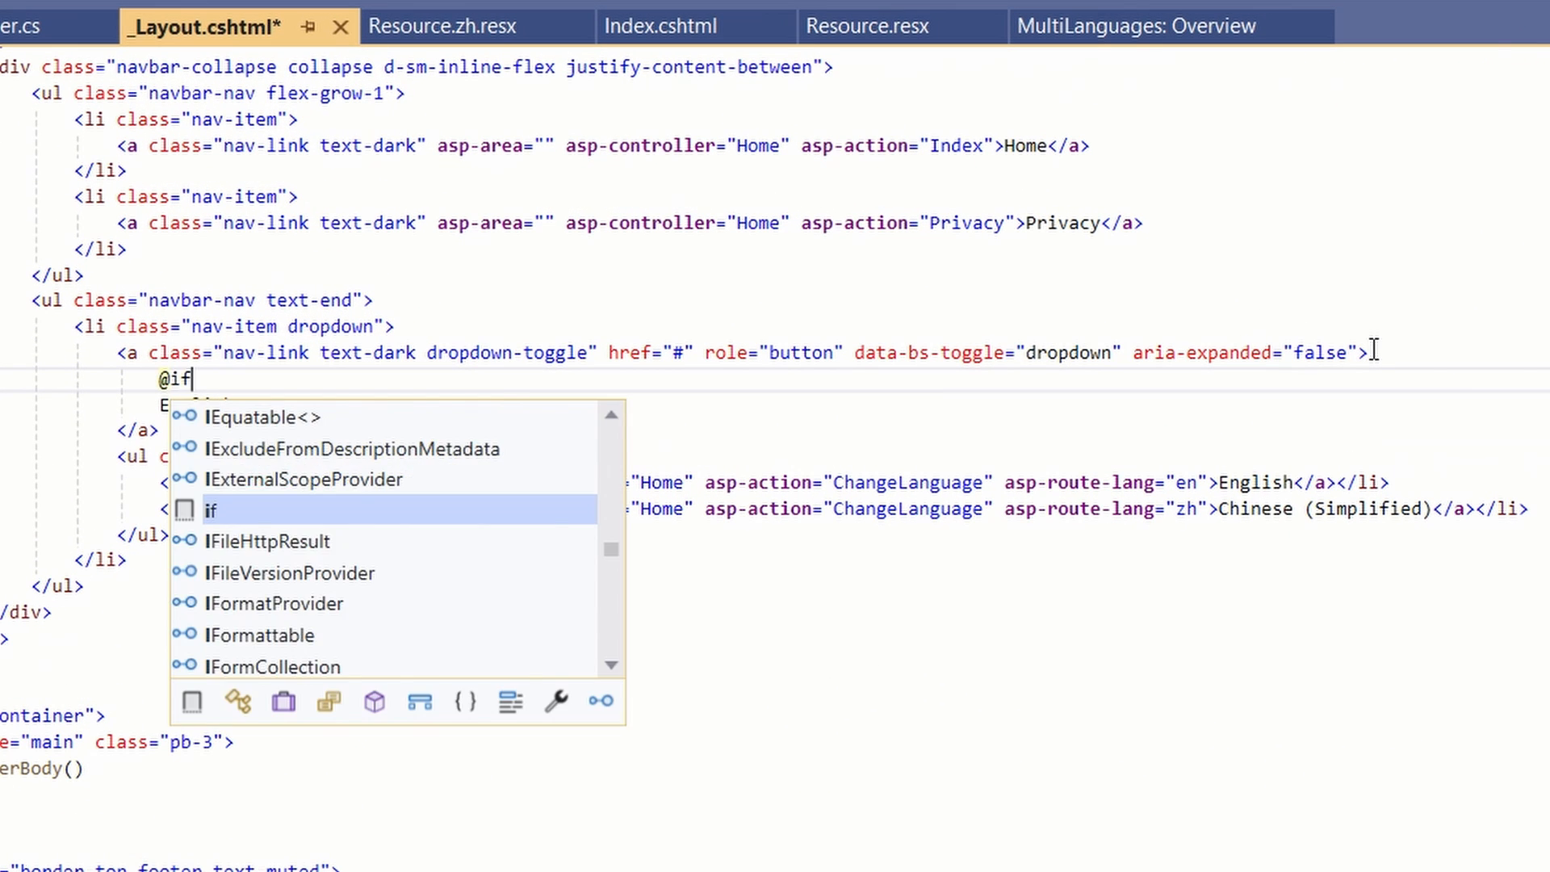
{"action": "type", "text": "(Thread.CurrentThread.CurrentCulture.ToString()"}
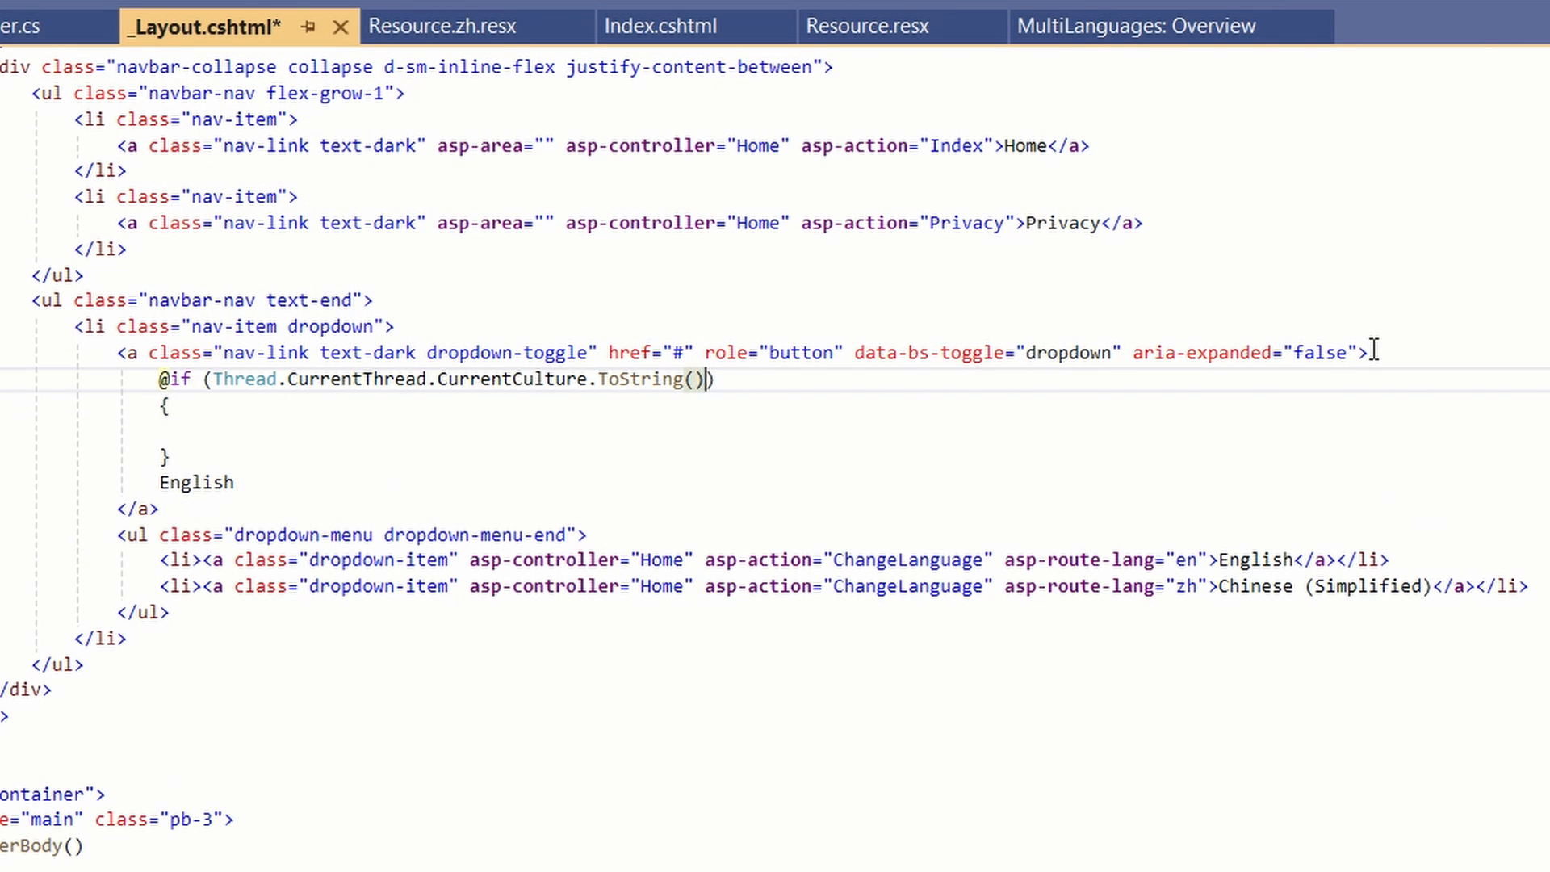
{"action": "type", "text": "== \"en\""}
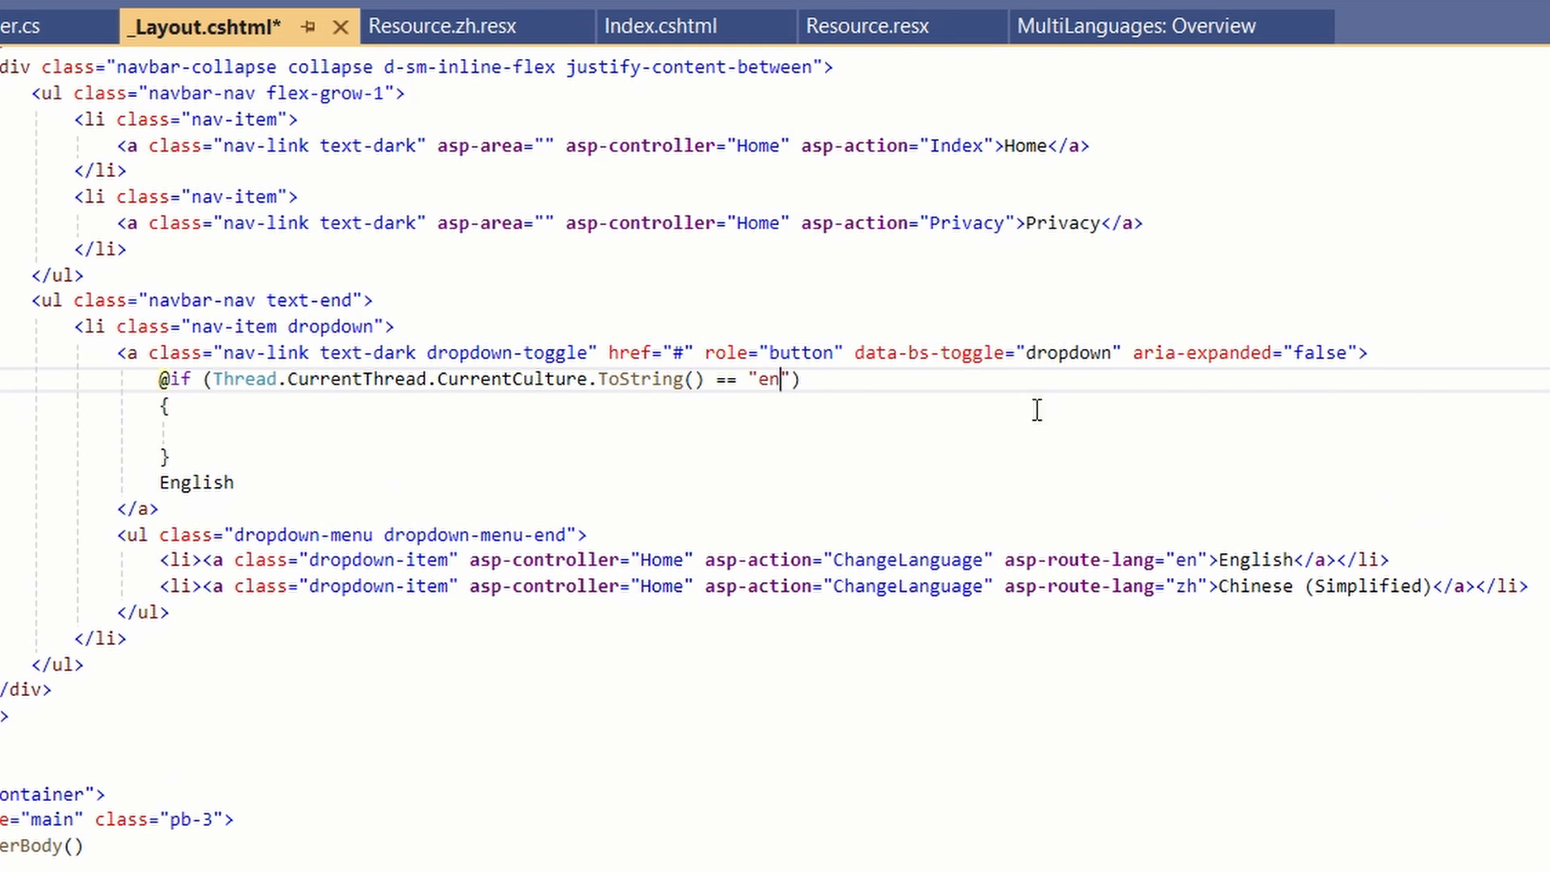
{"action": "type", "text": "<span></span>"}
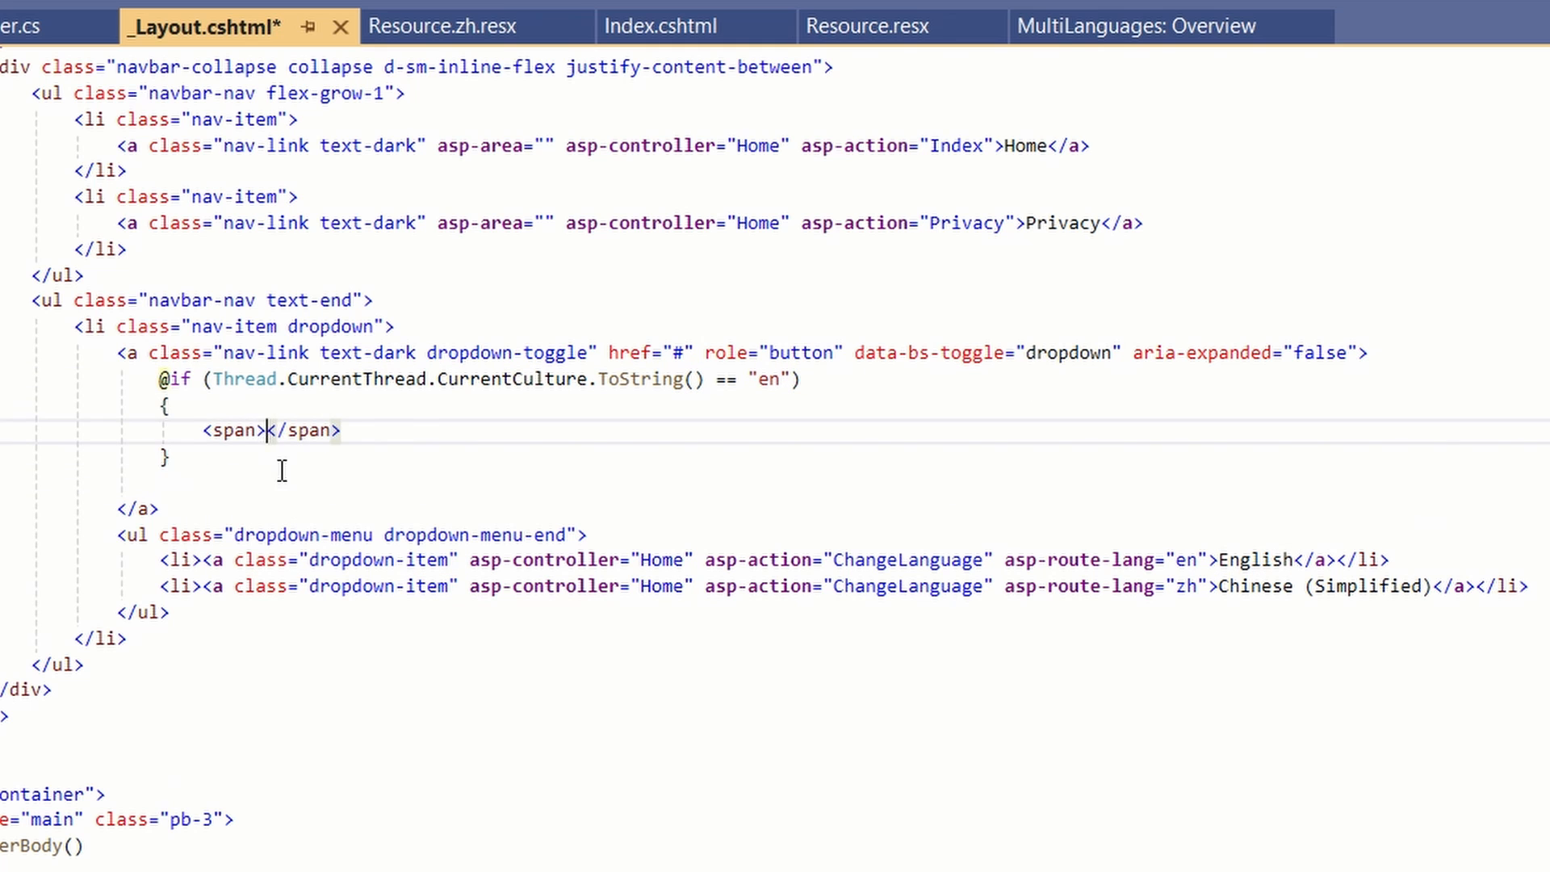
{"action": "type", "text": "English"}
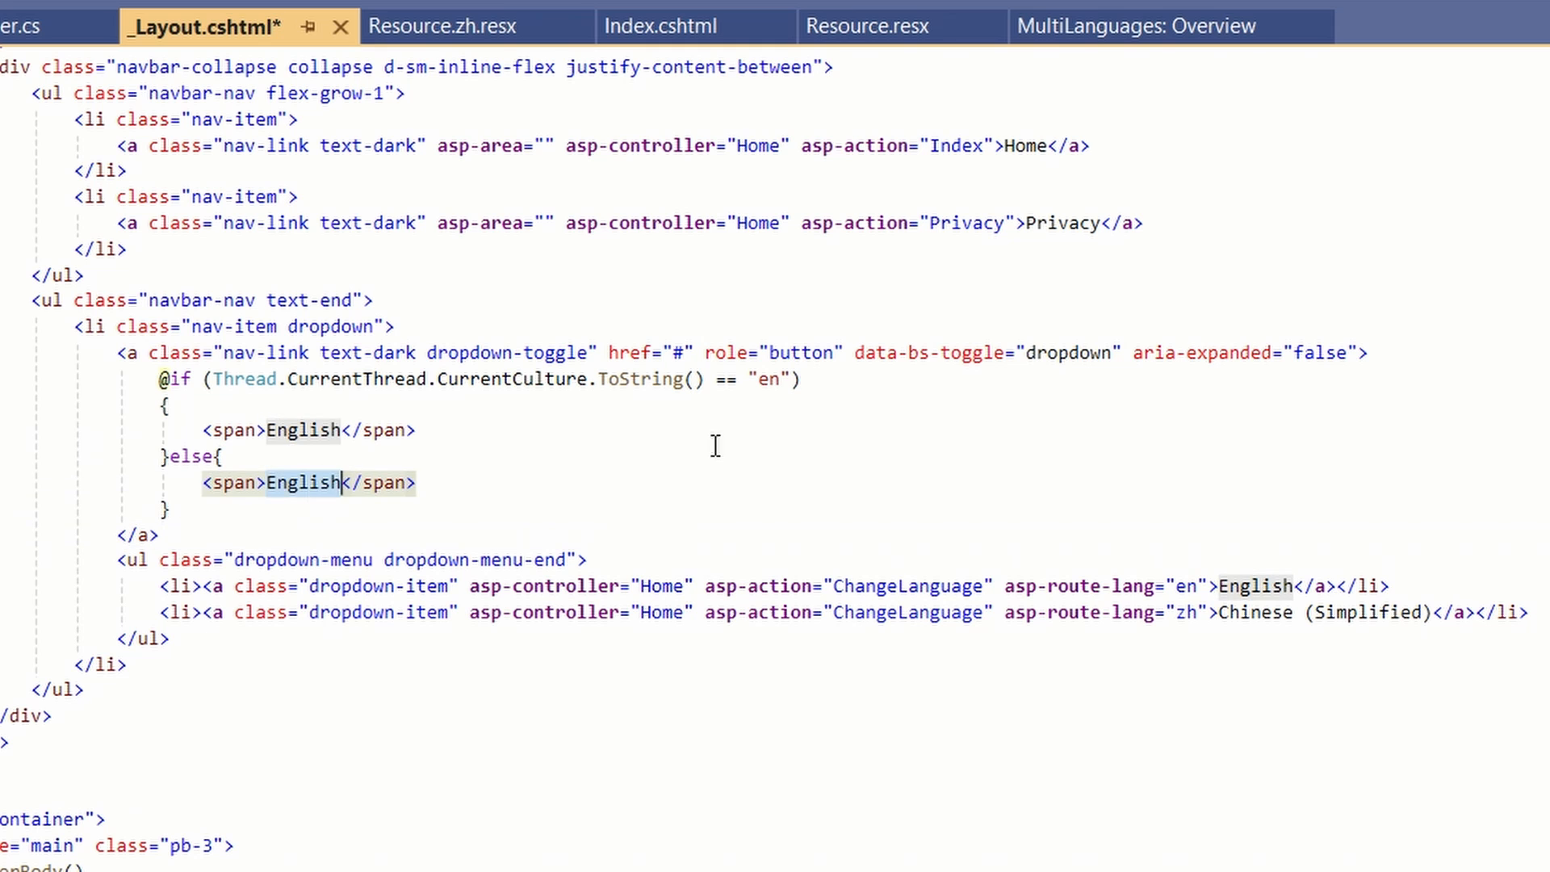
{"action": "type", "text": "Chinese (Simplified)"}
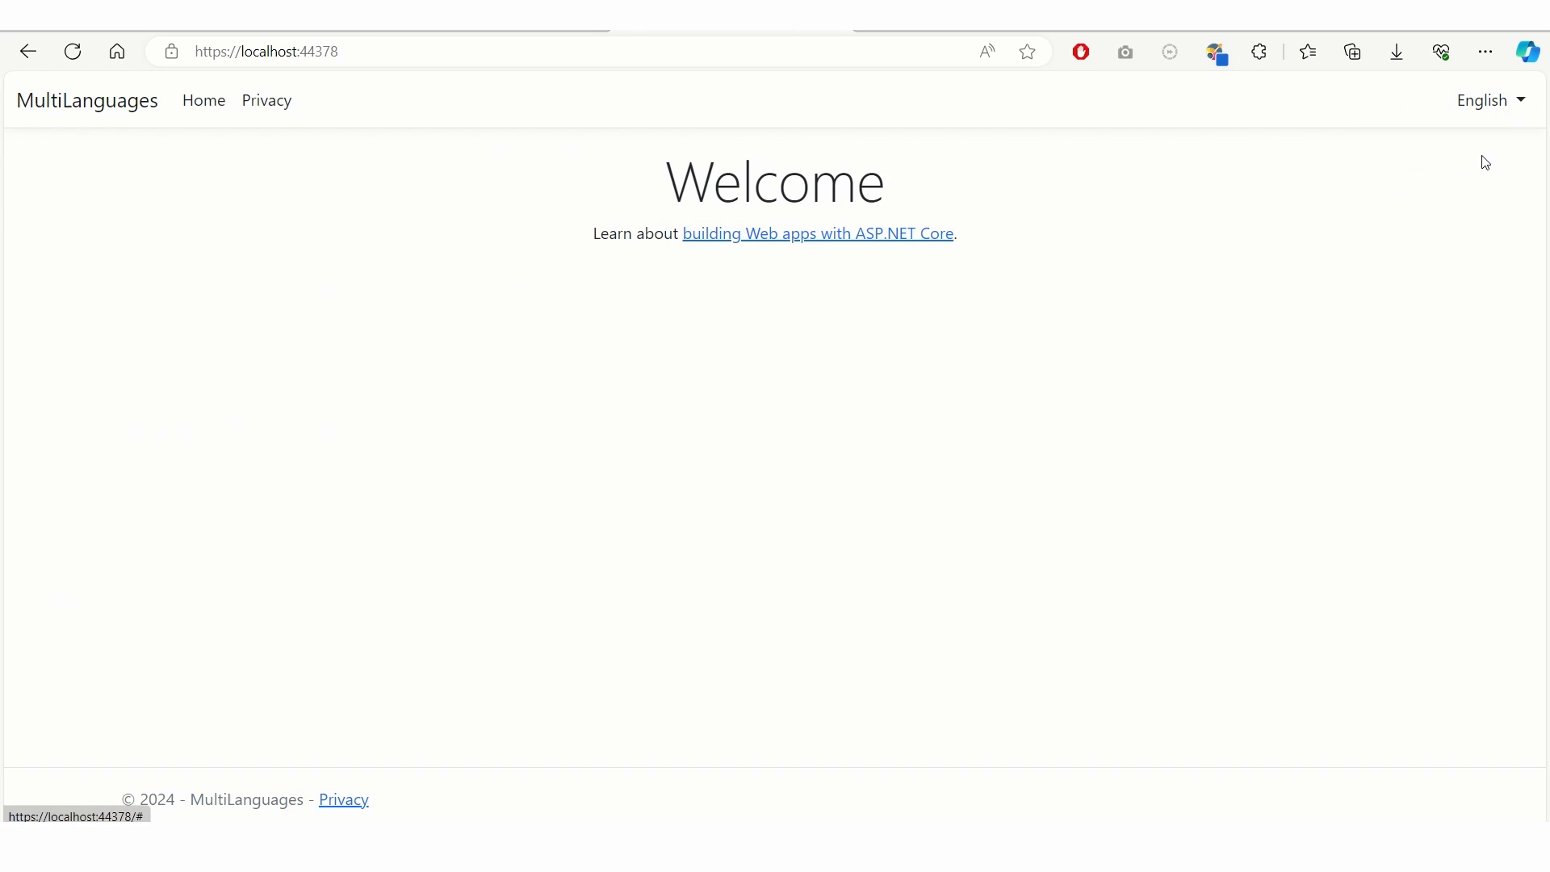
{"action": "mouse_move", "coordinate": [1285, 236]}
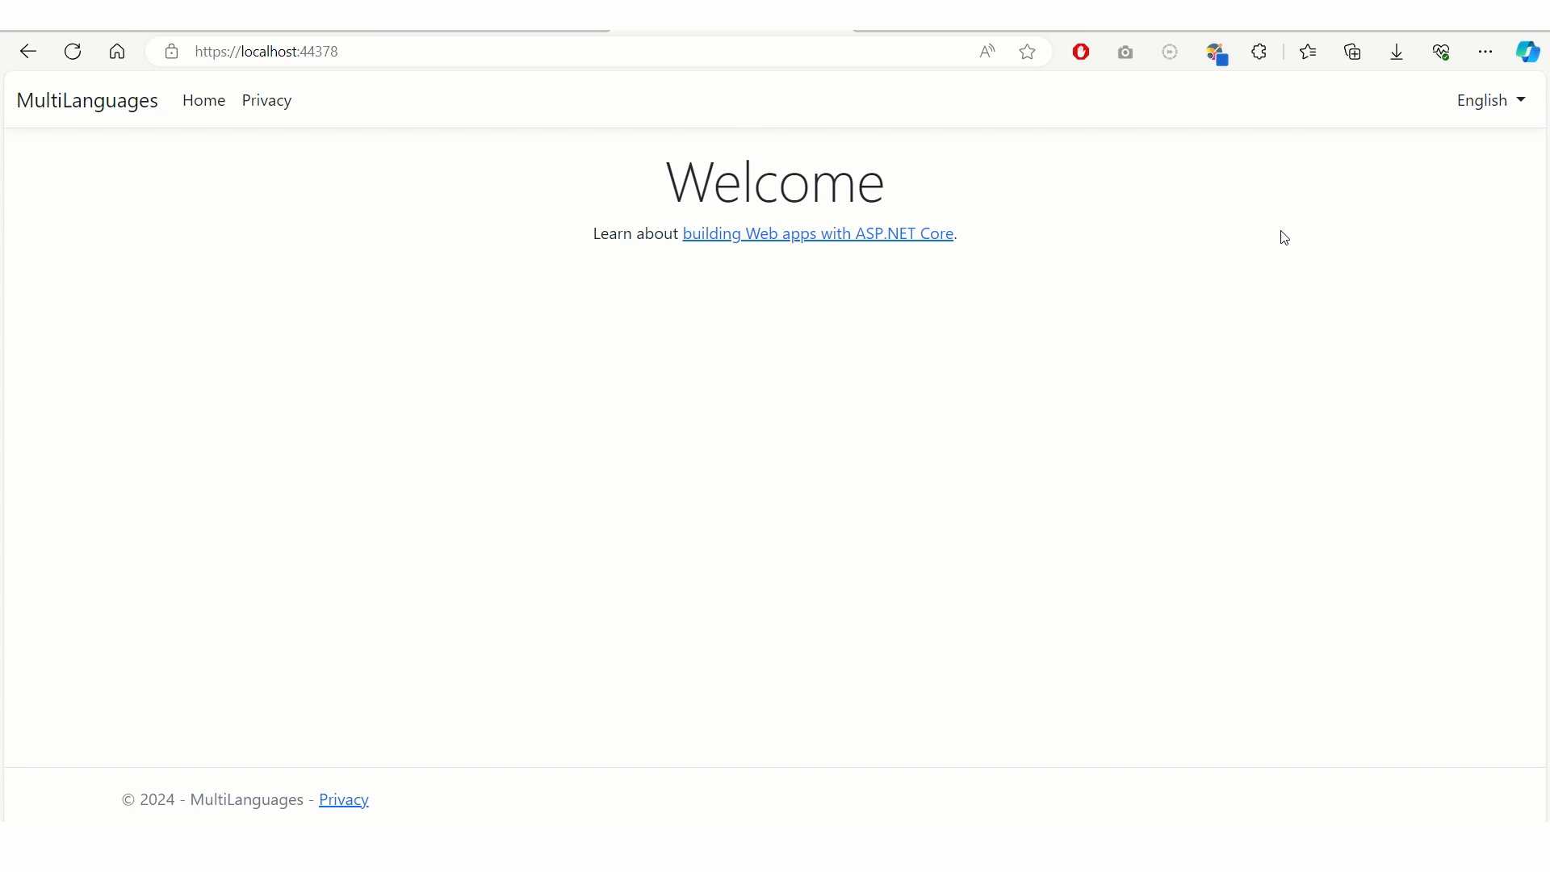